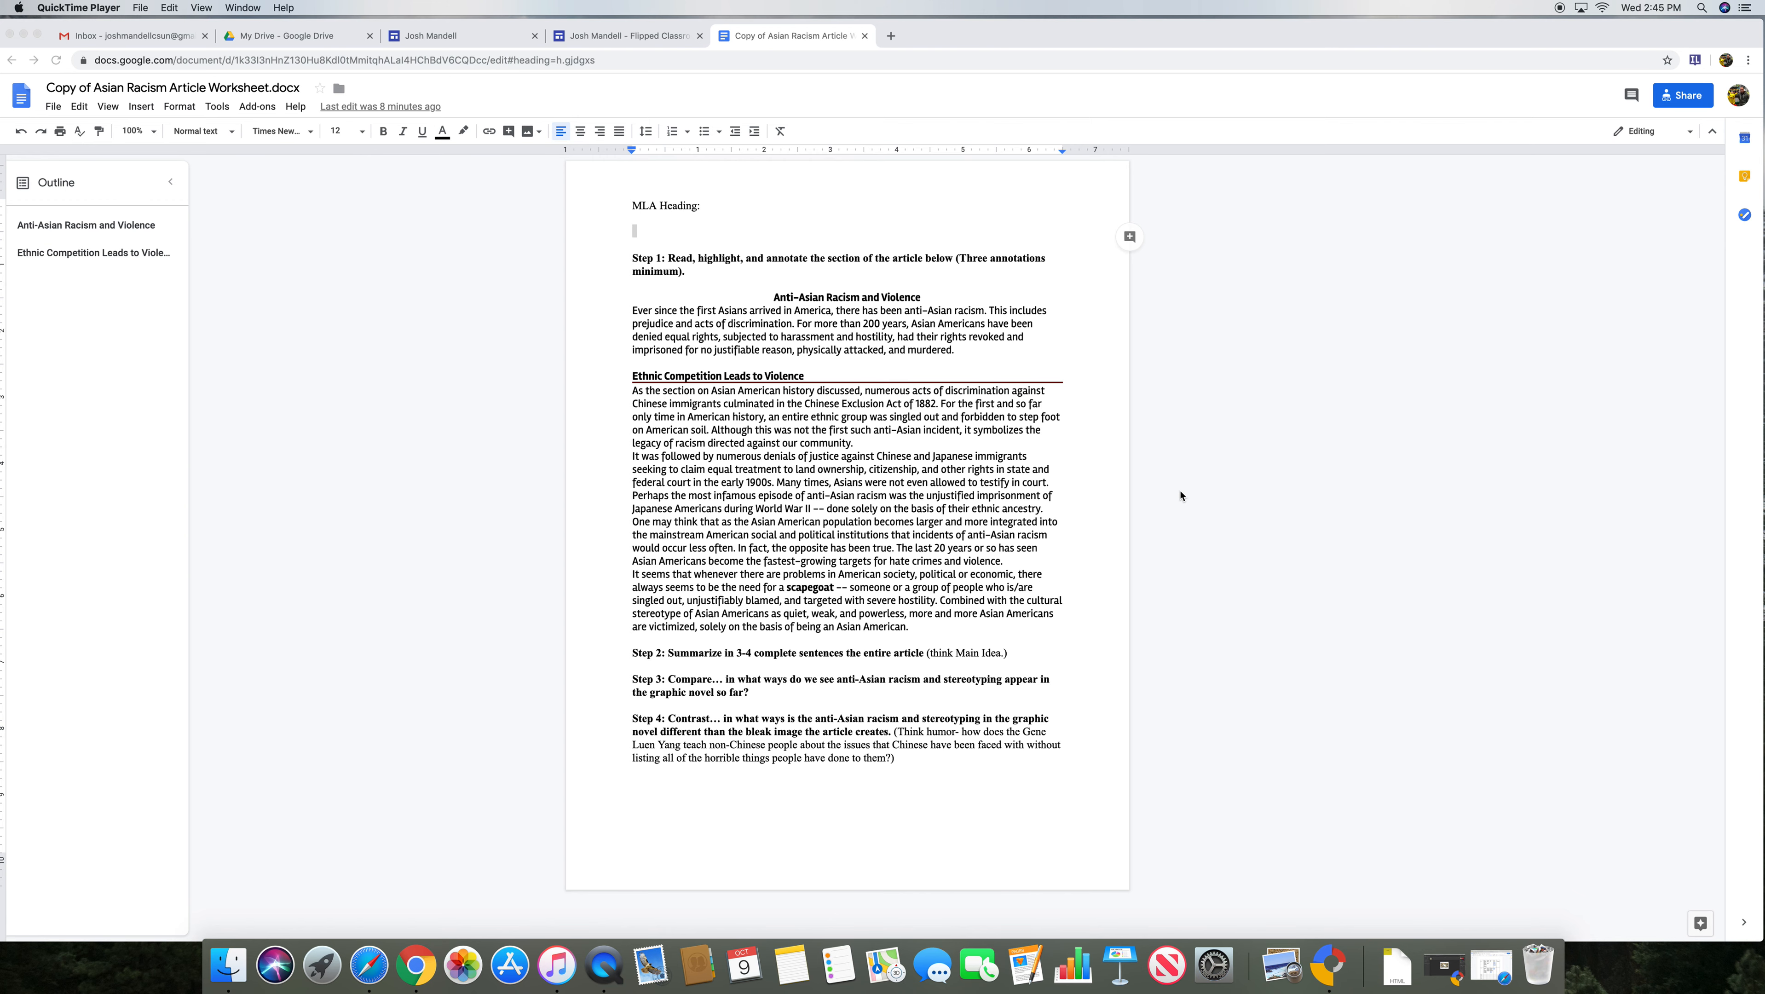
{"action": "mouse_move", "coordinate": [777, 272]}
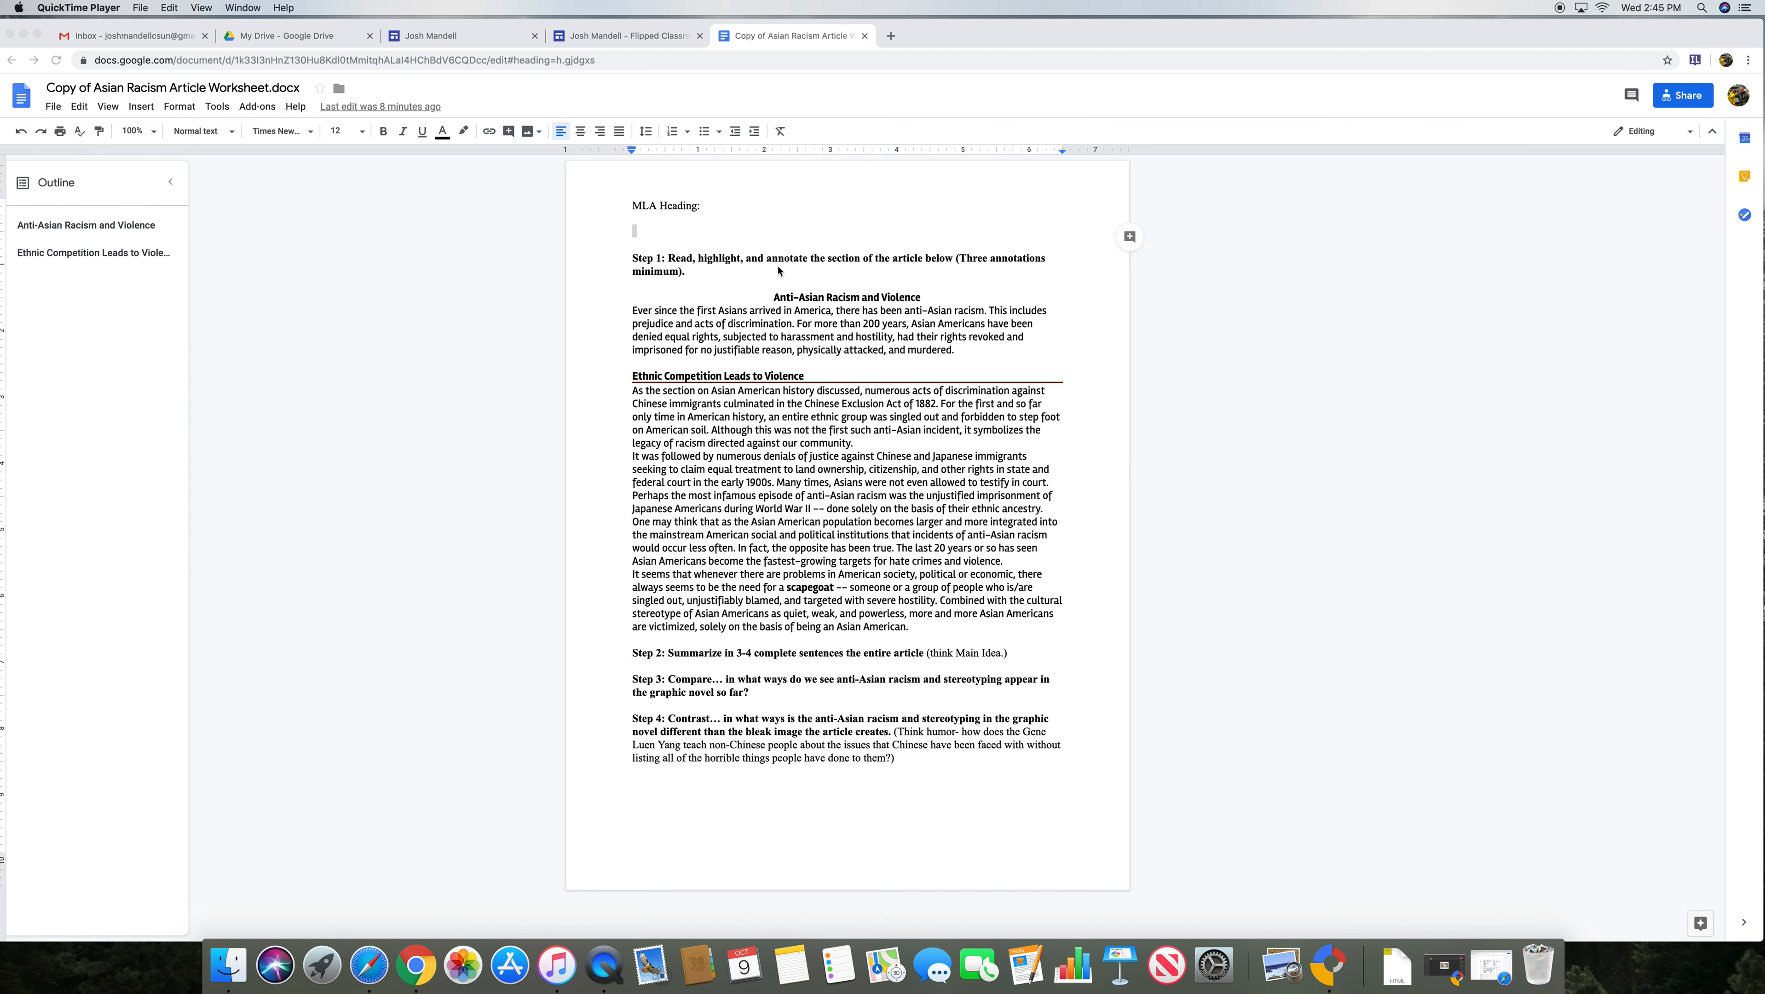
{"action": "mouse_move", "coordinate": [874, 673]}
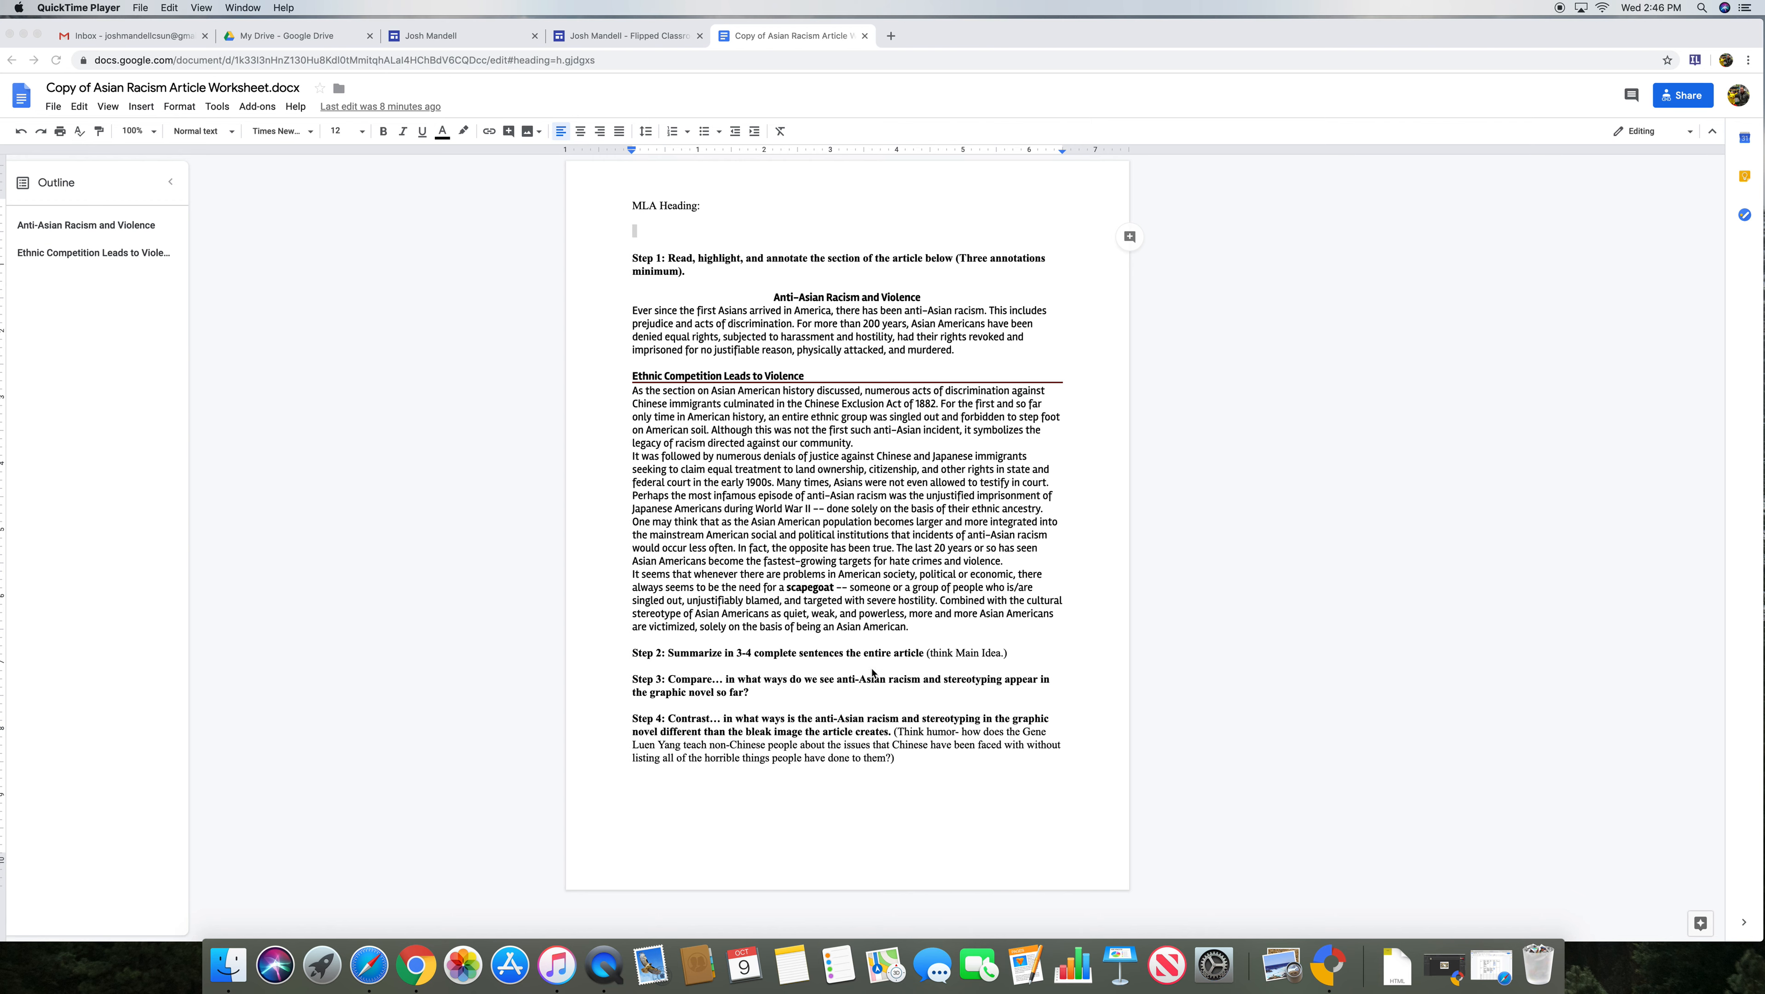
{"action": "mouse_move", "coordinate": [812, 622]}
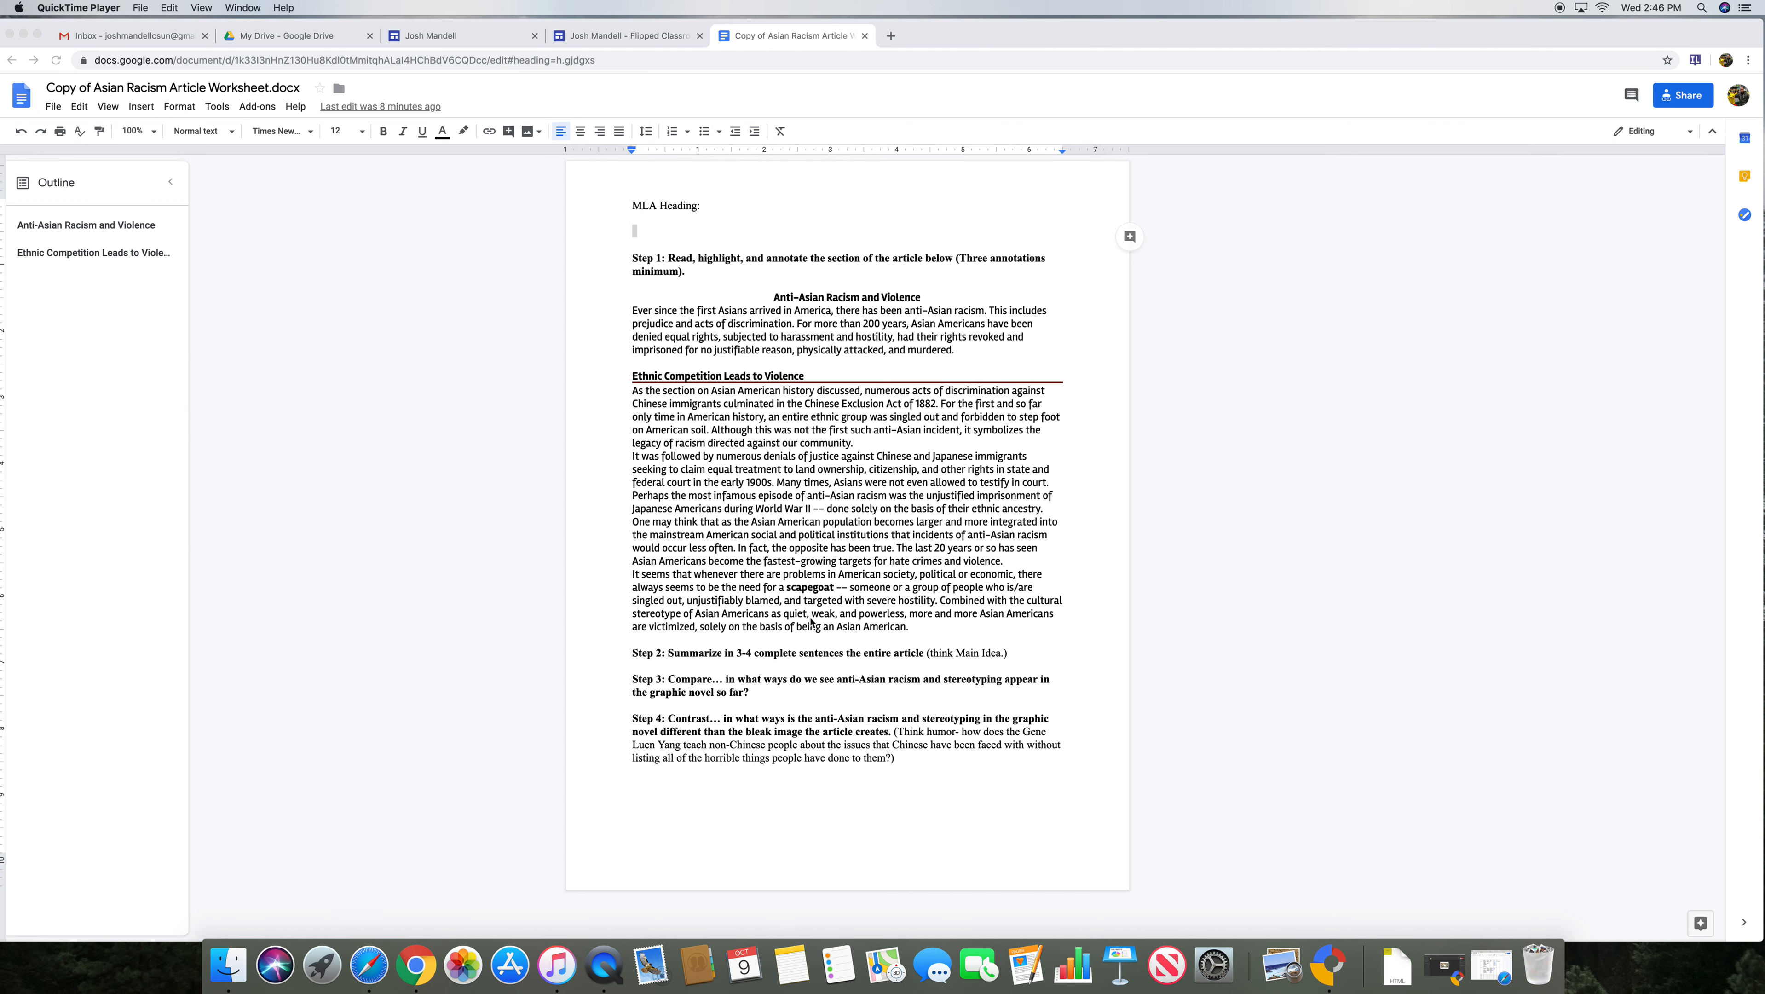
{"action": "mouse_move", "coordinate": [861, 70]}
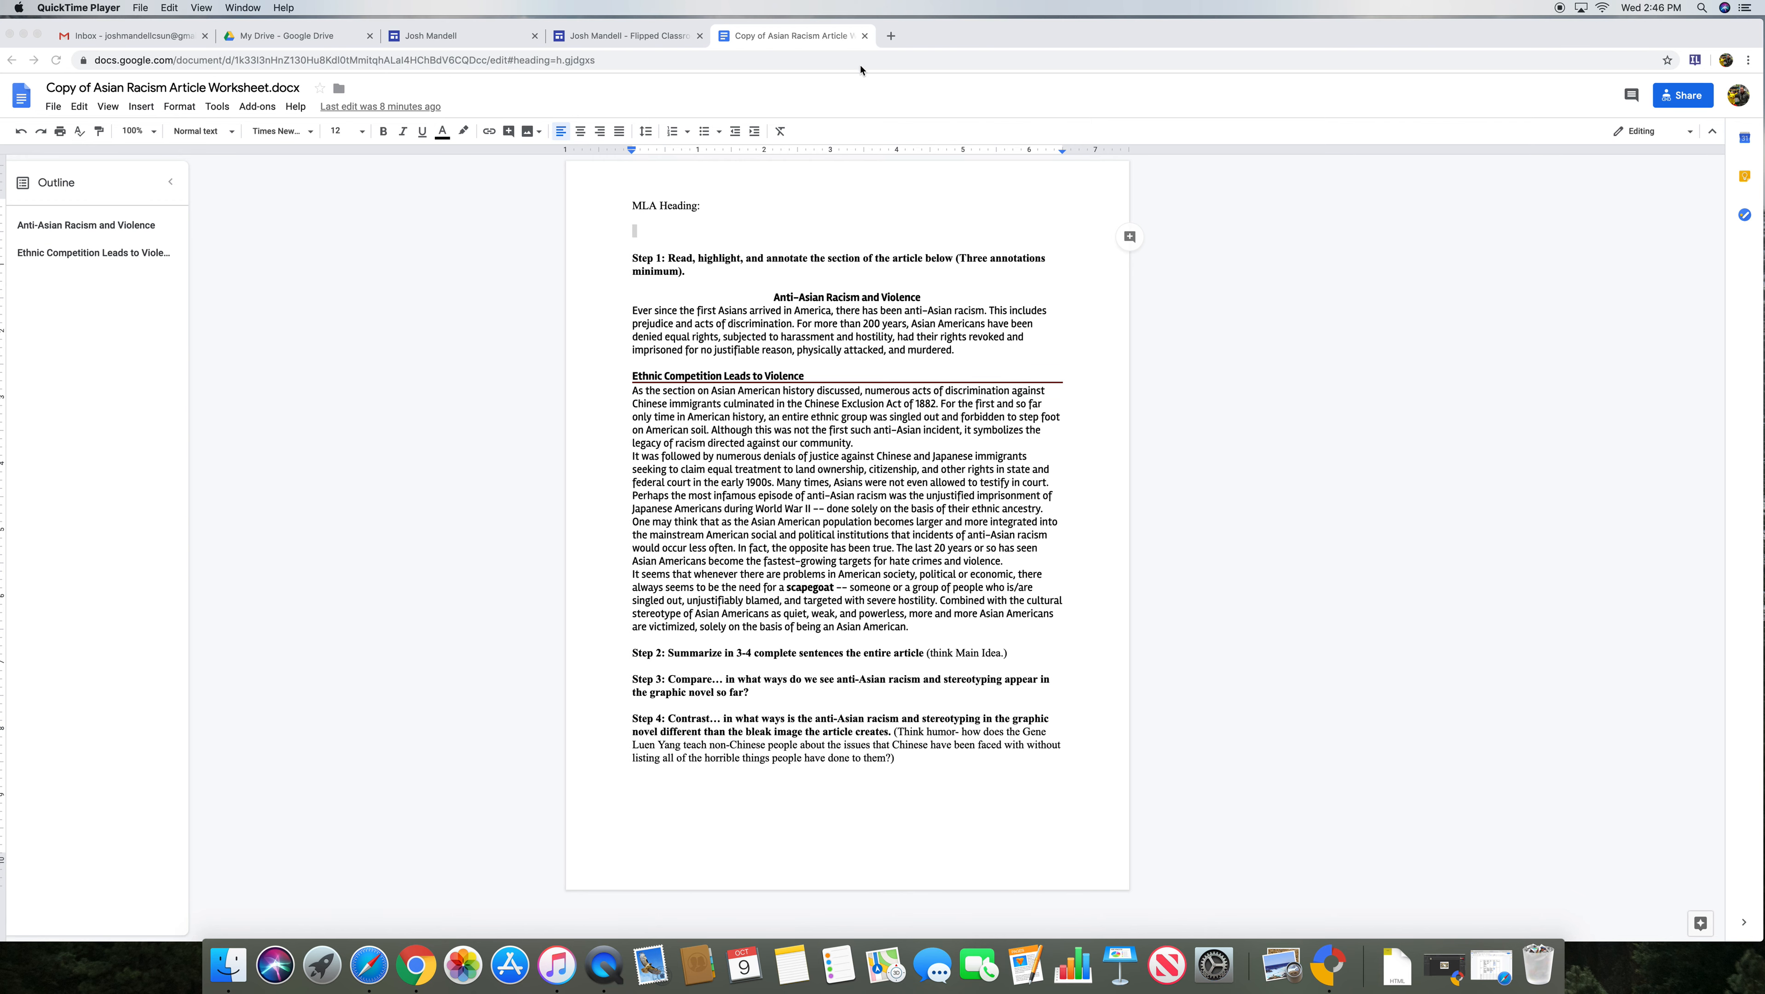
Step: Open keep.google.com in a new browser tab by searching 'google keep'
{"action": "left_click", "coordinate": [889, 34]}
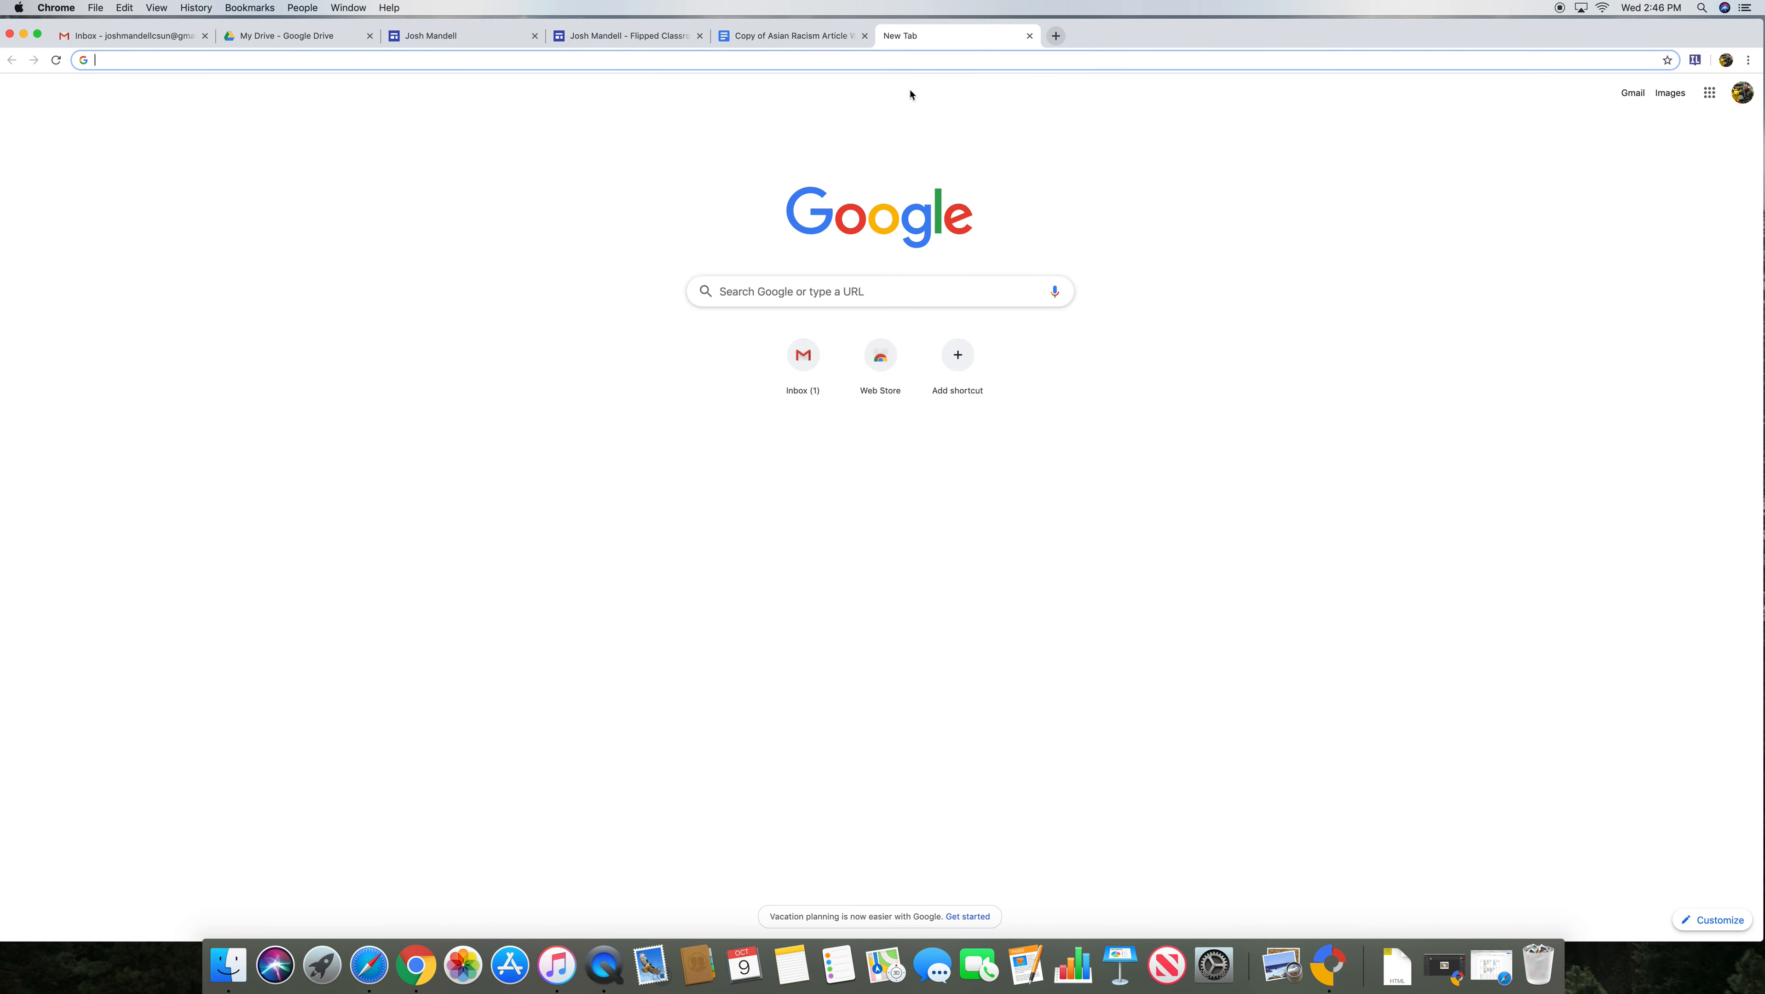
{"action": "type", "text": "google keep"}
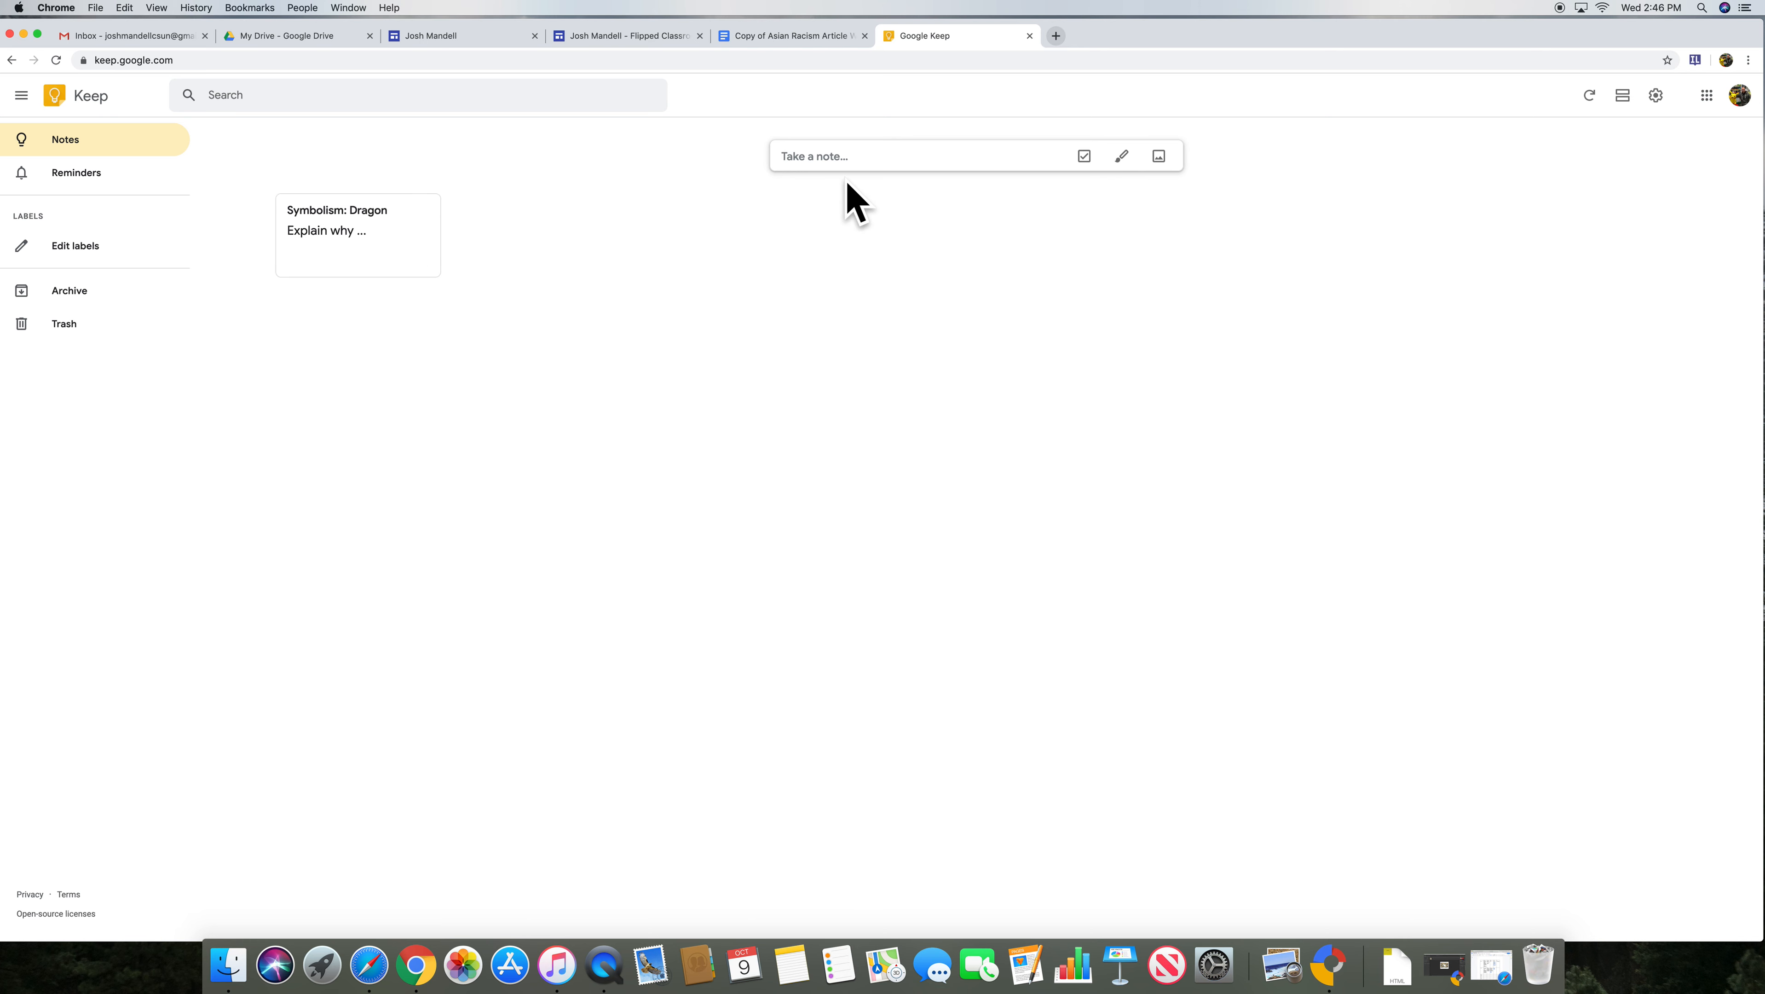
{"action": "mouse_move", "coordinate": [953, 137]}
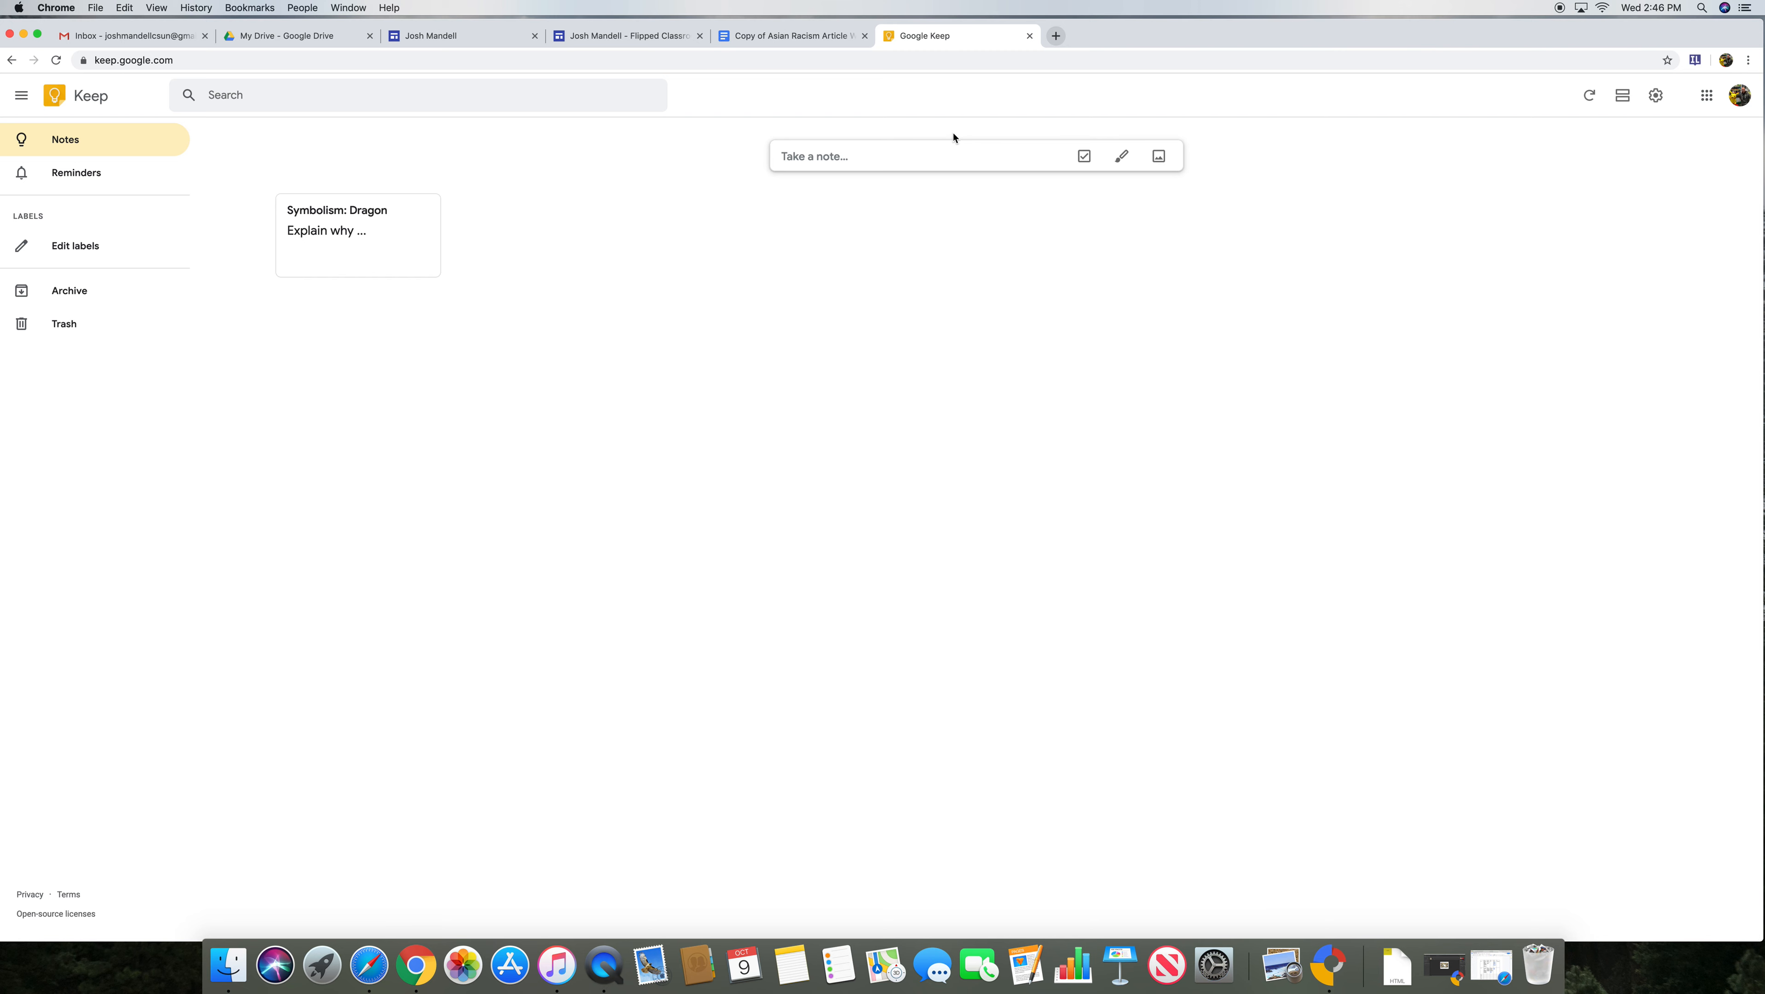
Step: Start a new note reading 'My favorite animal is the sea otter.'
{"action": "left_click", "coordinate": [923, 156]}
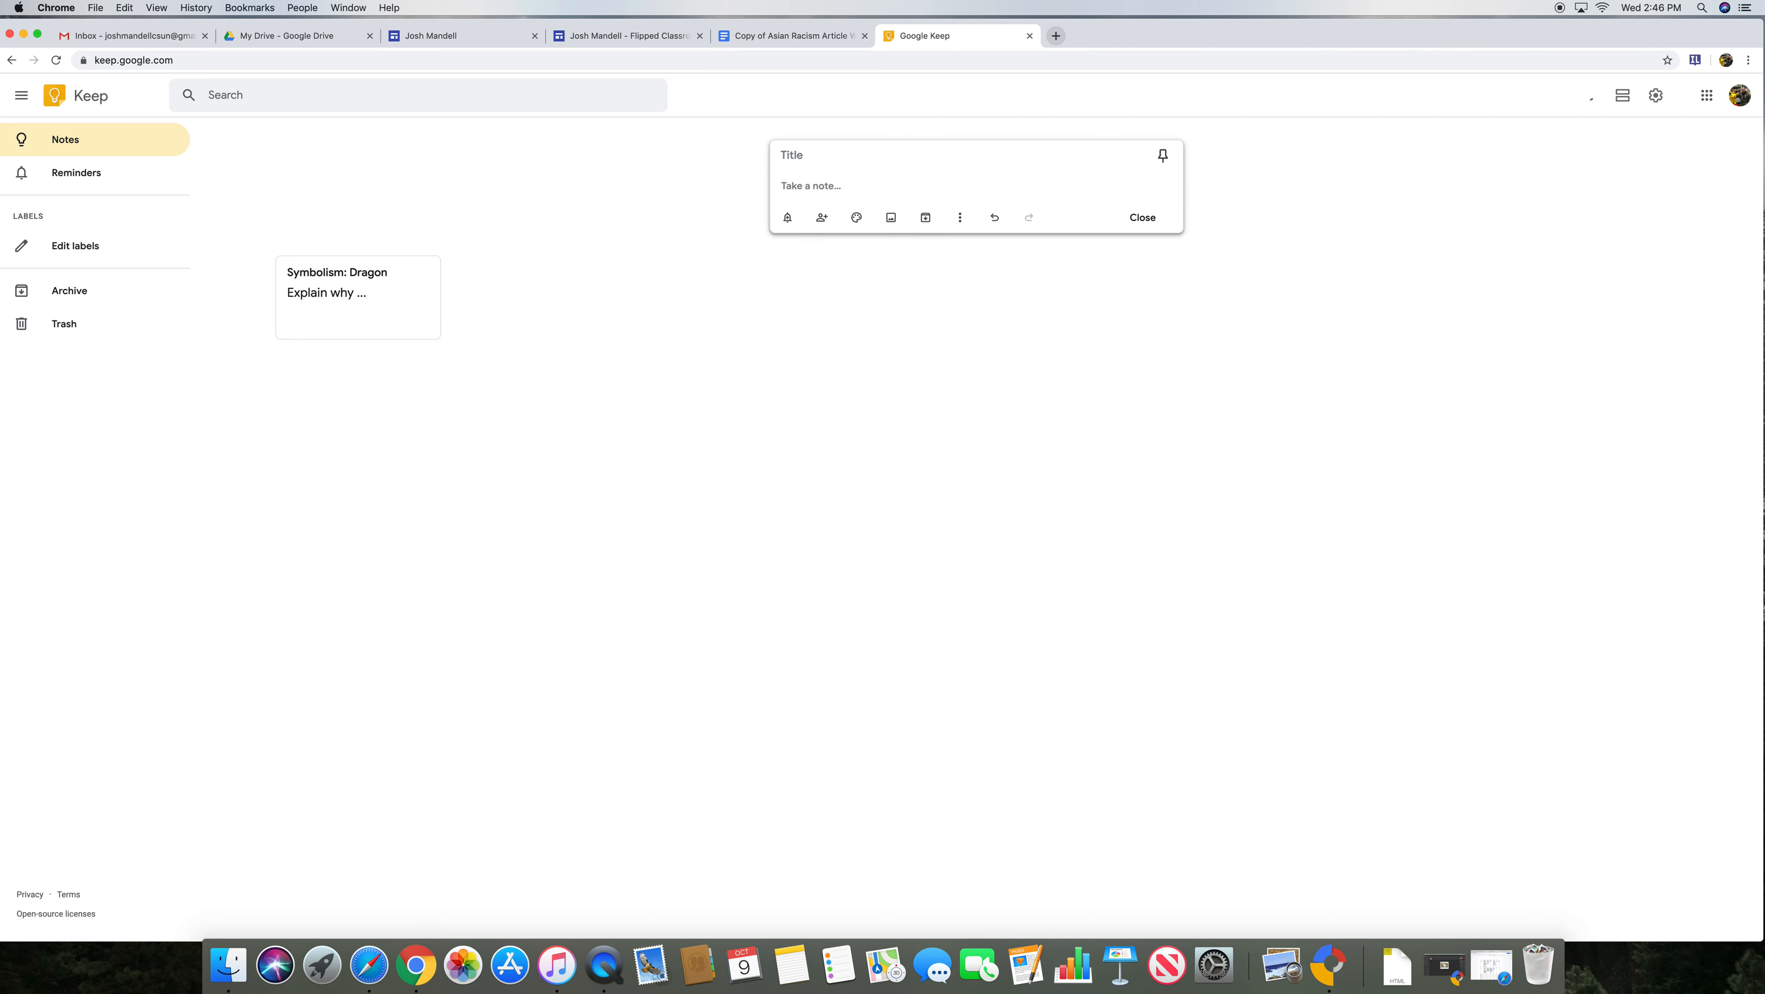
{"action": "type", "text": "My favorite"}
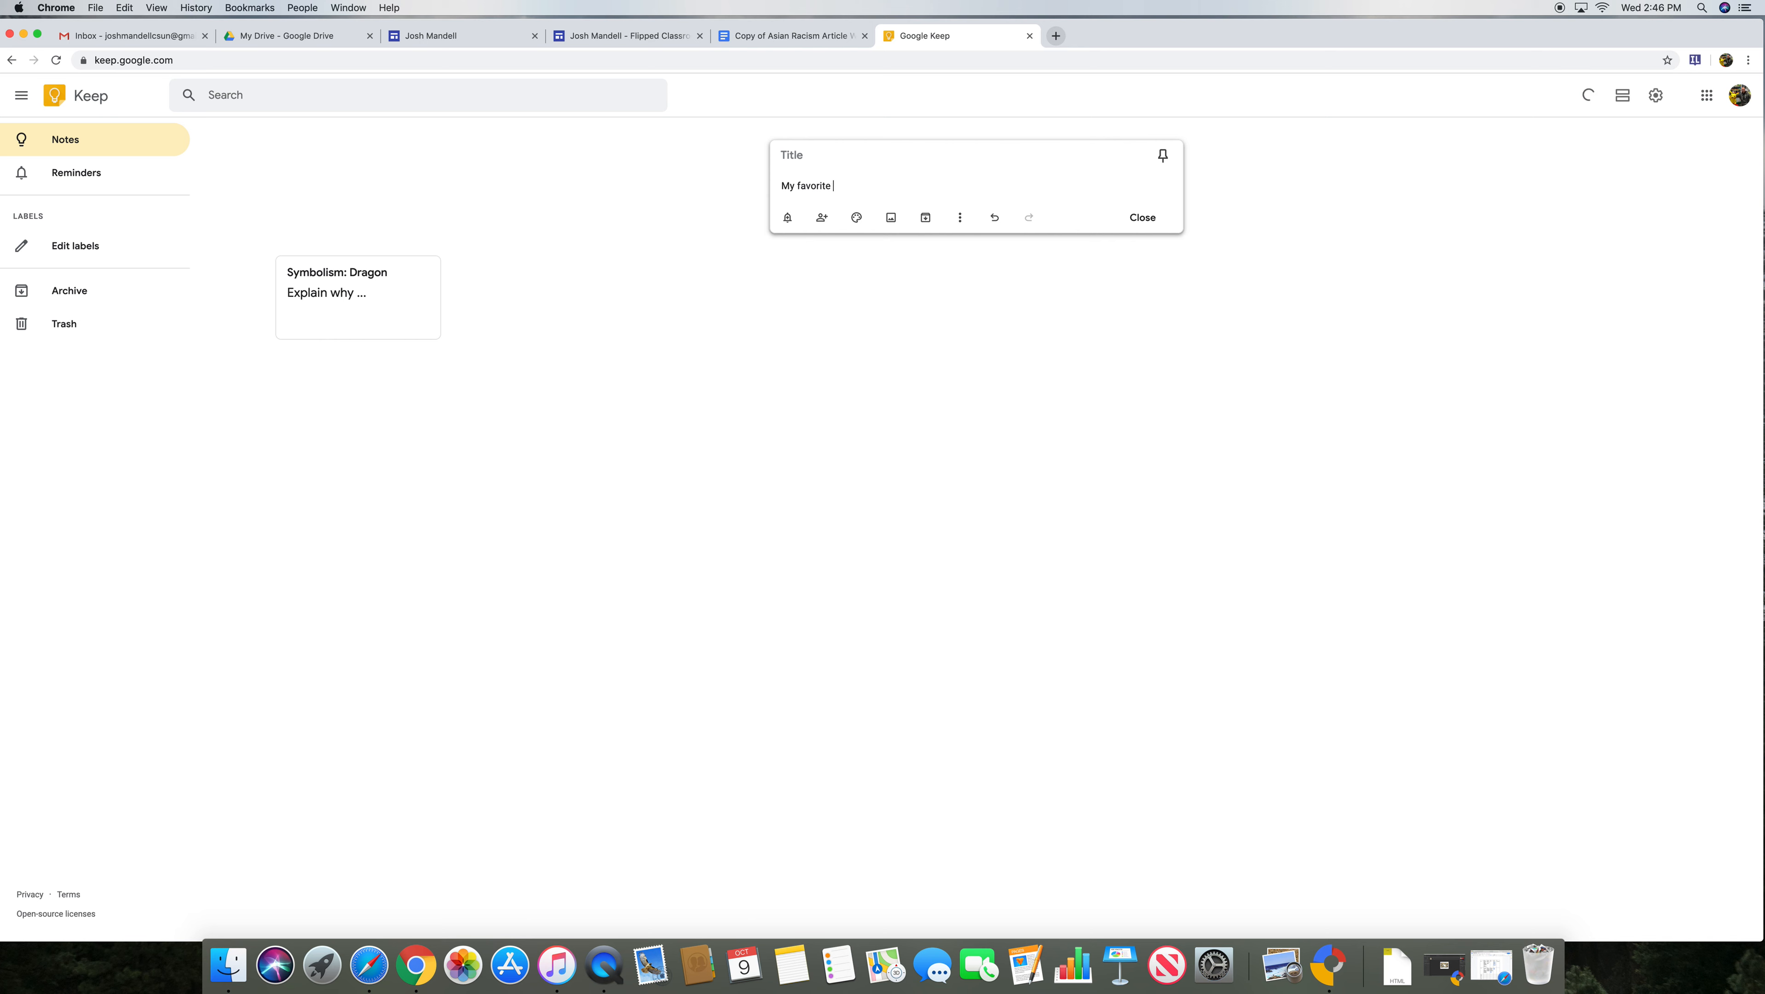
{"action": "type", "text": "animal is th"}
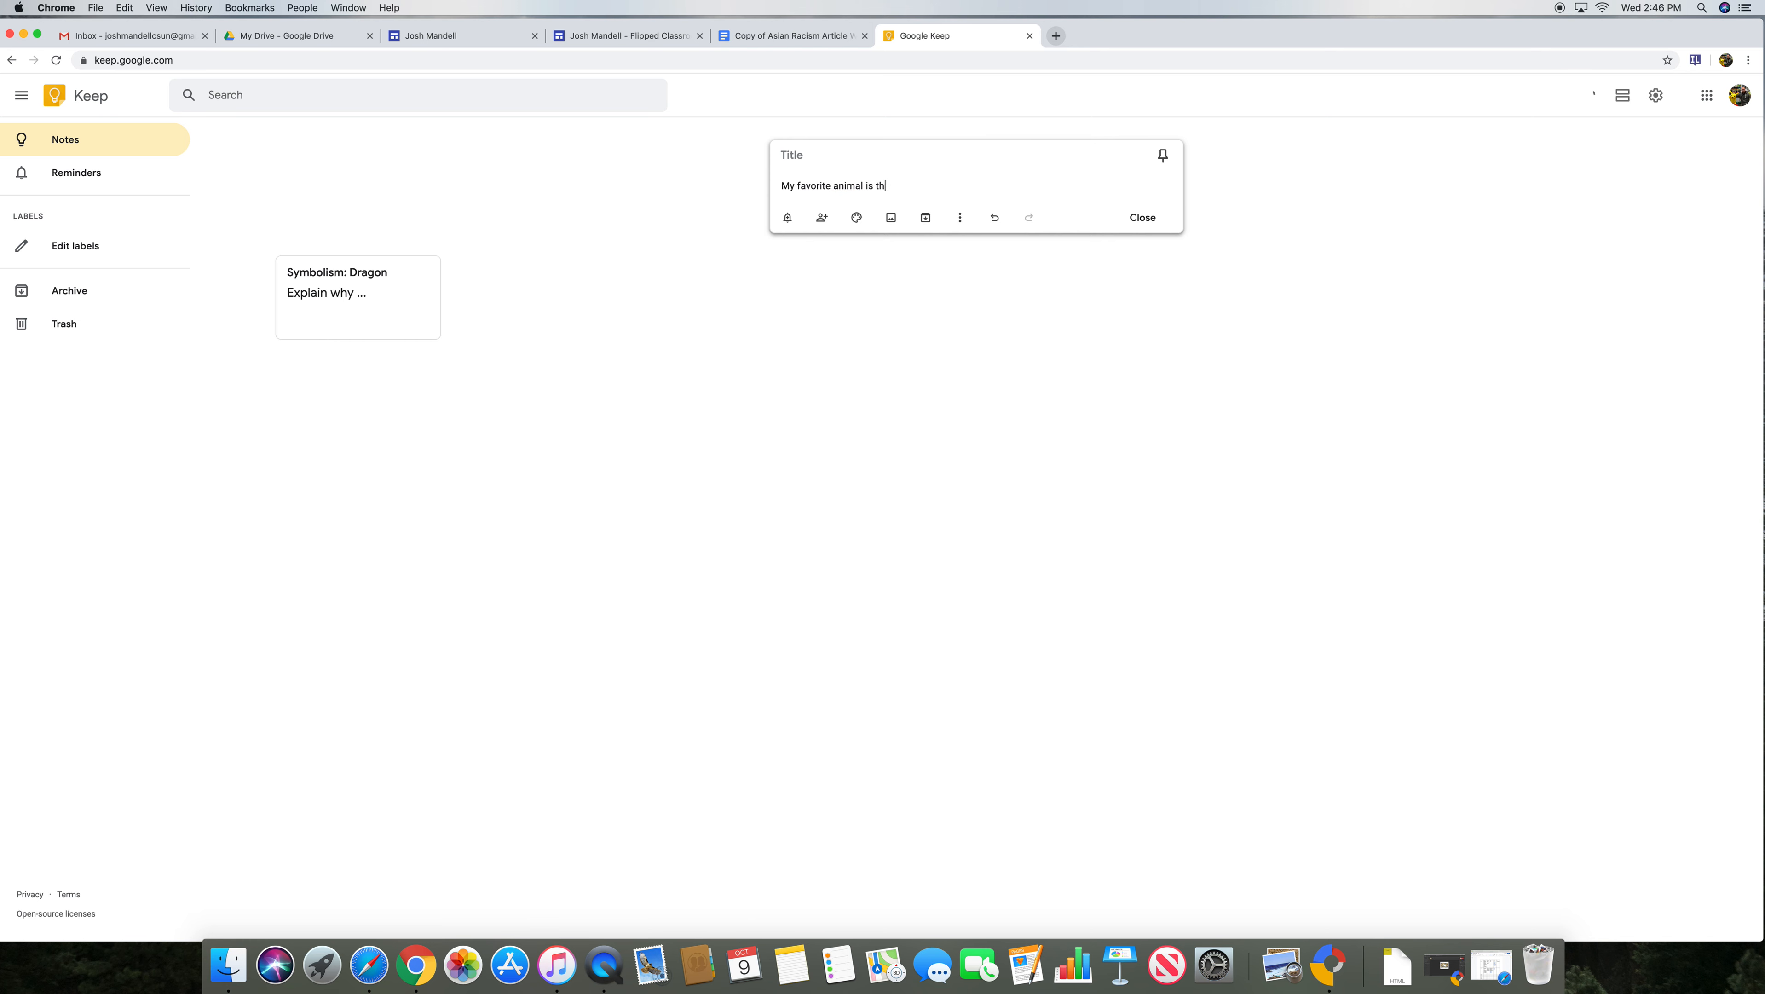
{"action": "type", "text": "e sea otter."}
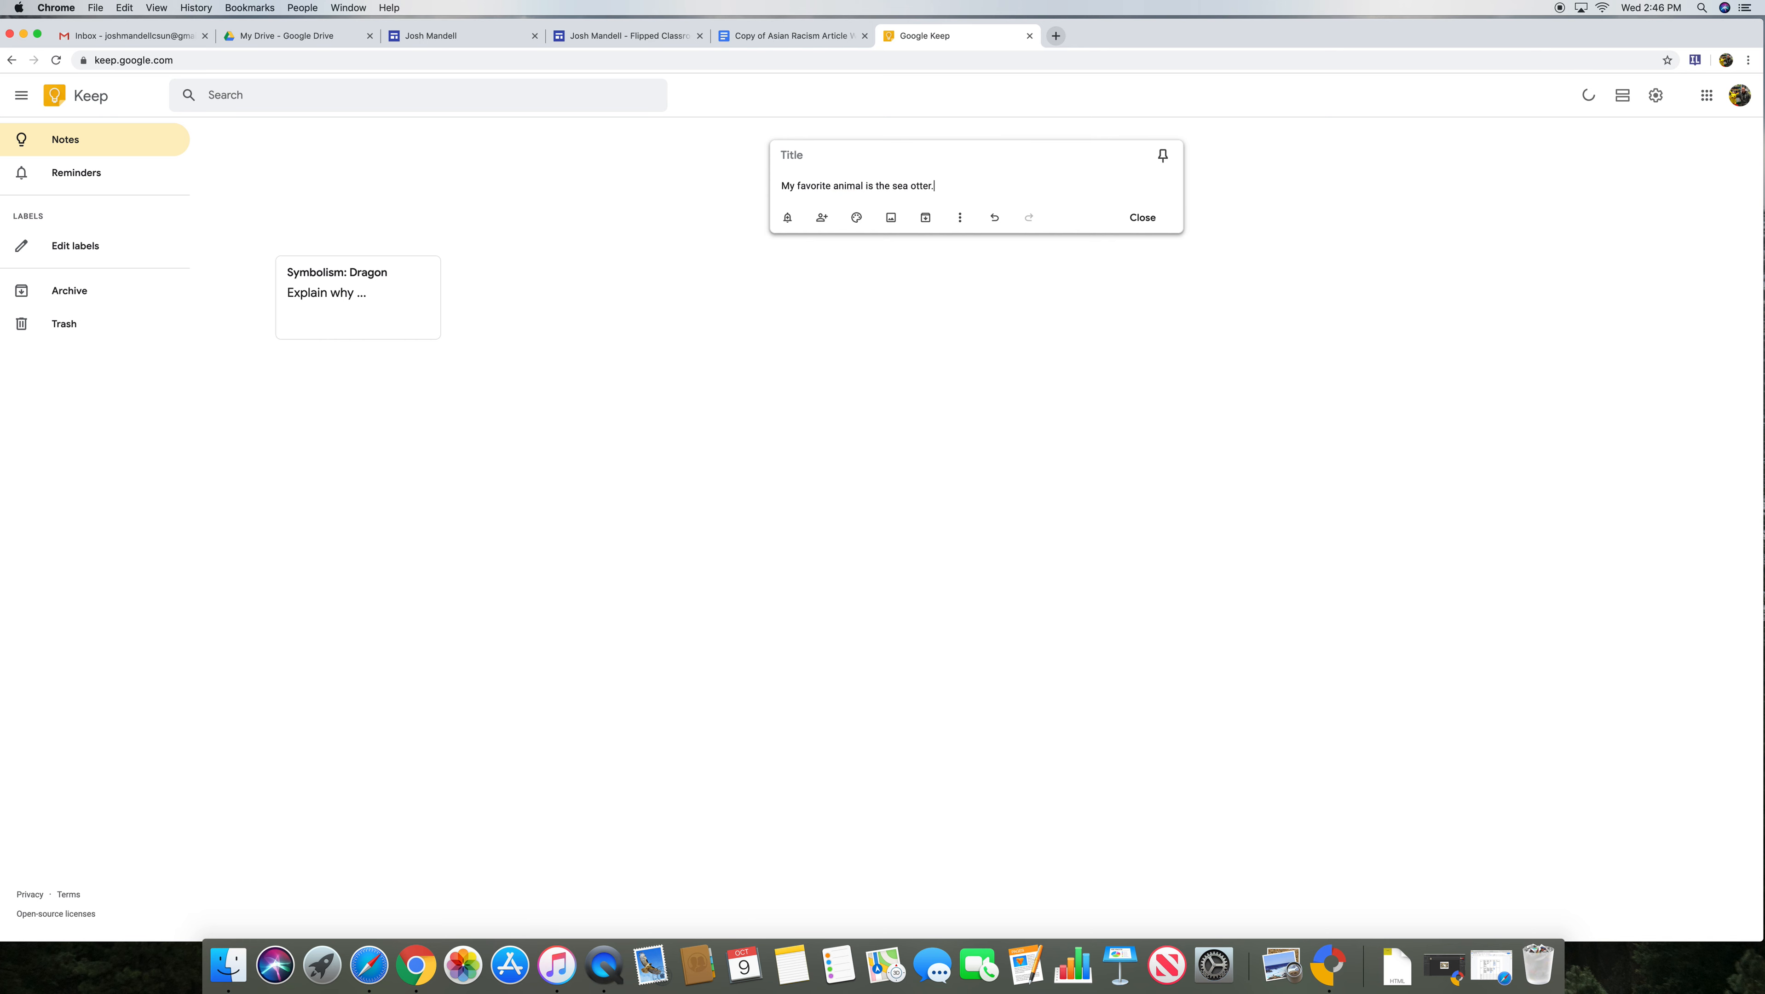
Step: Title the note 'Favorite Animal' and close it to save
{"action": "left_click", "coordinate": [833, 155]}
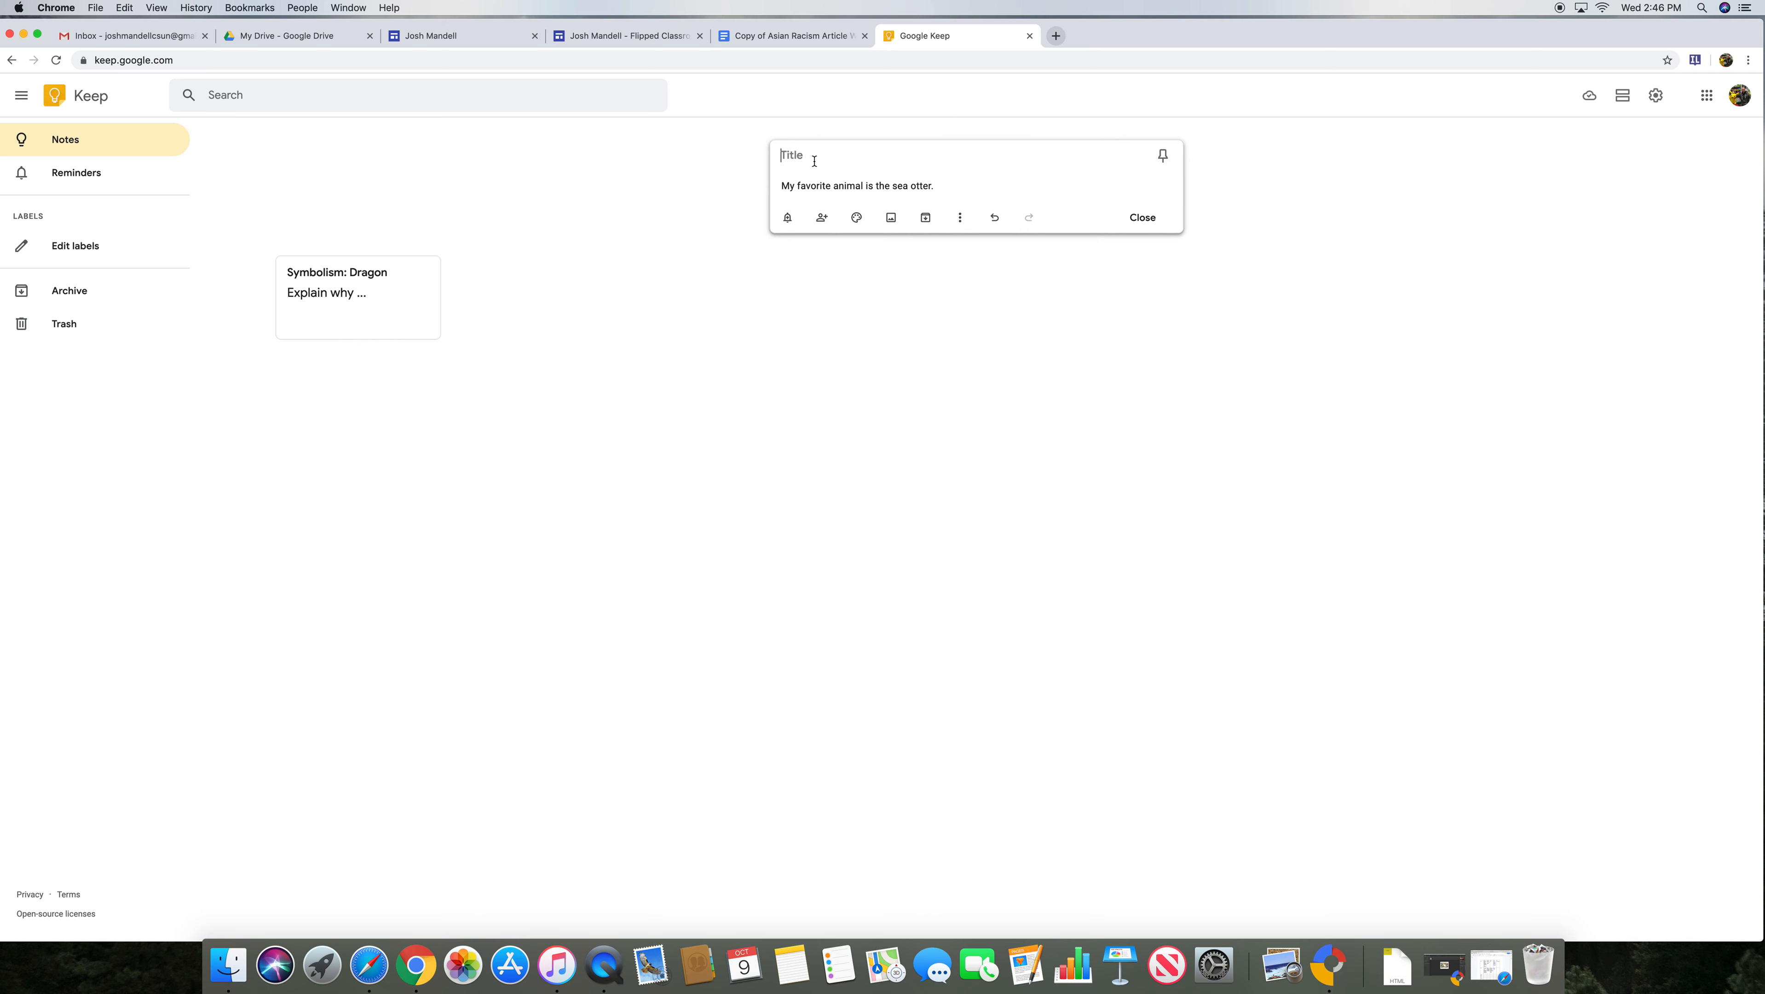
{"action": "type", "text": "Favorite"}
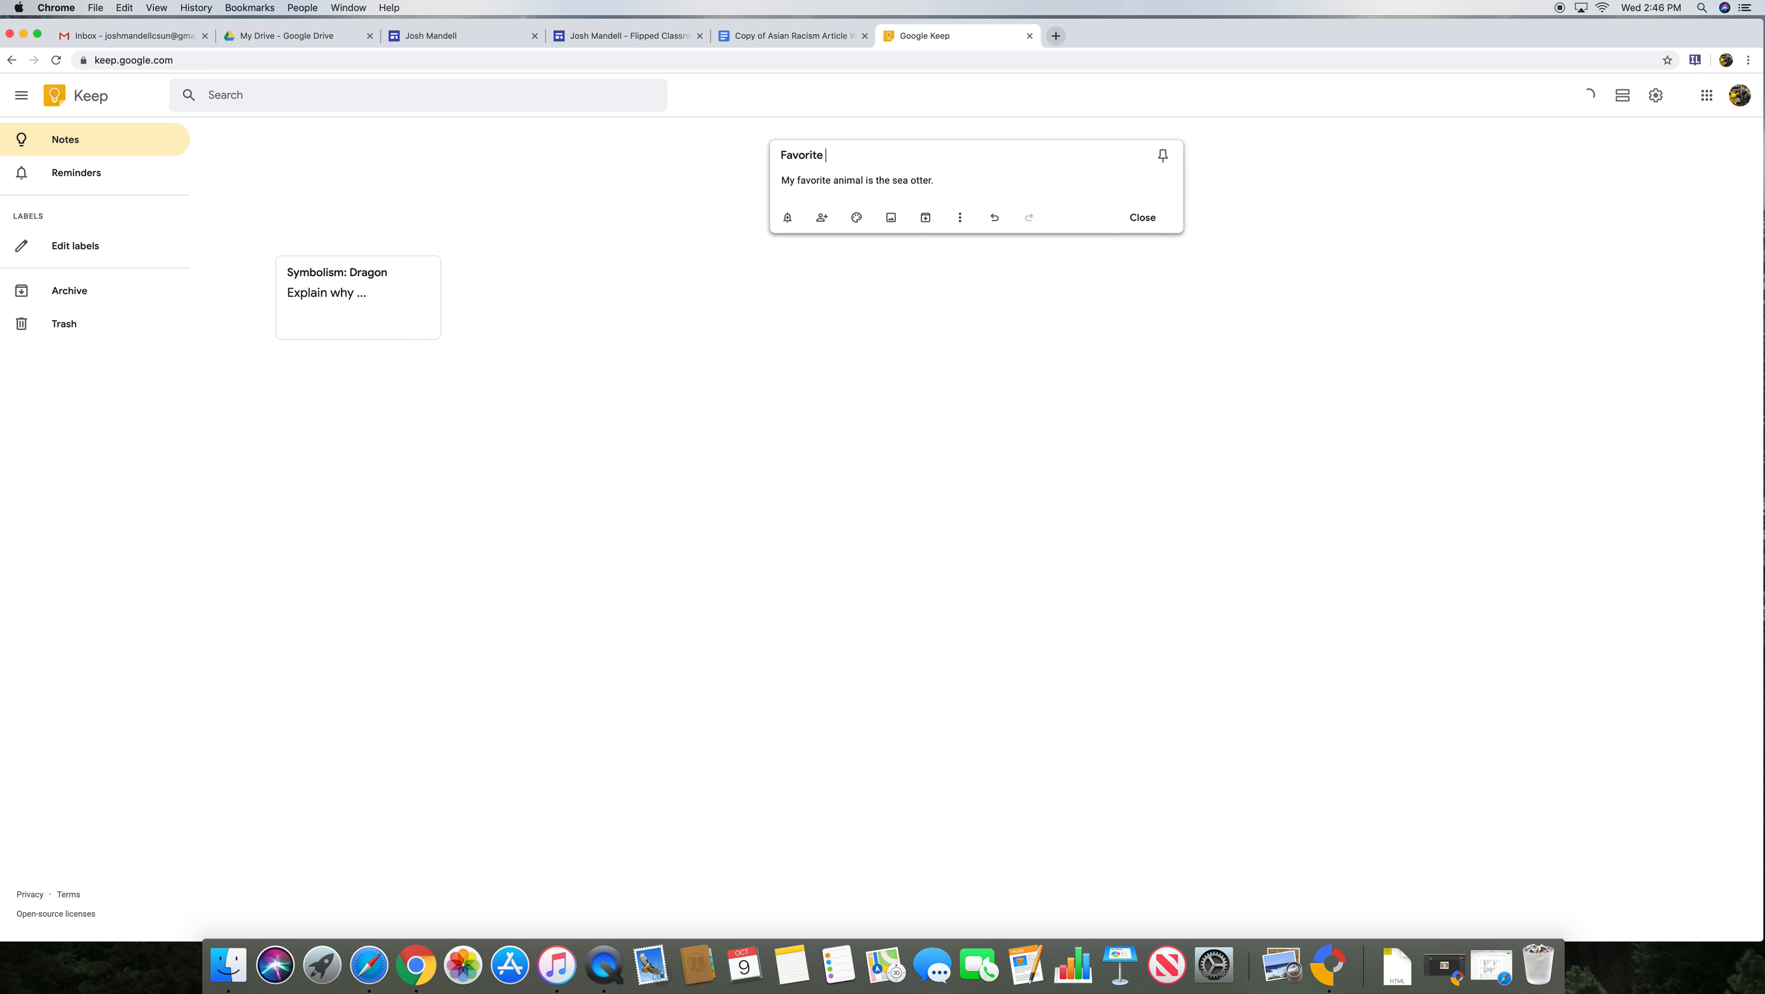
{"action": "type", "text": "Ani"}
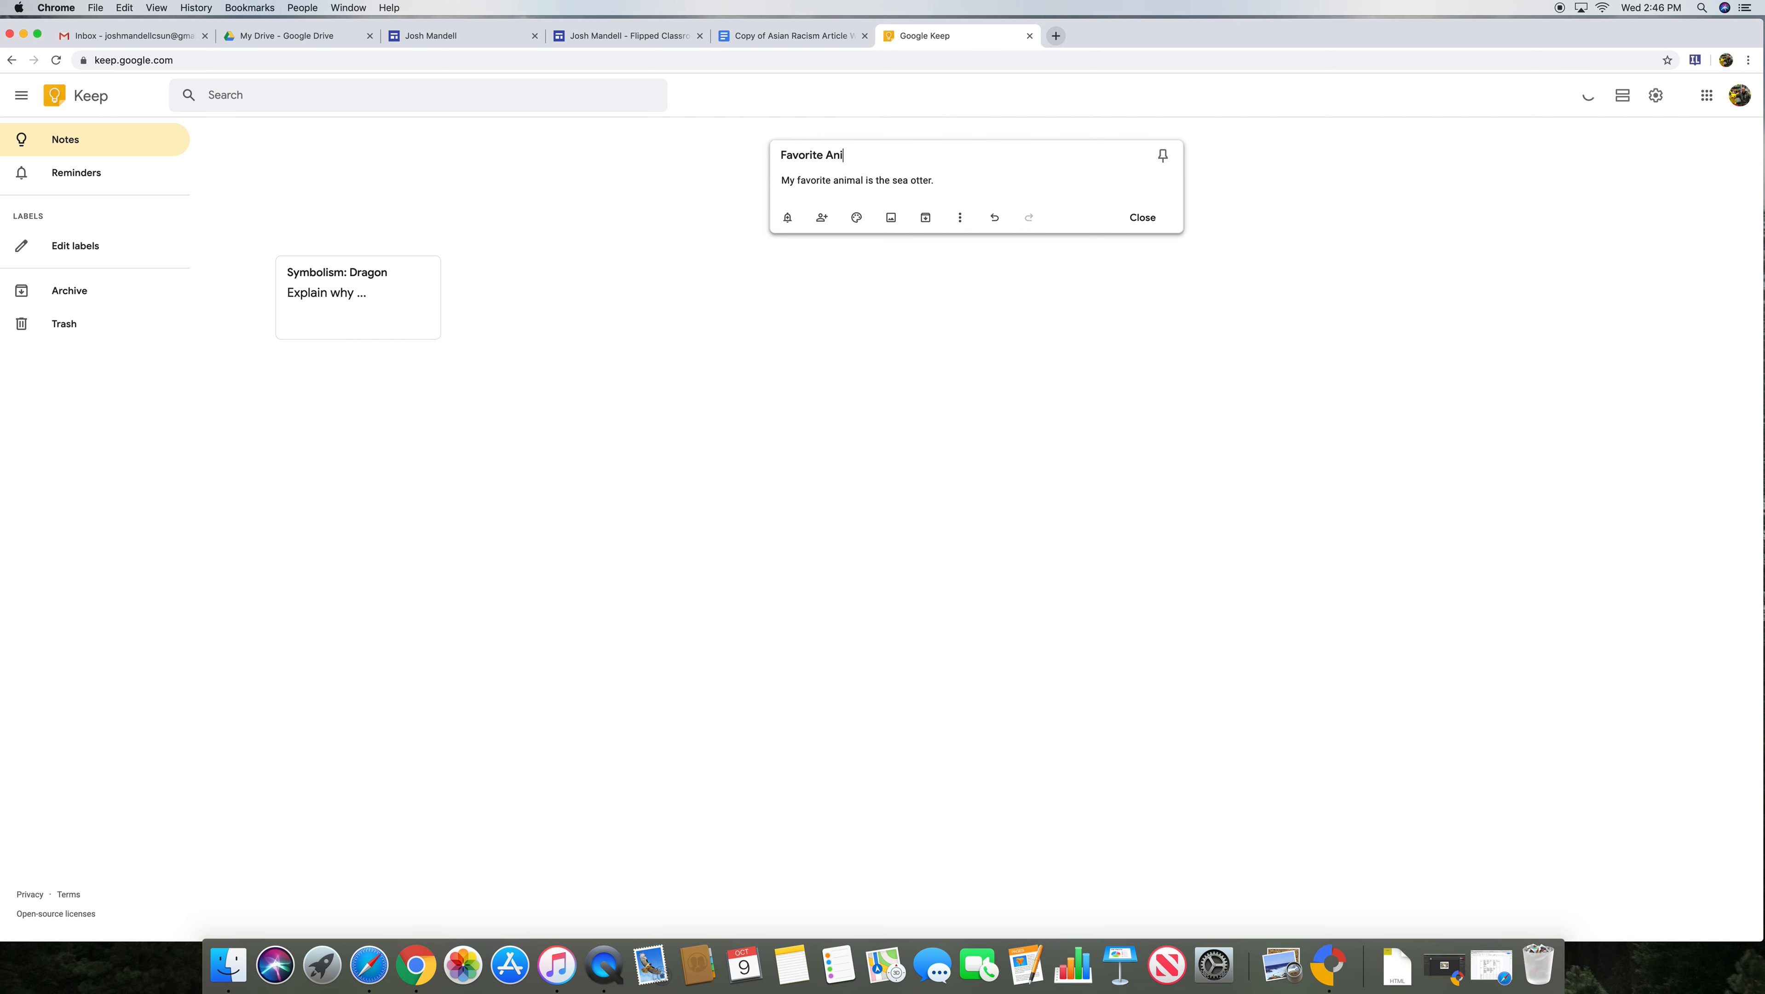
{"action": "left_click", "coordinate": [1141, 218]}
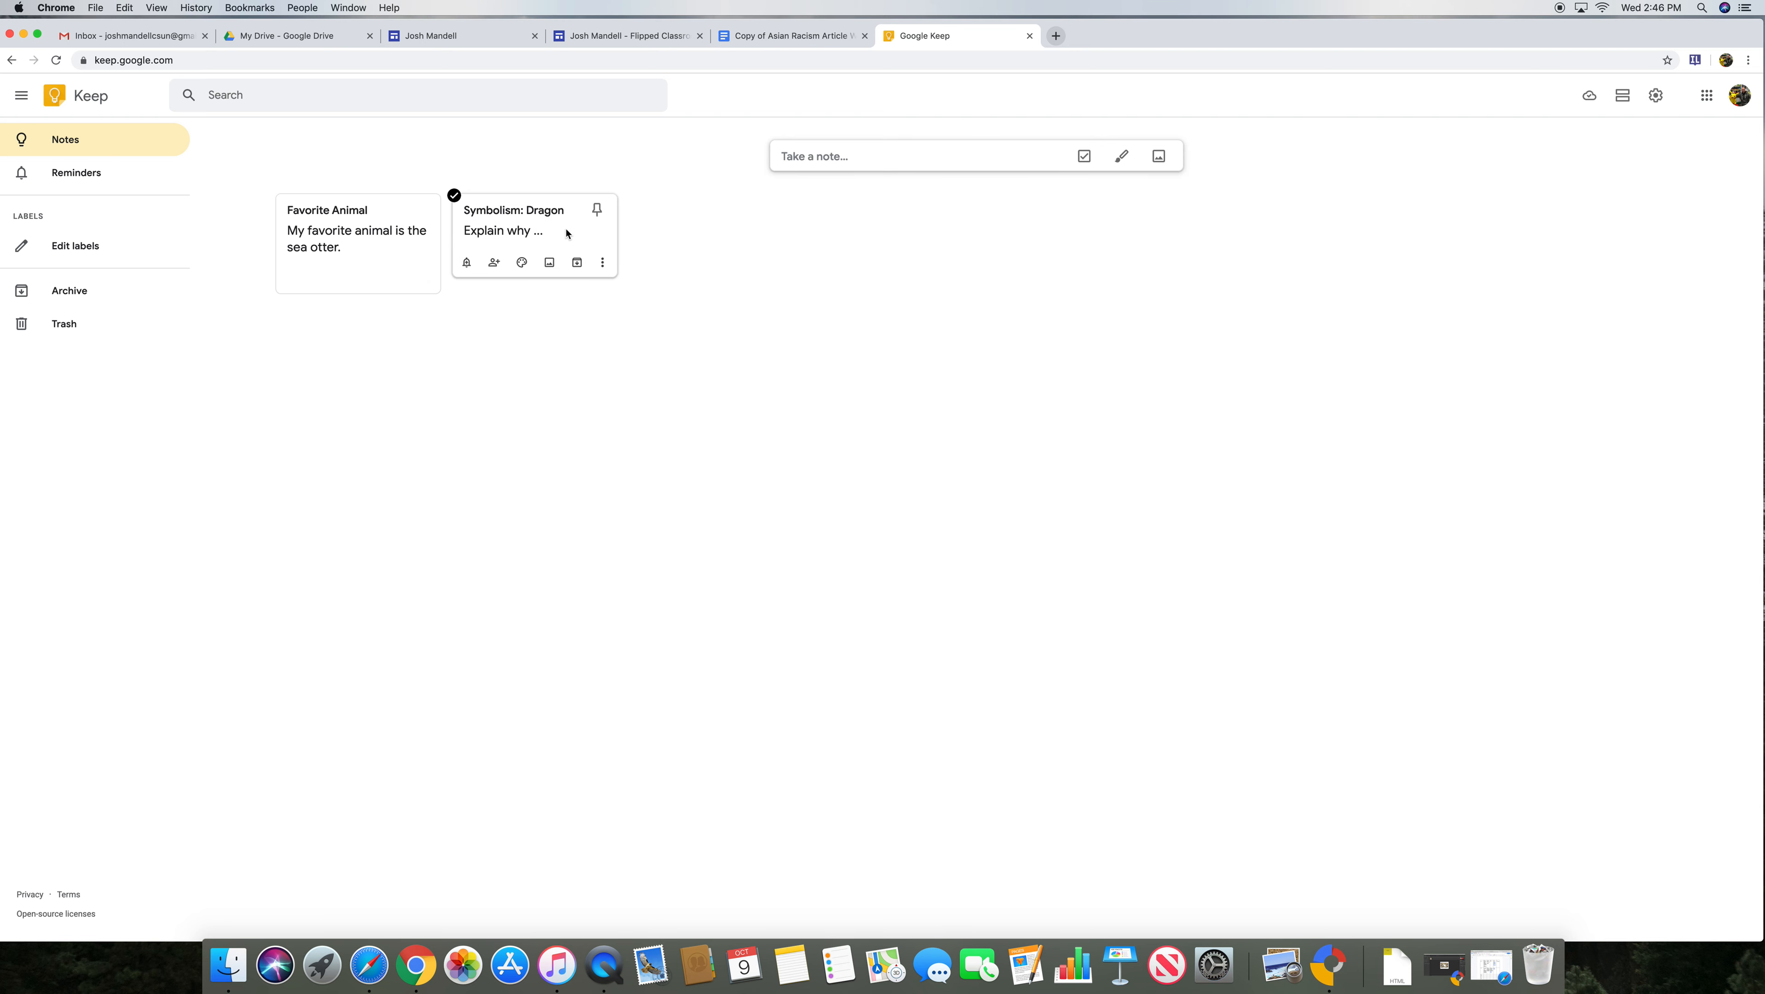
{"action": "mouse_move", "coordinate": [601, 274]}
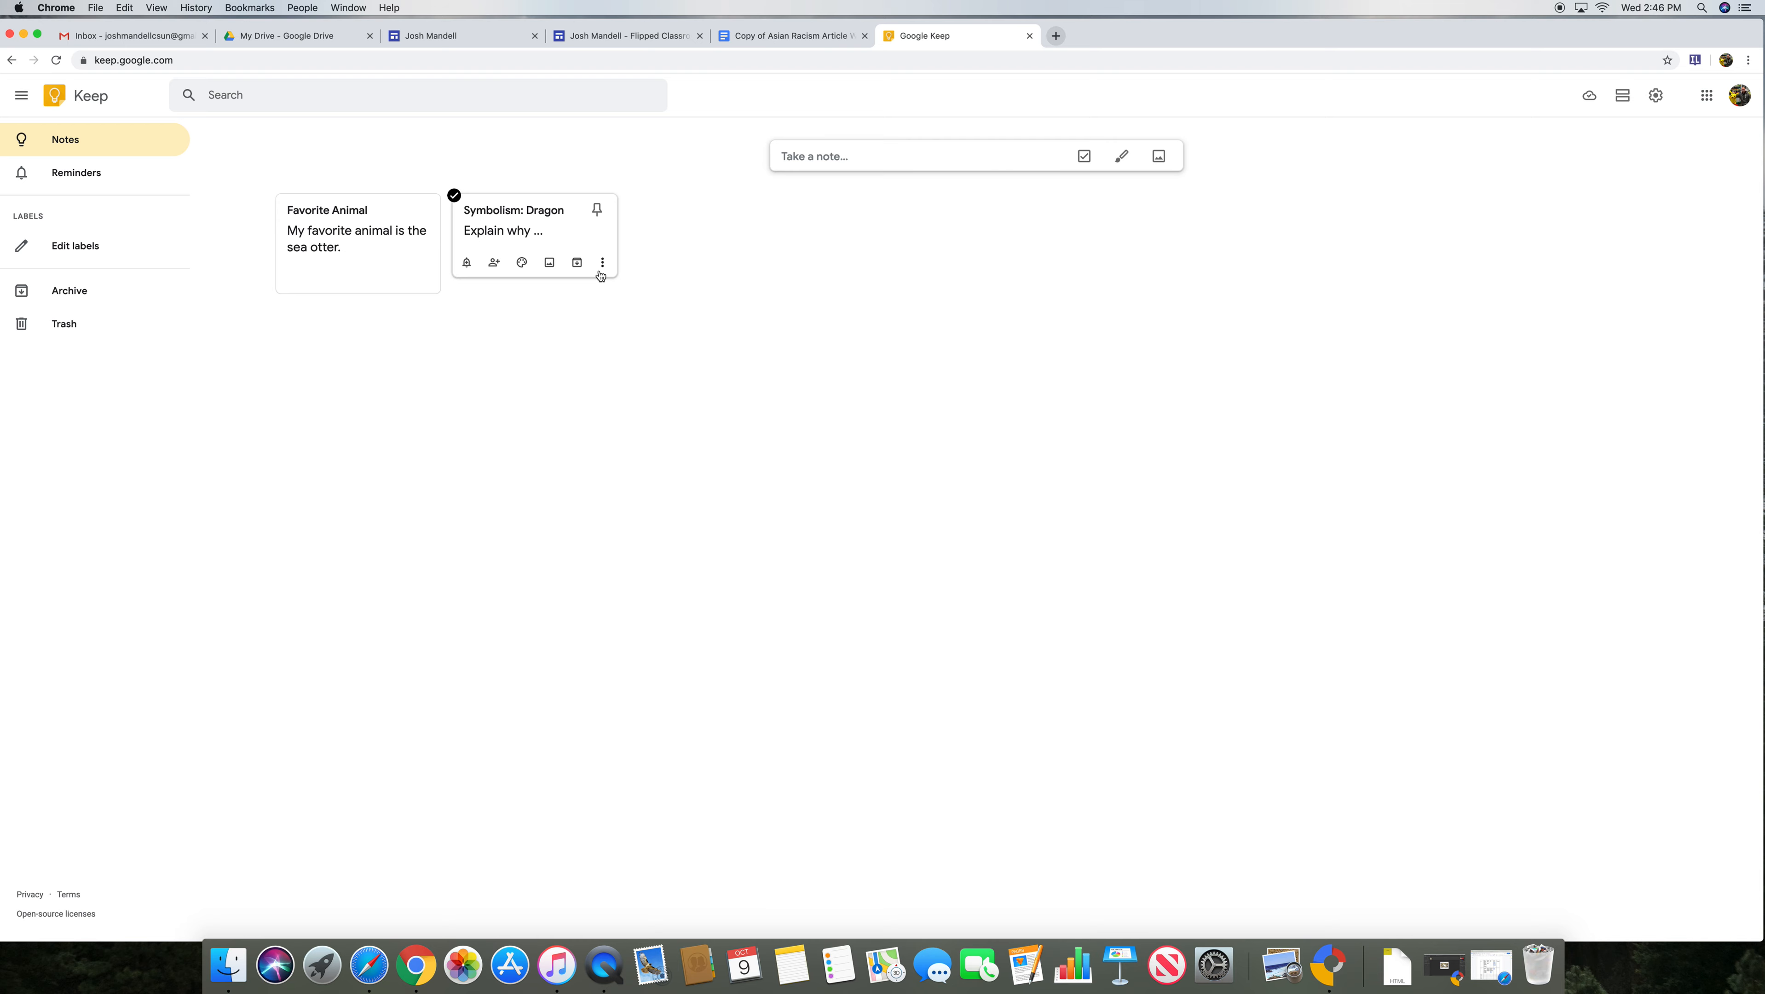
Step: Trash the 'Symbolism: Dragon' note and color the 'Favorite Animal' note light blue
{"action": "left_click", "coordinate": [601, 263]}
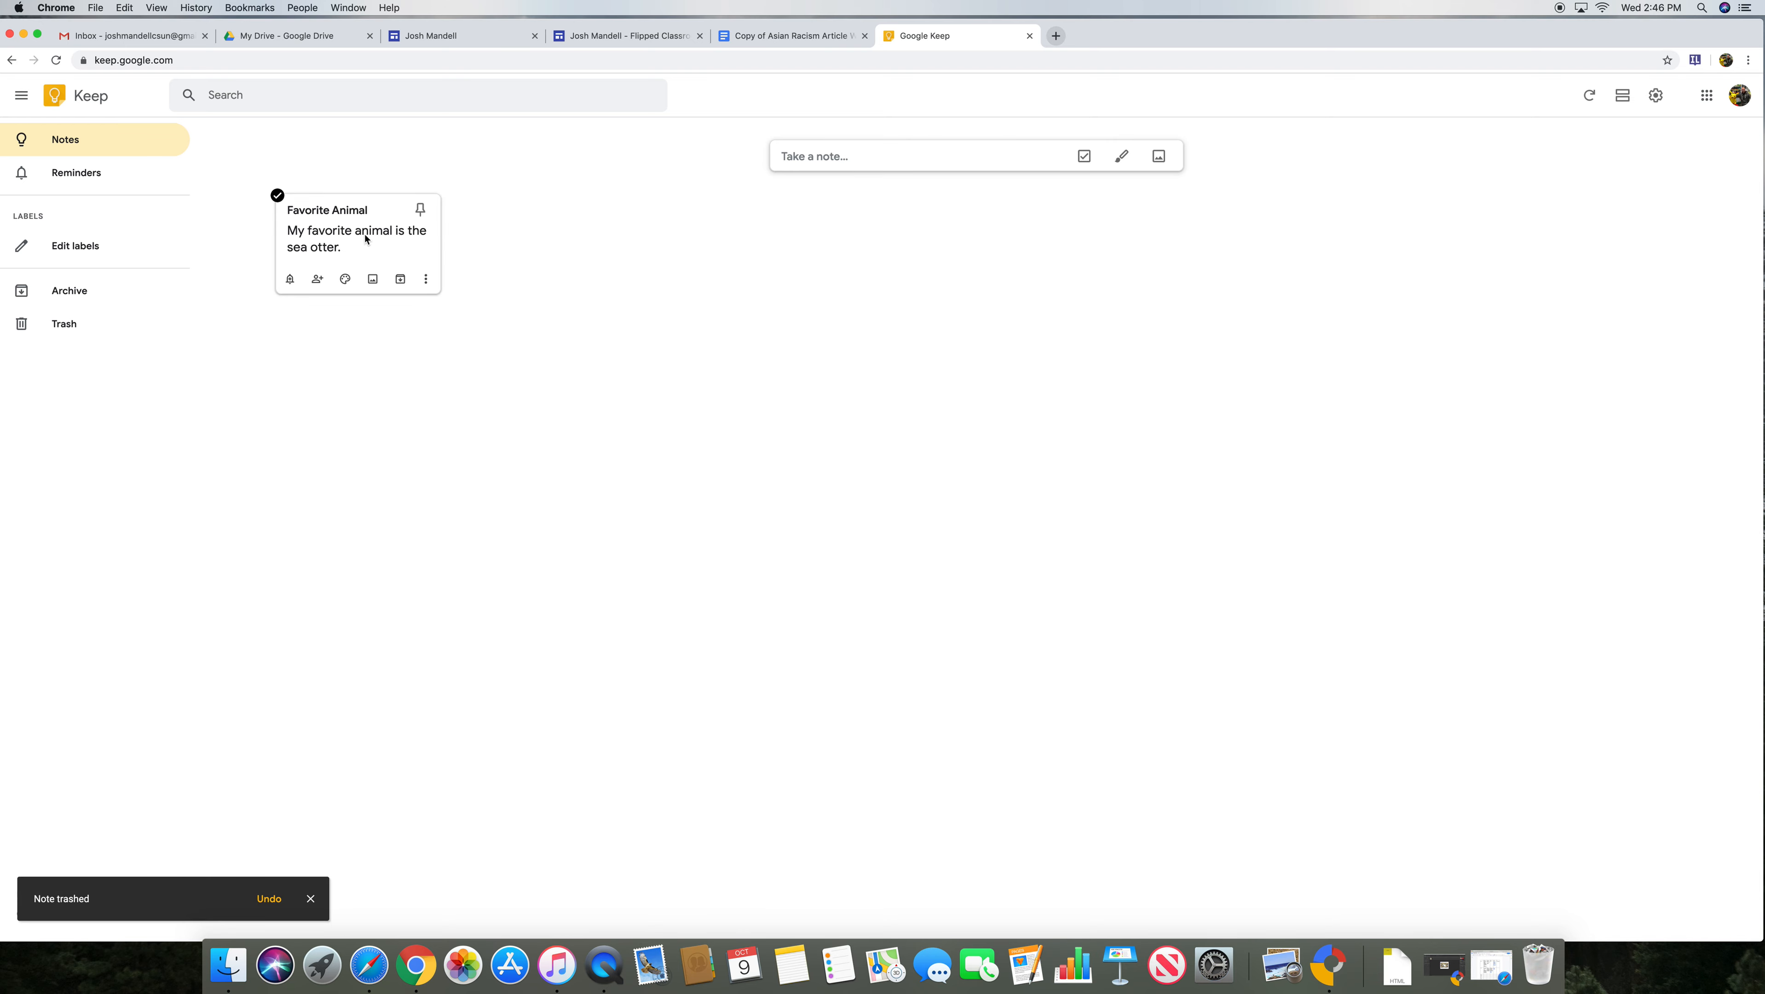
{"action": "left_click", "coordinate": [356, 236]}
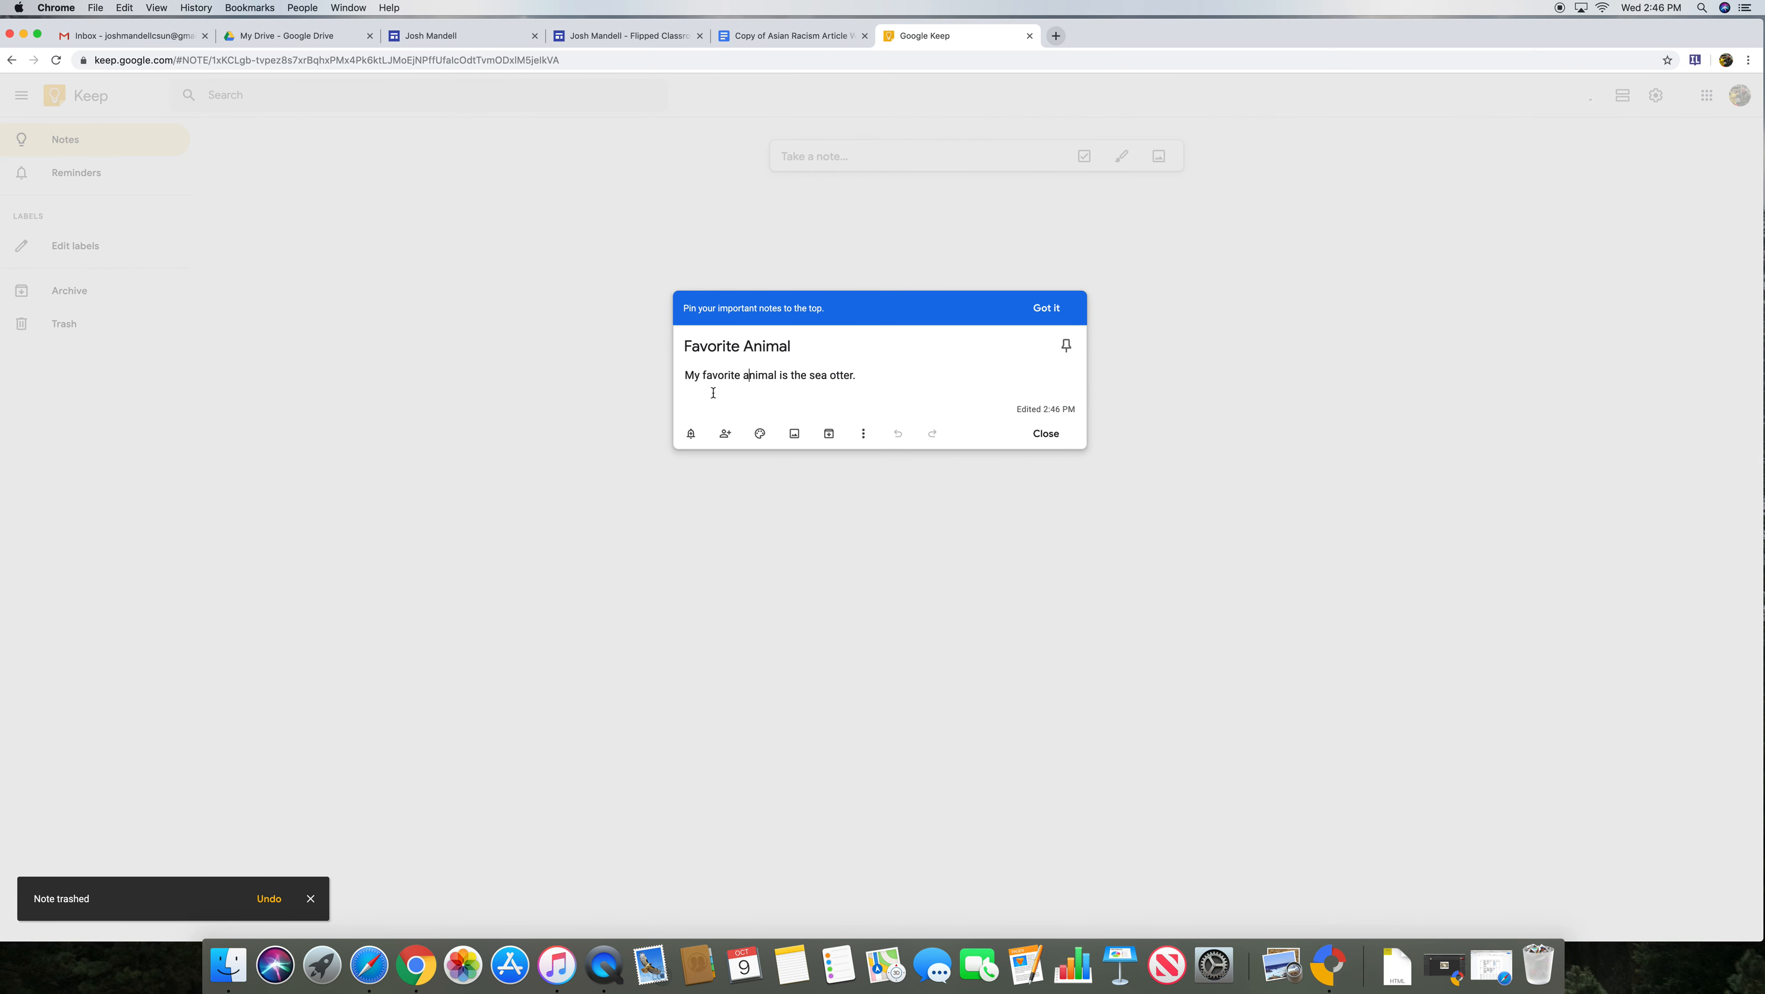
{"action": "left_click", "coordinate": [760, 433]}
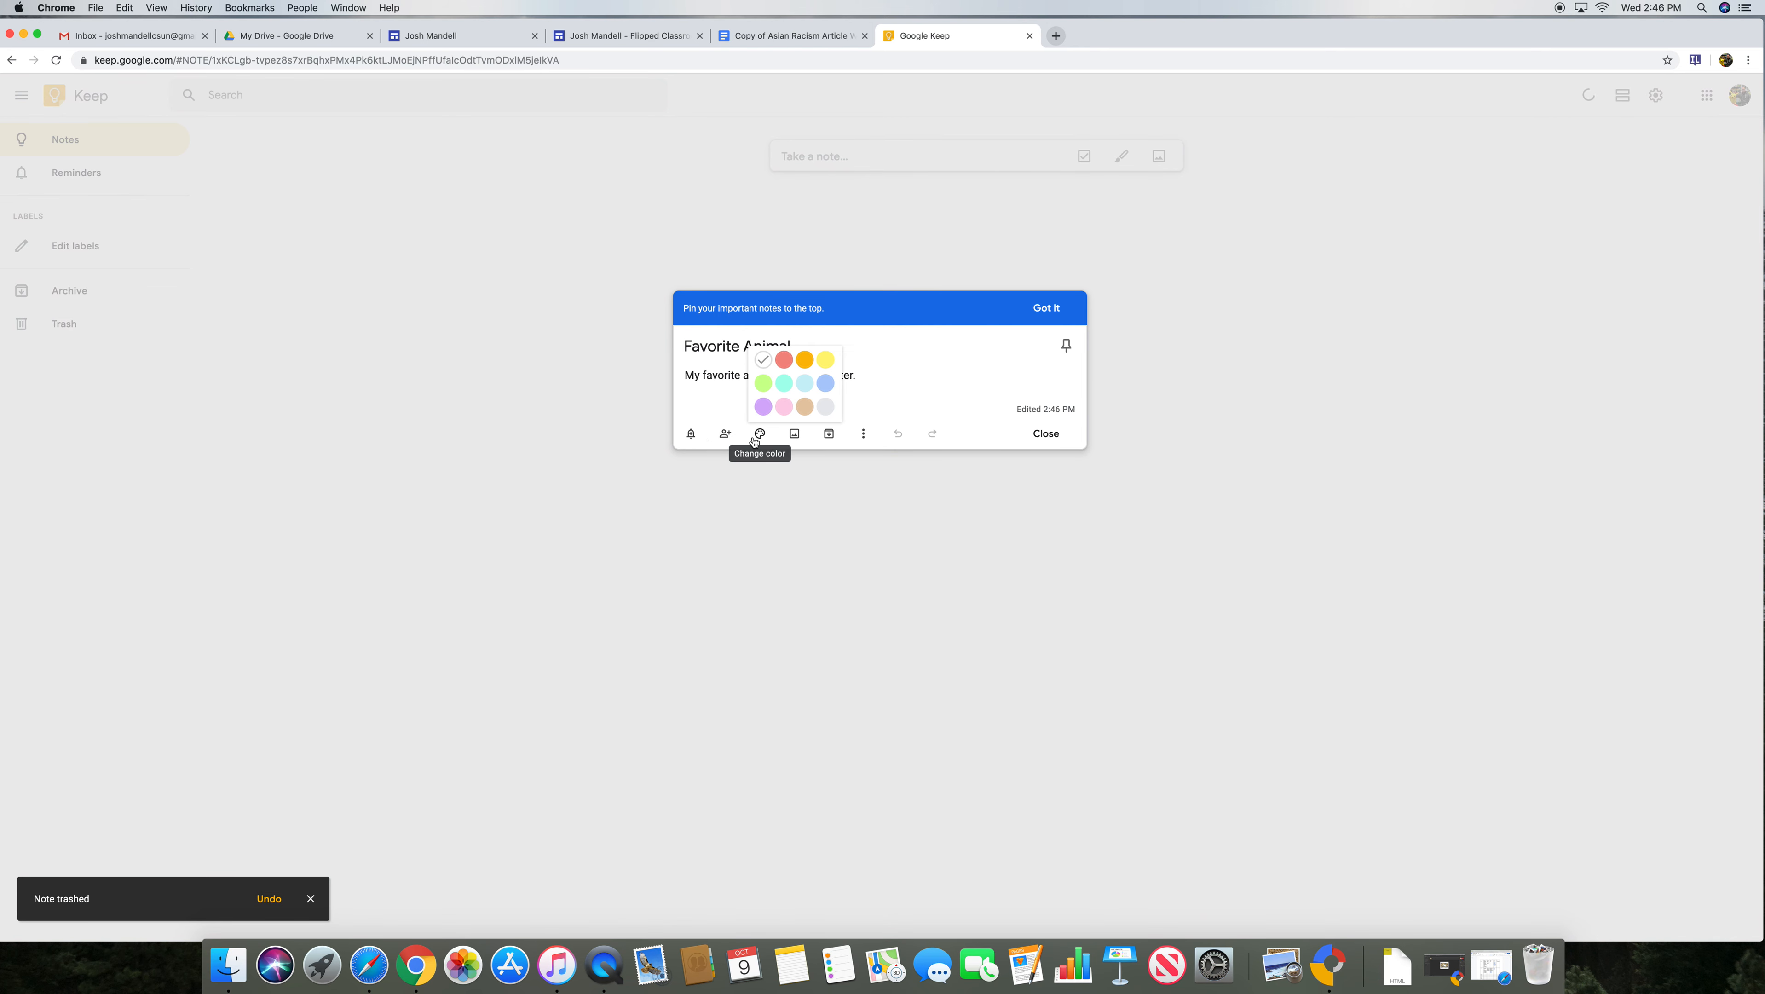
{"action": "left_click", "coordinate": [785, 359]}
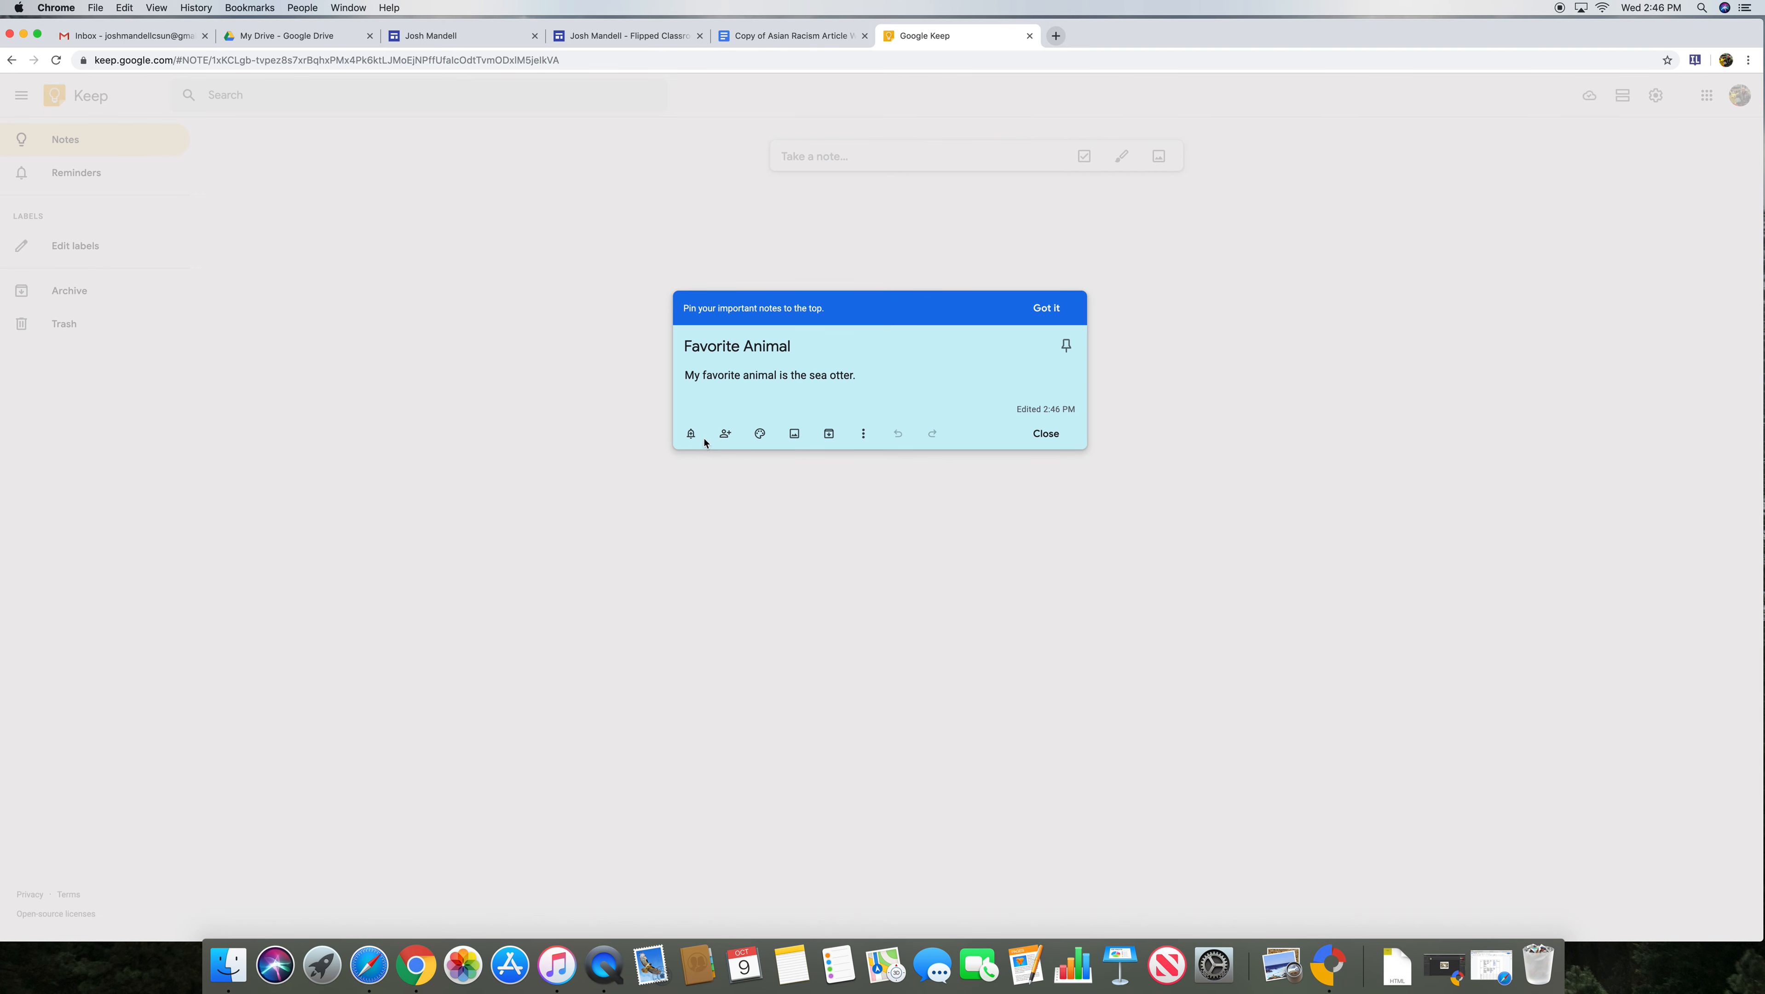
{"action": "mouse_move", "coordinate": [851, 443]}
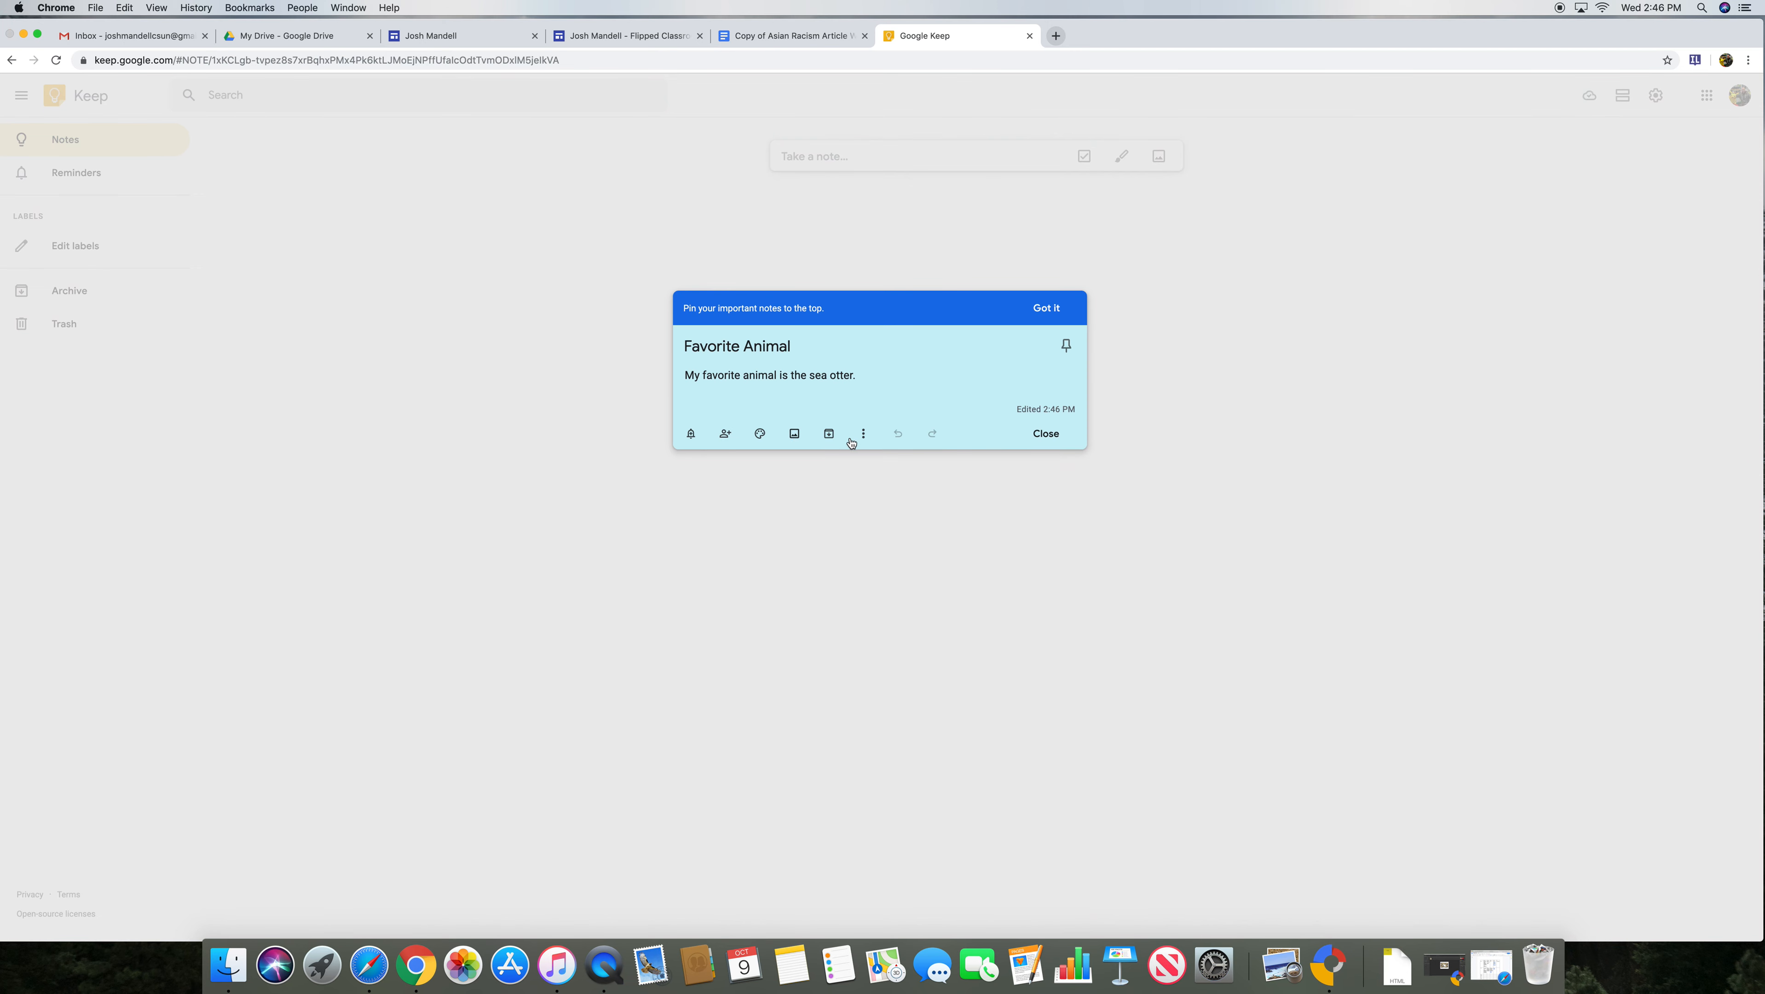
{"action": "left_click", "coordinate": [793, 433]}
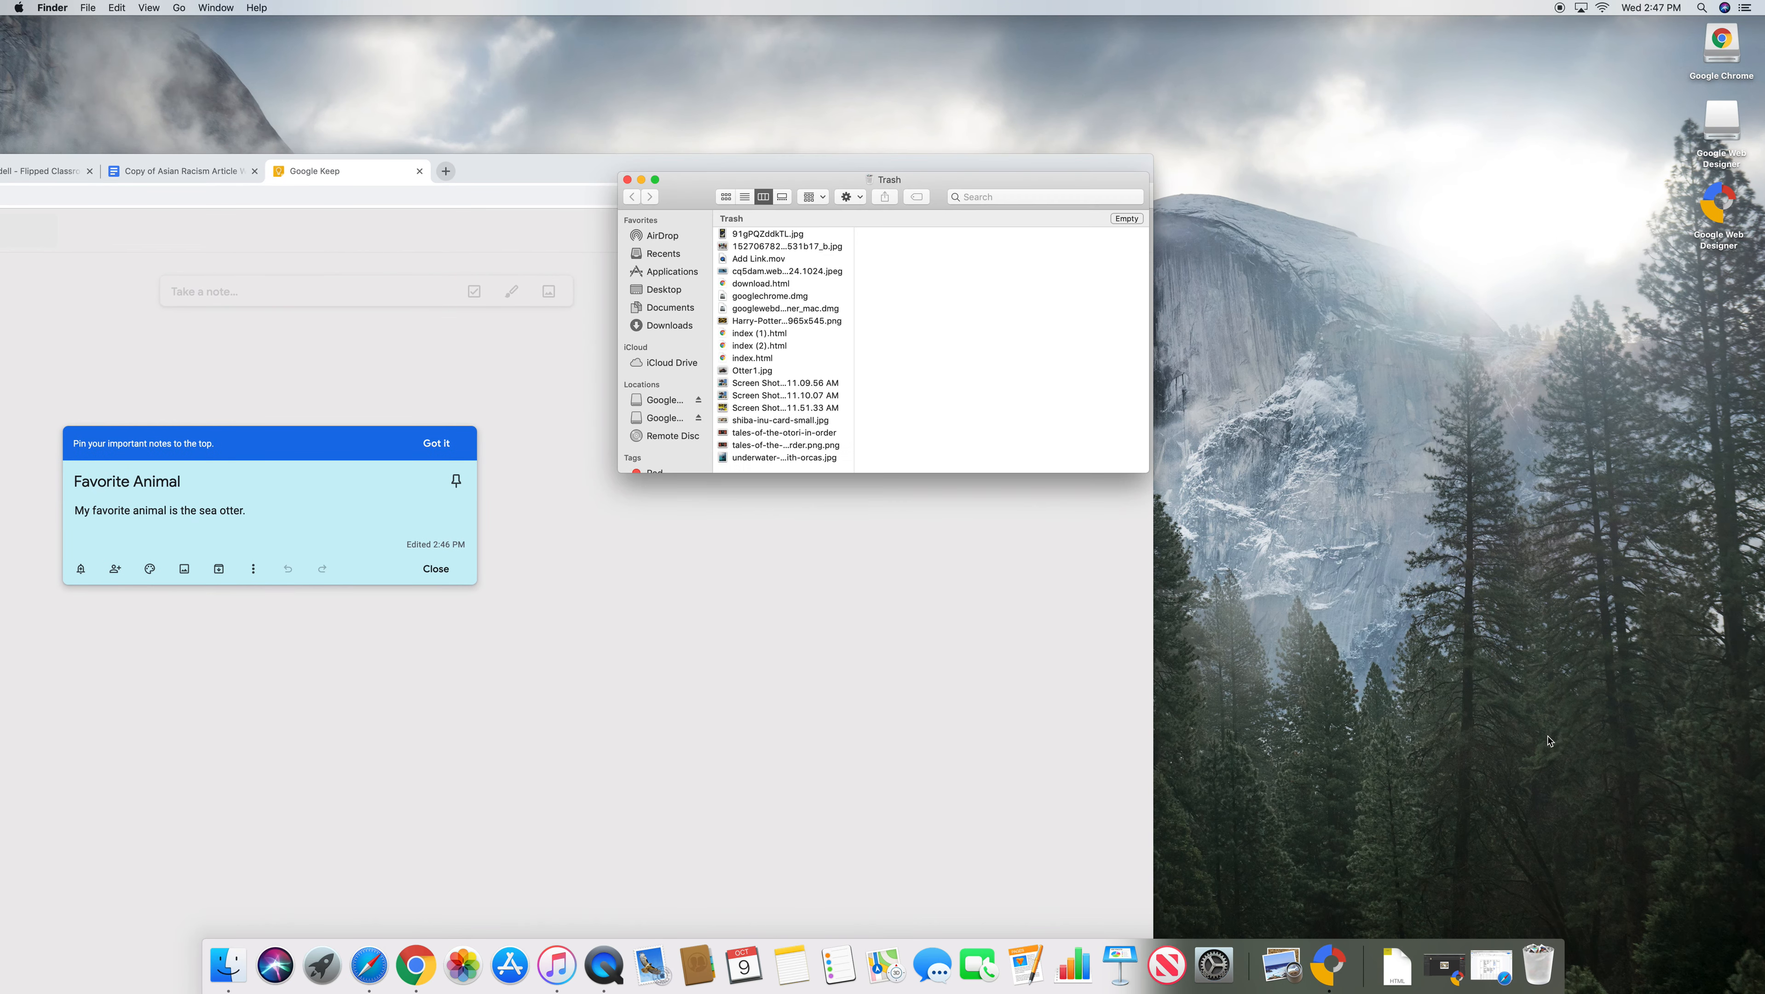
Step: Drag Otter1.jpg into the 'Favorite Animal' note and dismiss the pin tip
{"action": "left_click", "coordinate": [785, 382]}
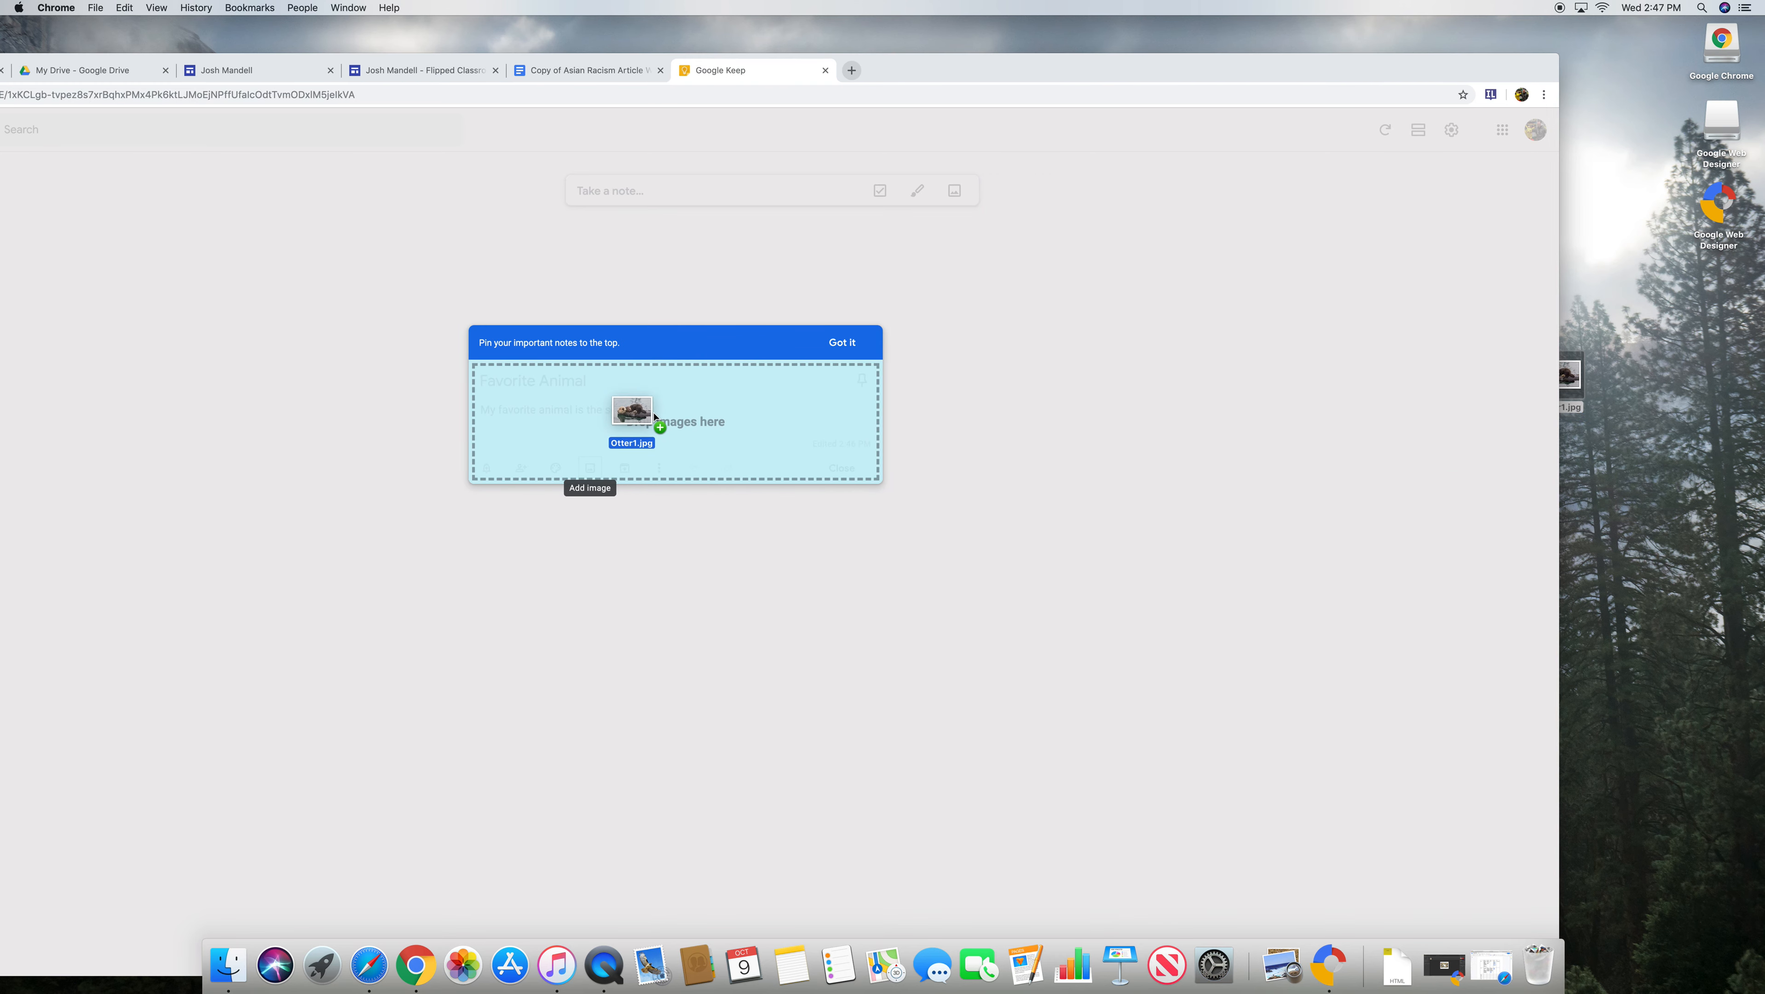
{"action": "left_click_drag", "start_coordinate": [631, 409], "coordinate": [675, 422]}
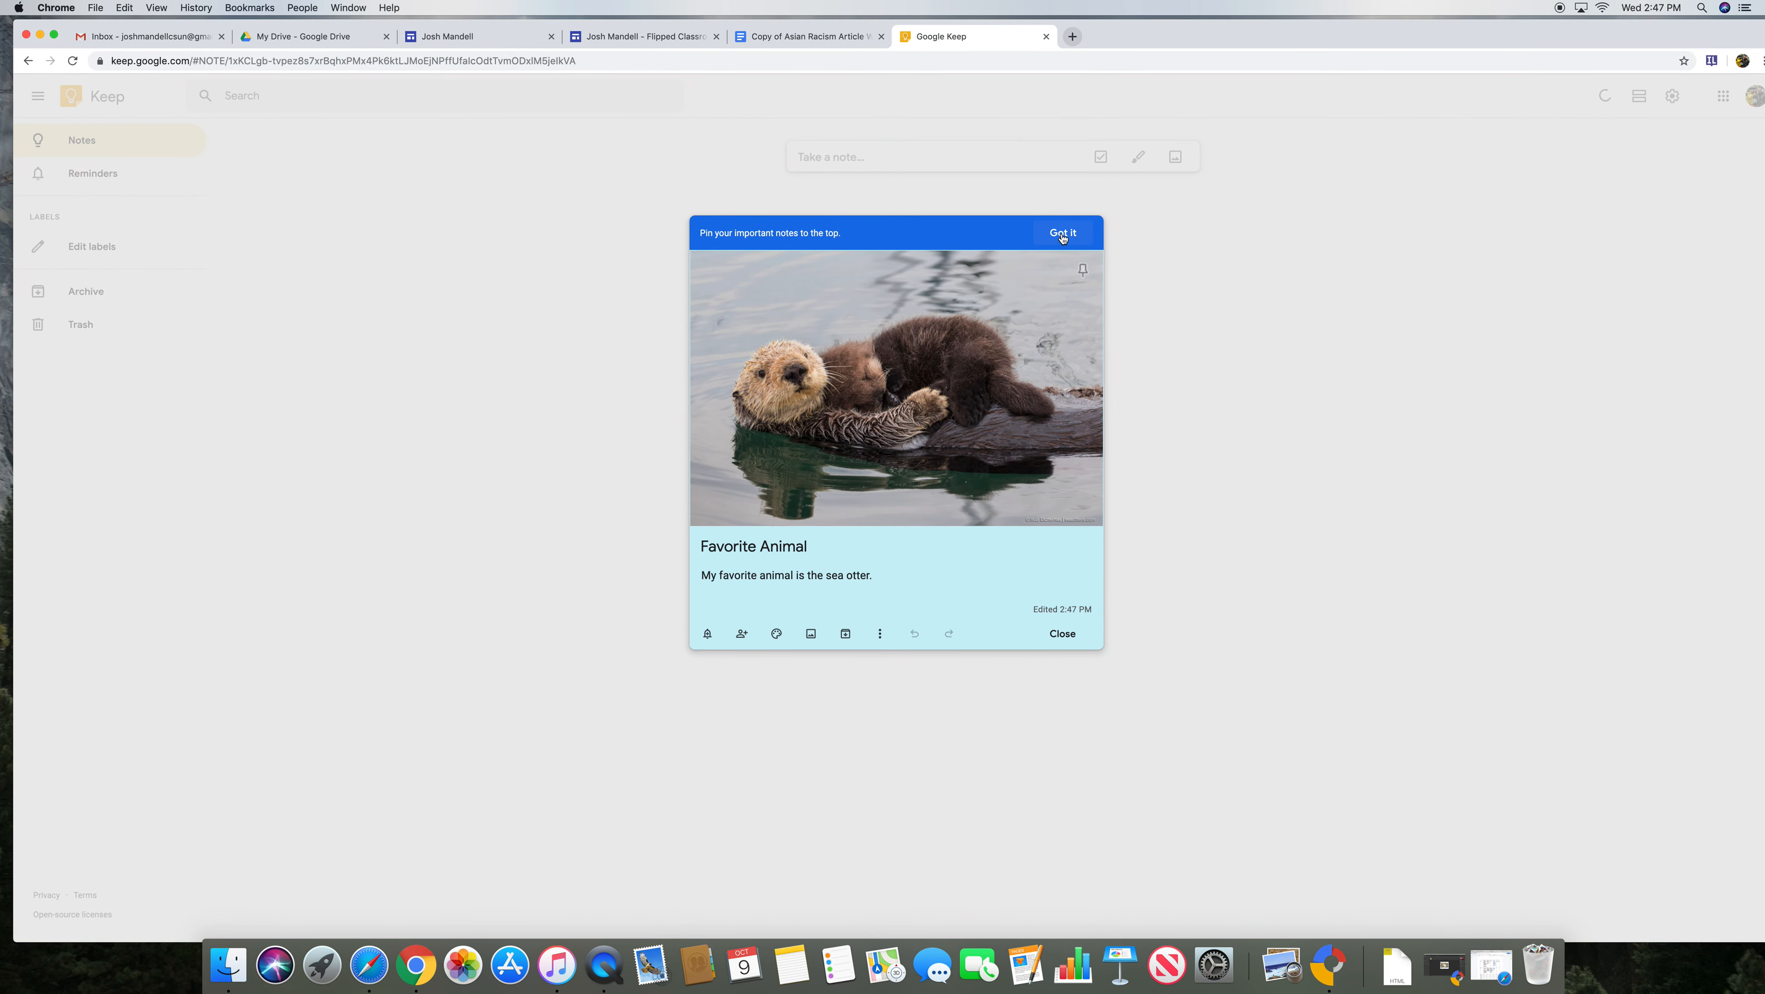
{"action": "left_click", "coordinate": [1060, 232]}
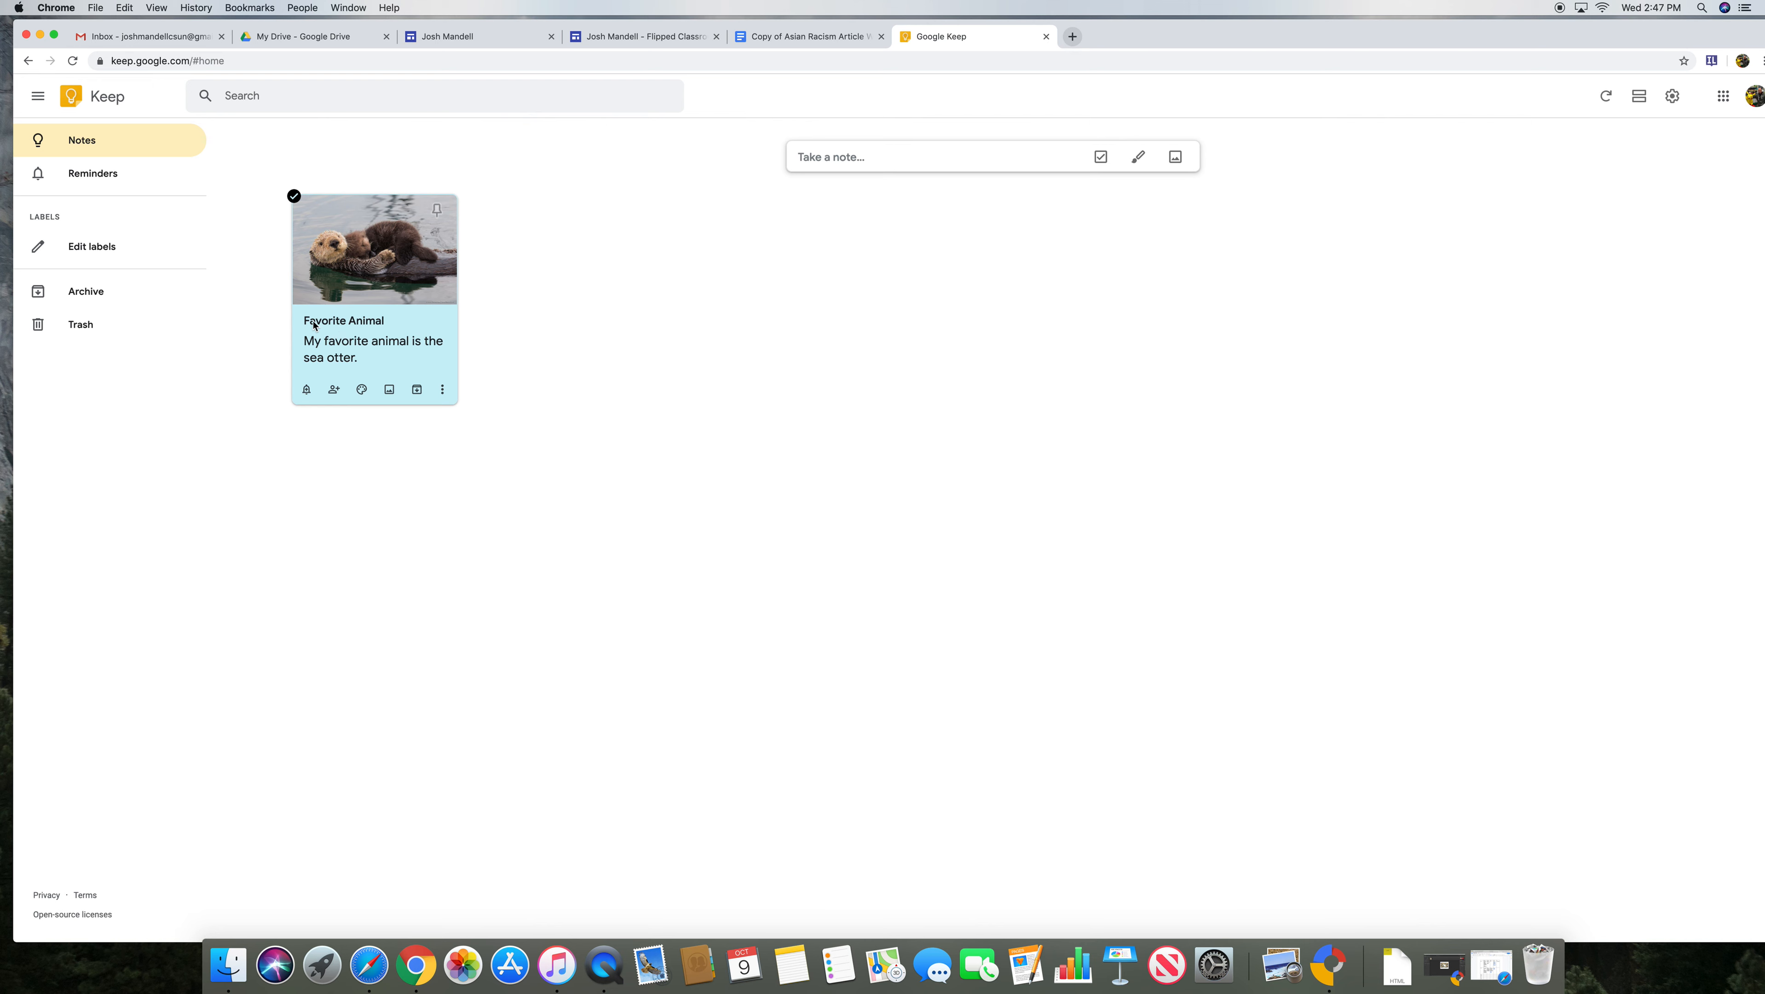
{"action": "mouse_move", "coordinate": [396, 352]}
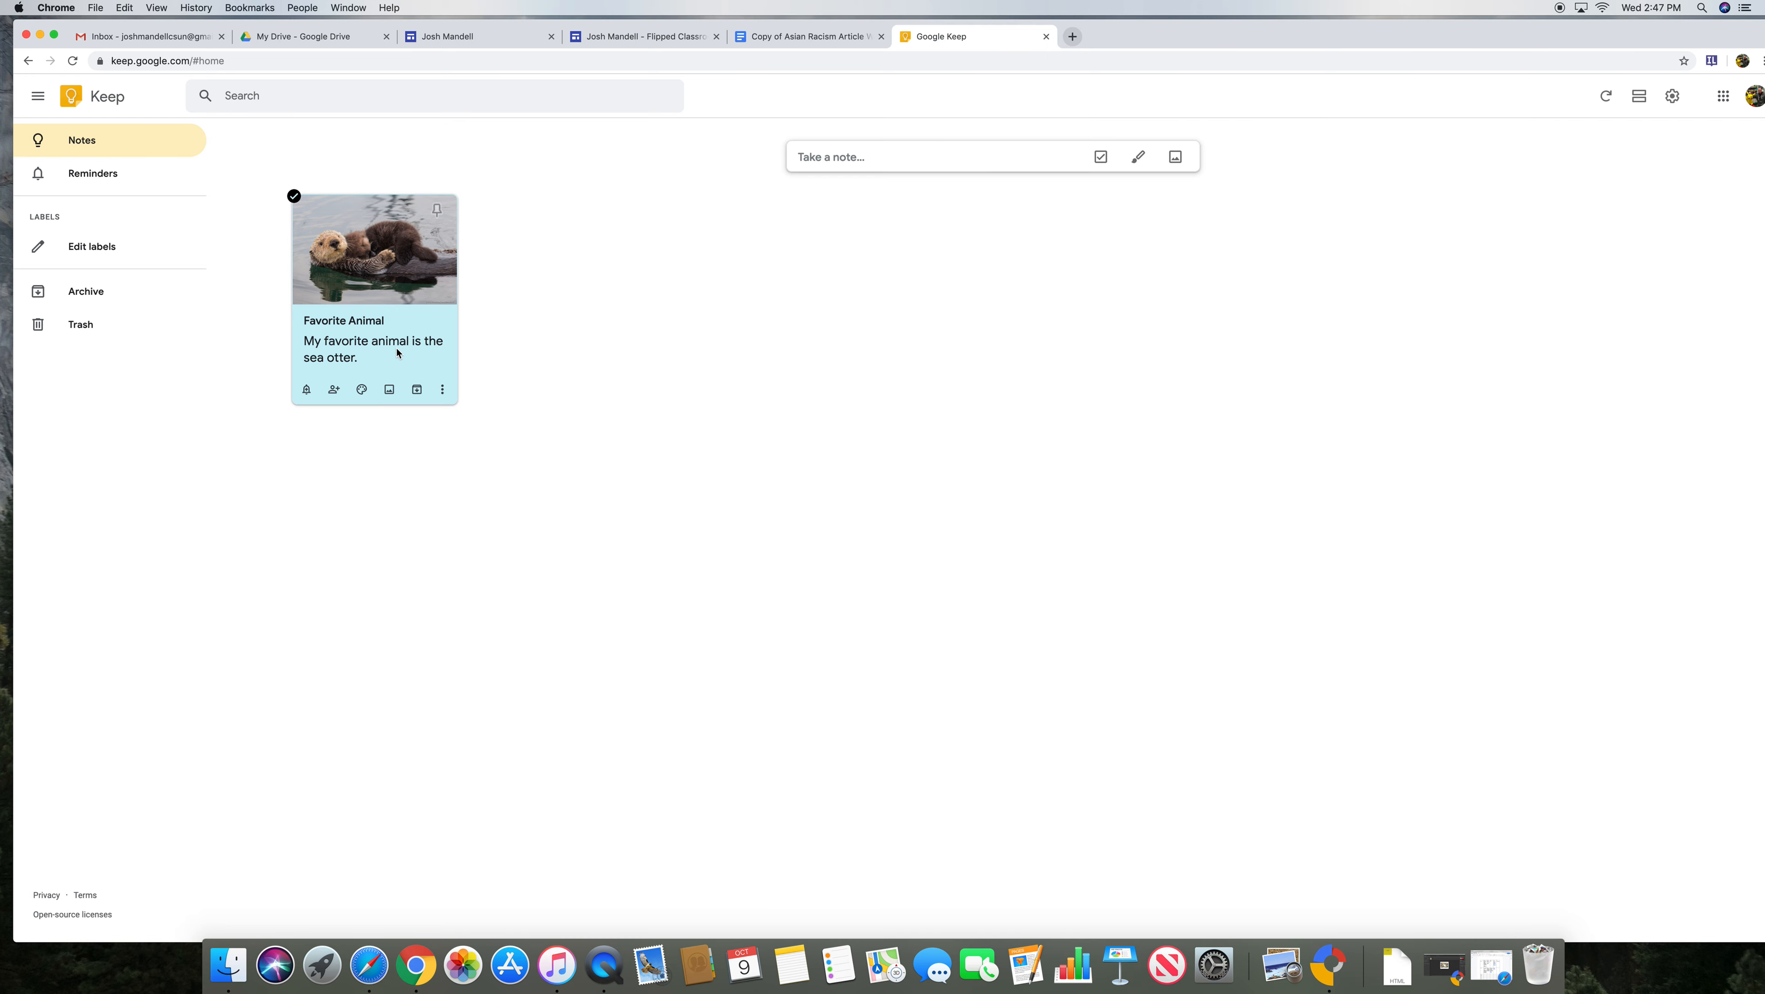
{"action": "mouse_move", "coordinate": [796, 90]}
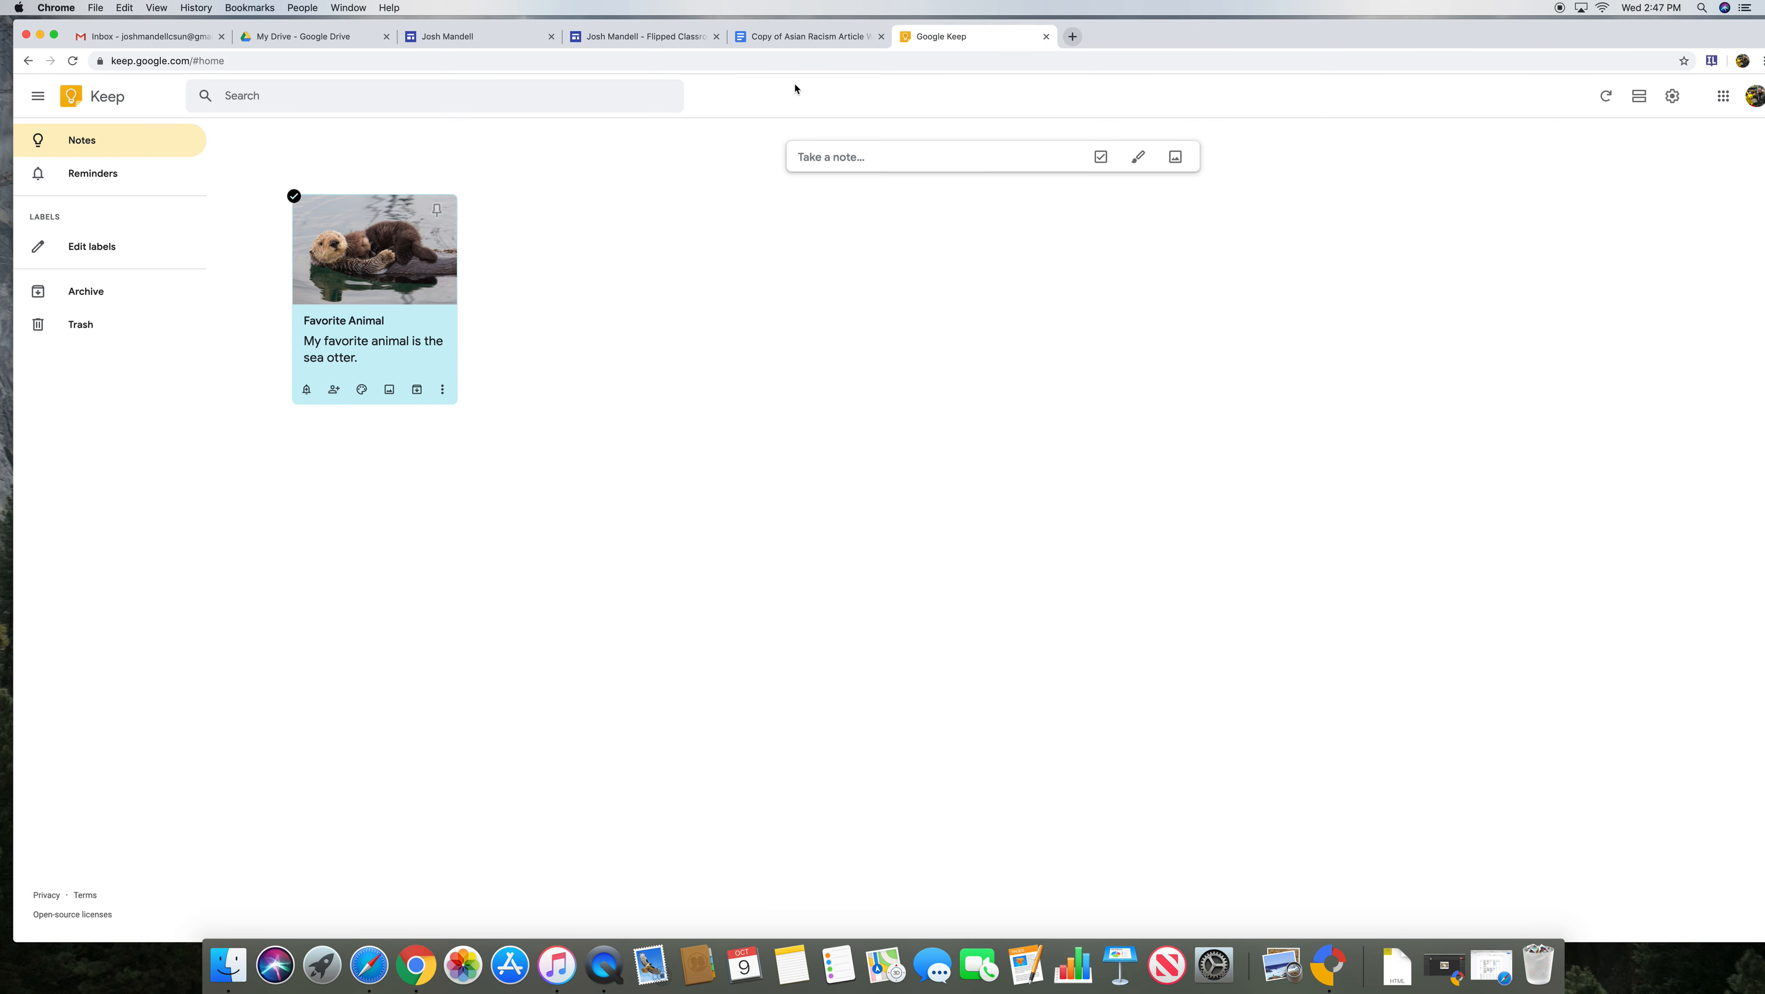
Step: Switch to the 'Copy of Asian Racism Article Worksheet' Docs tab
{"action": "left_click", "coordinate": [806, 36]}
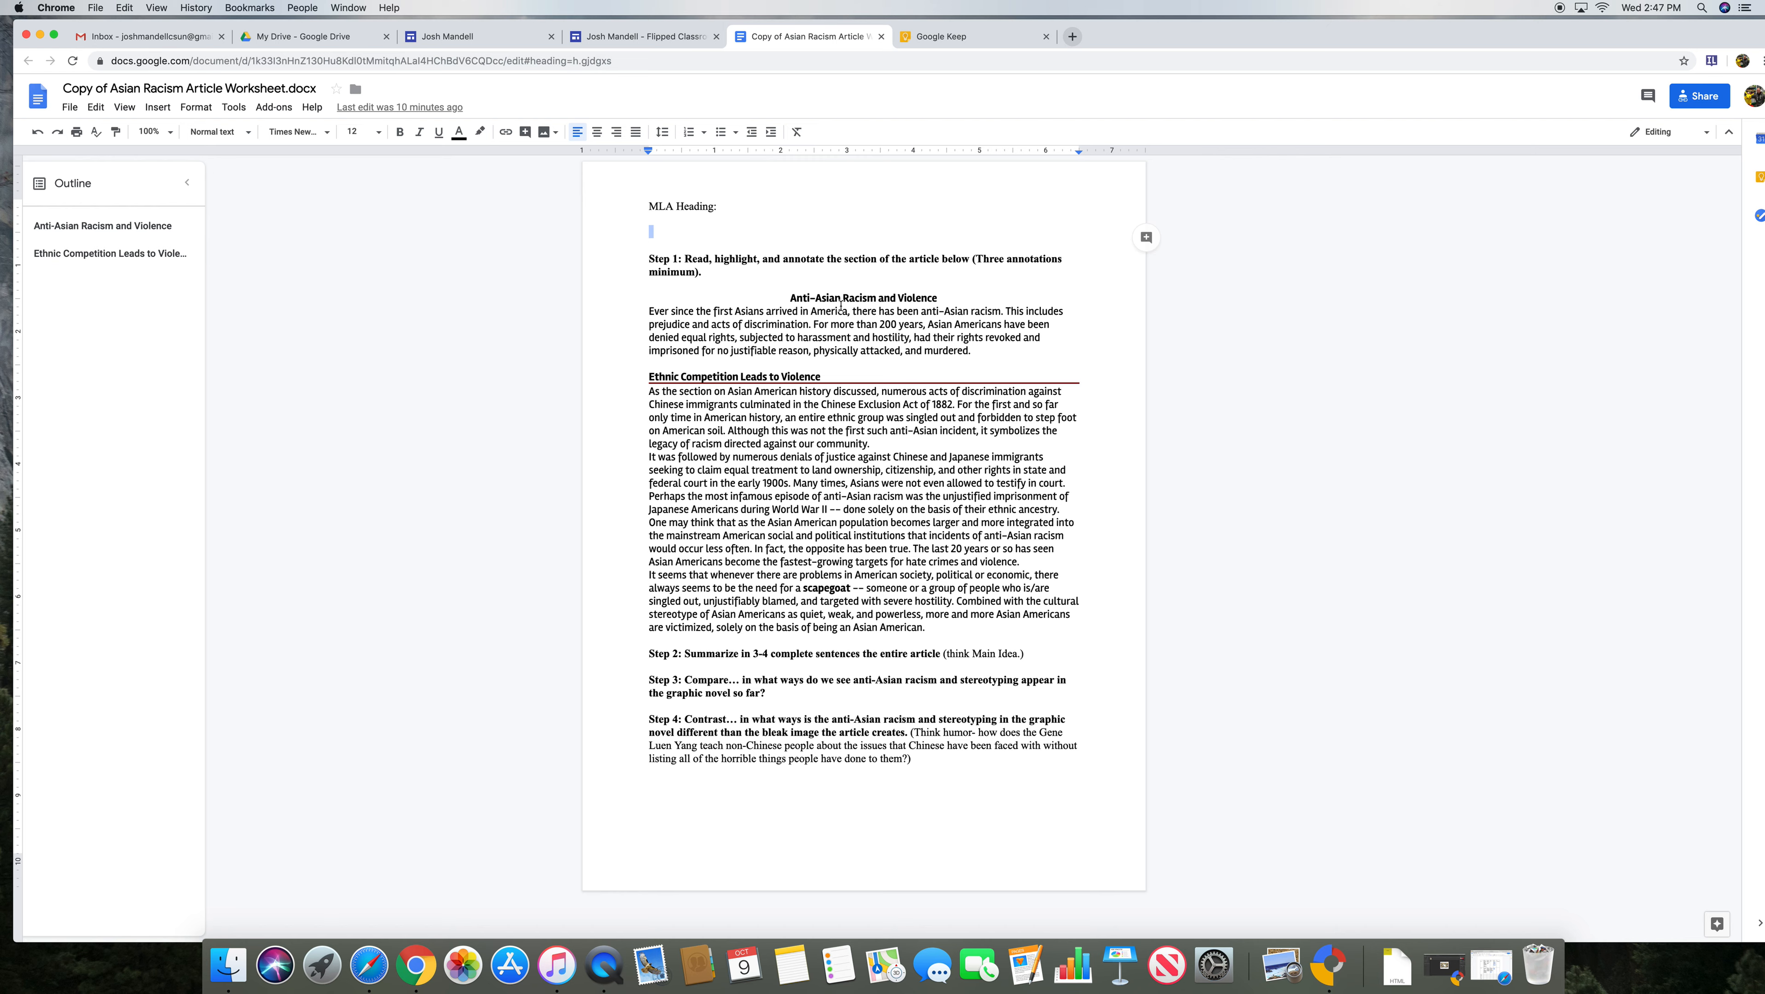
{"action": "mouse_move", "coordinate": [71, 55]}
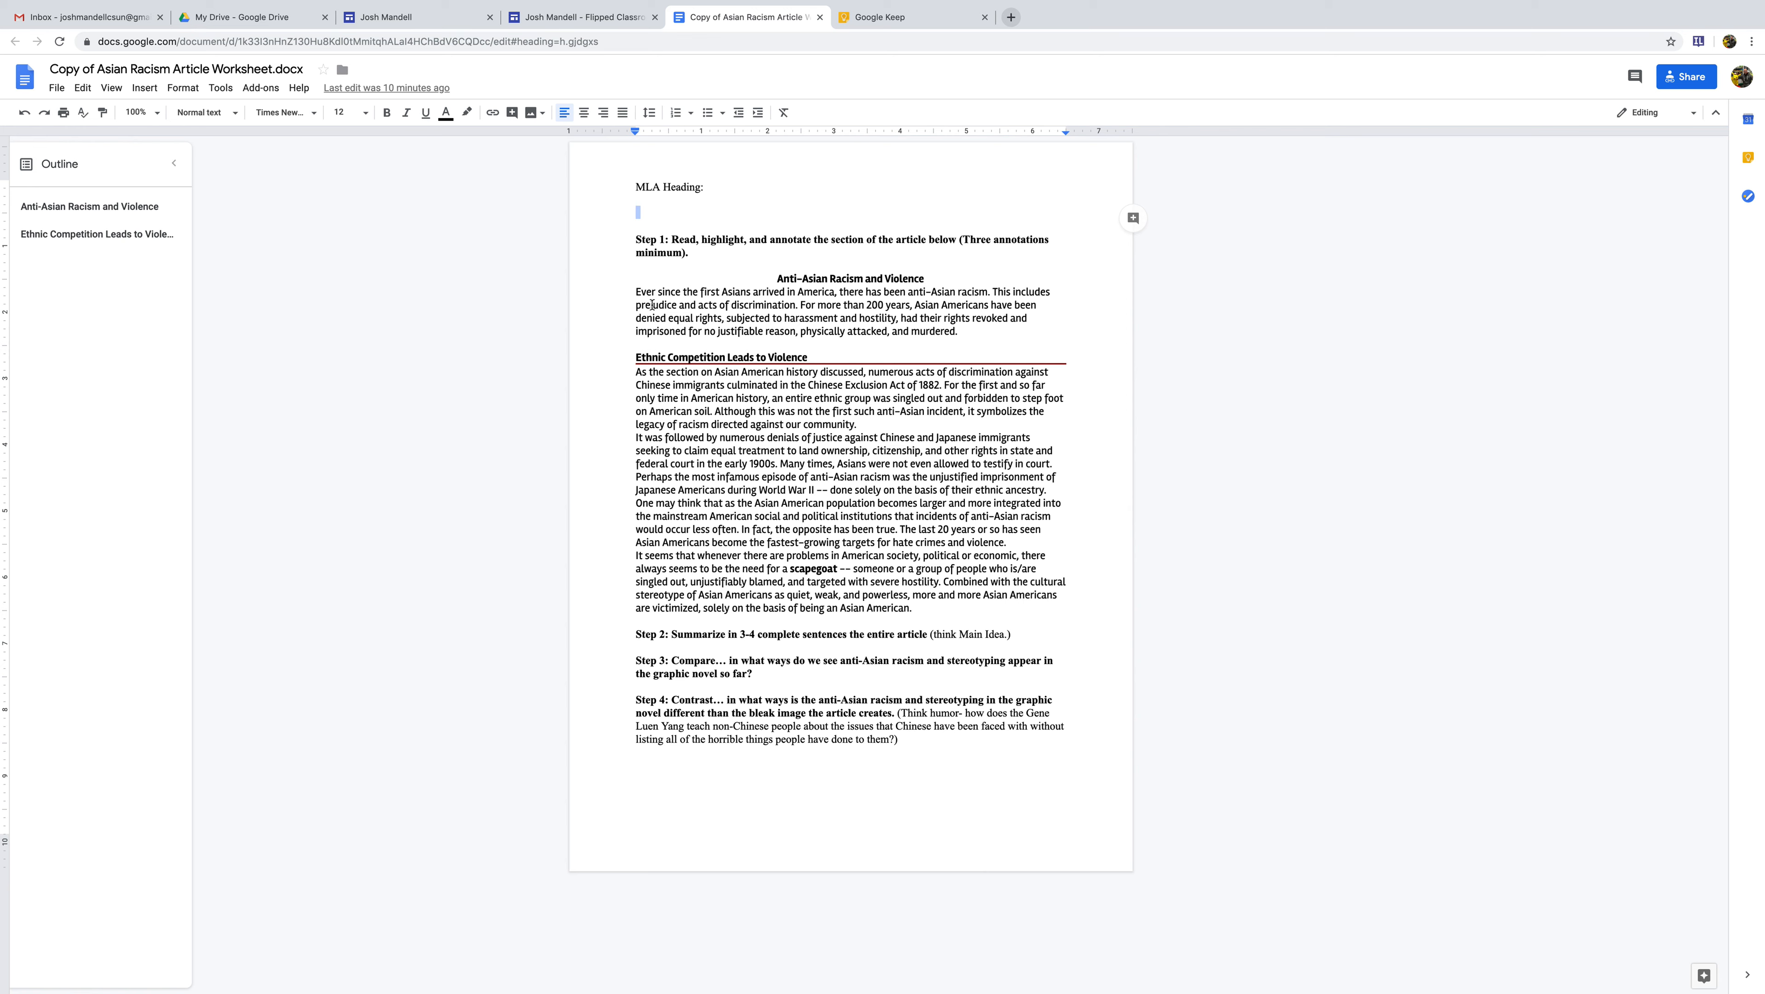
{"action": "mouse_move", "coordinate": [765, 303]}
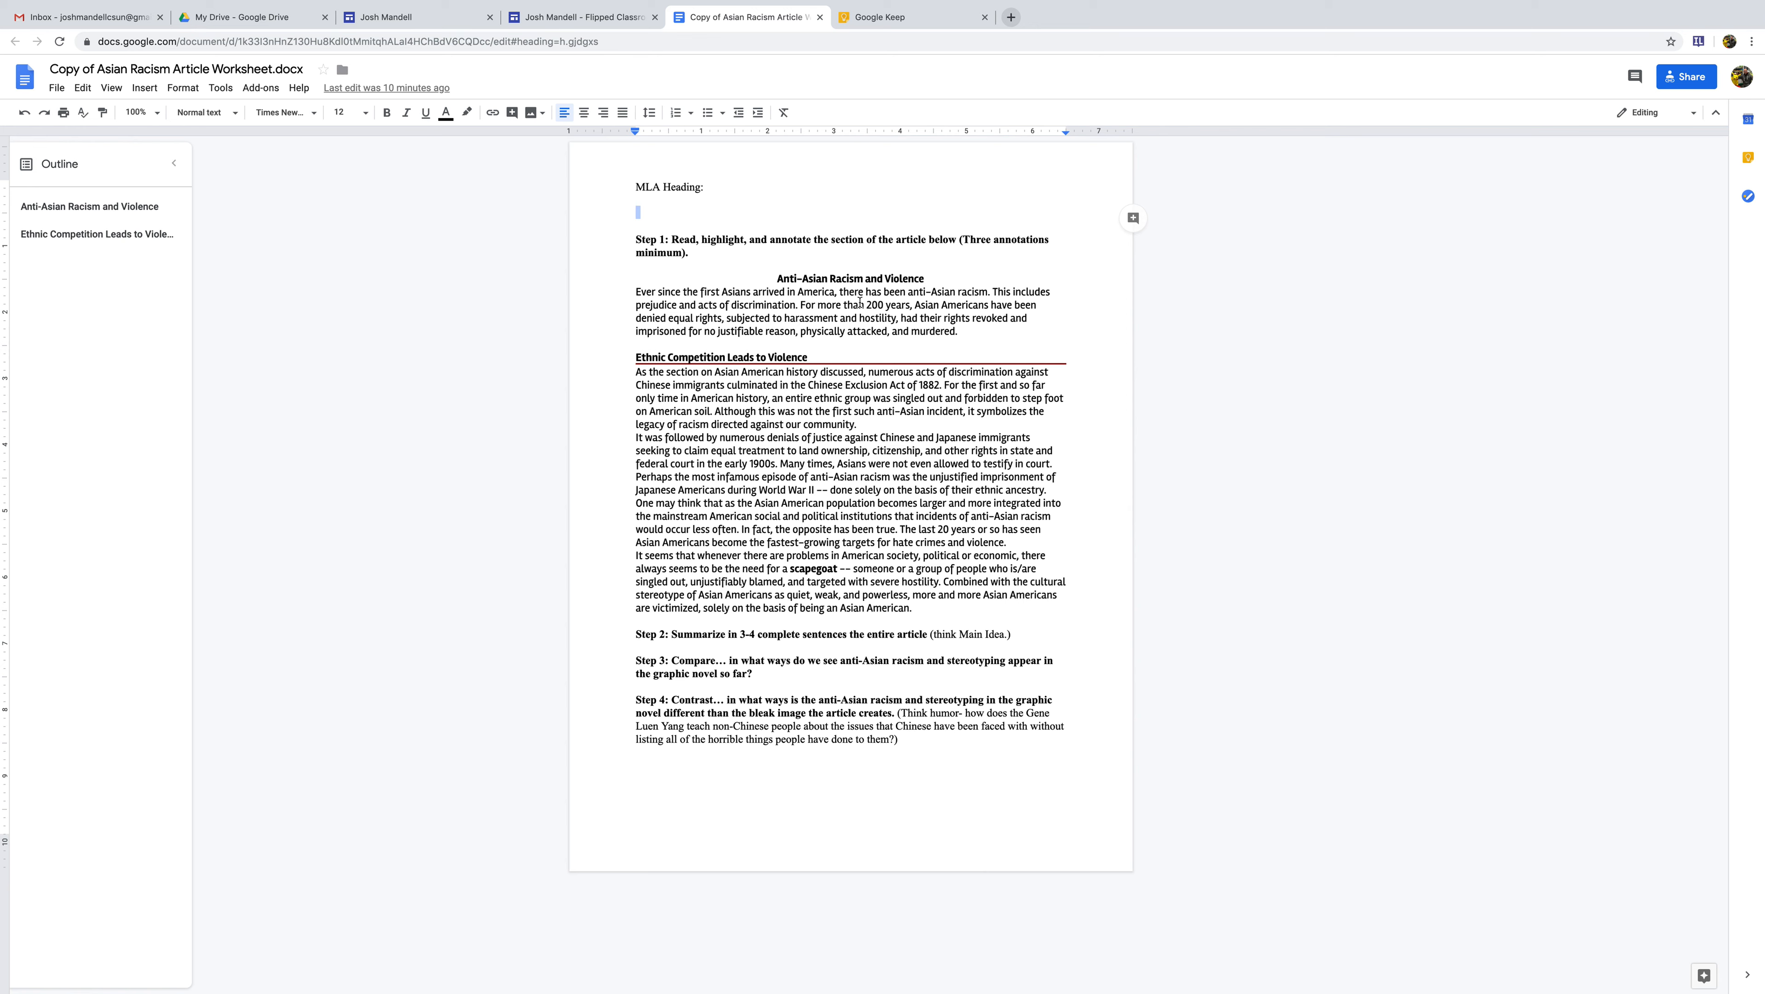
{"action": "mouse_move", "coordinate": [686, 305]}
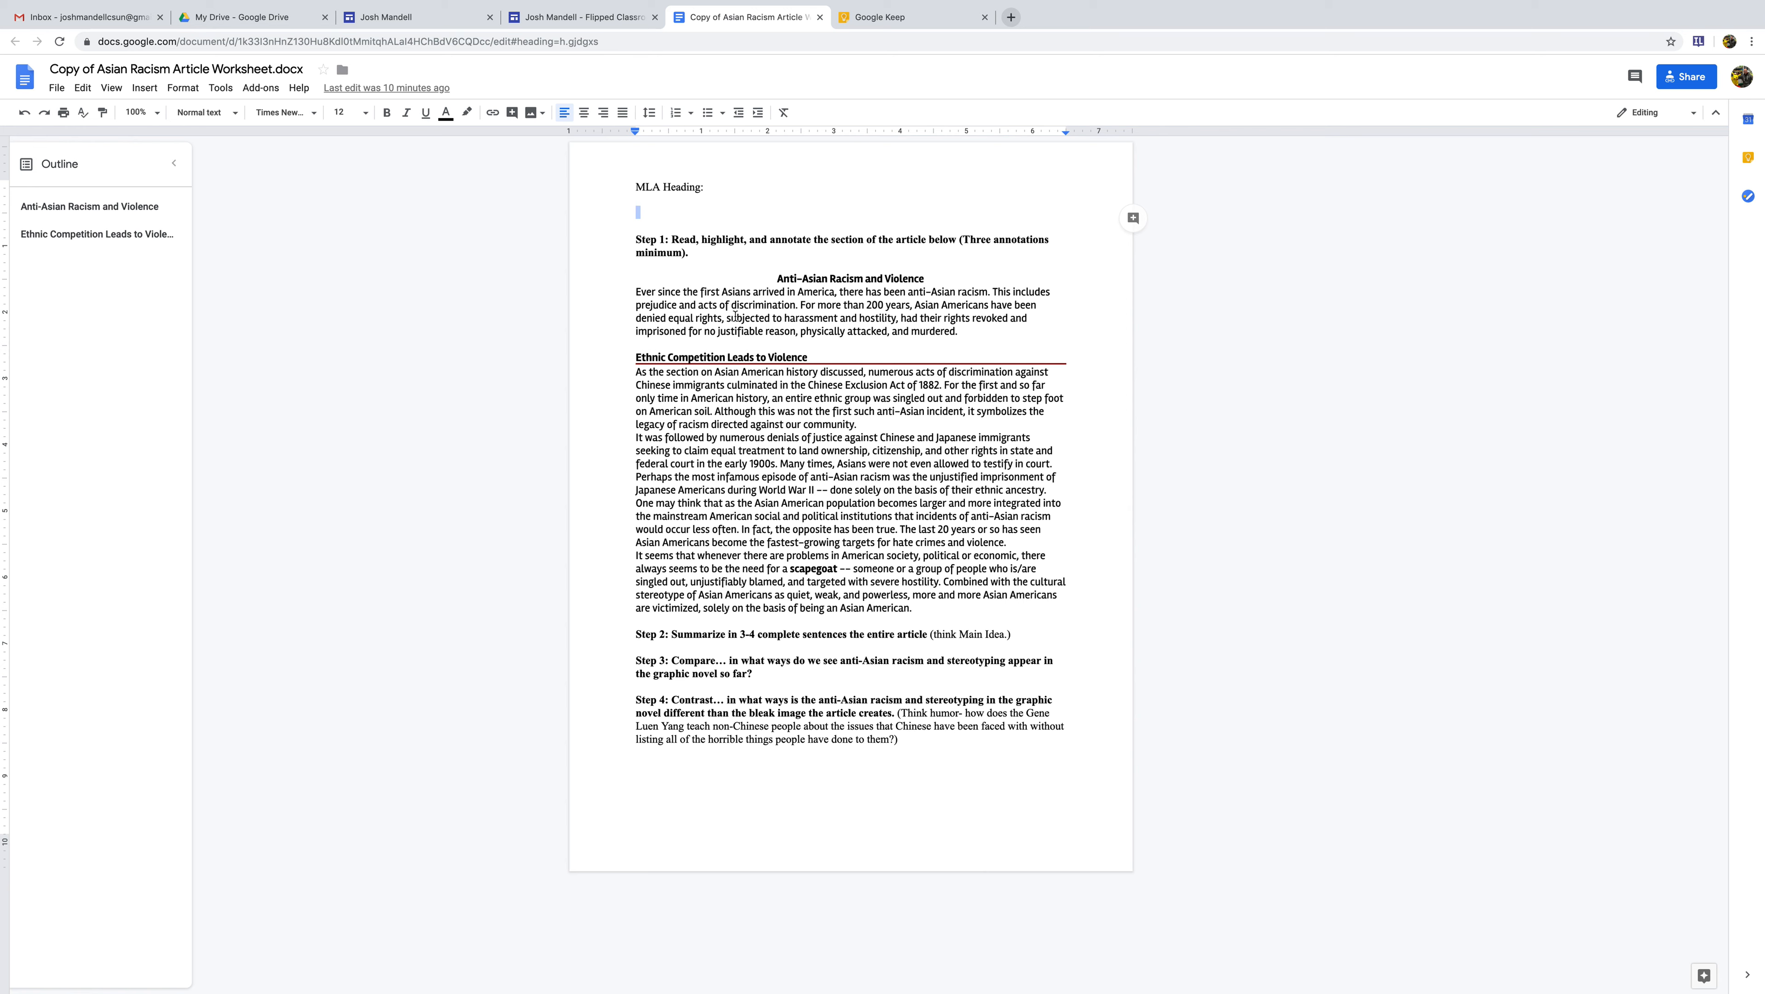
{"action": "mouse_move", "coordinate": [867, 322]}
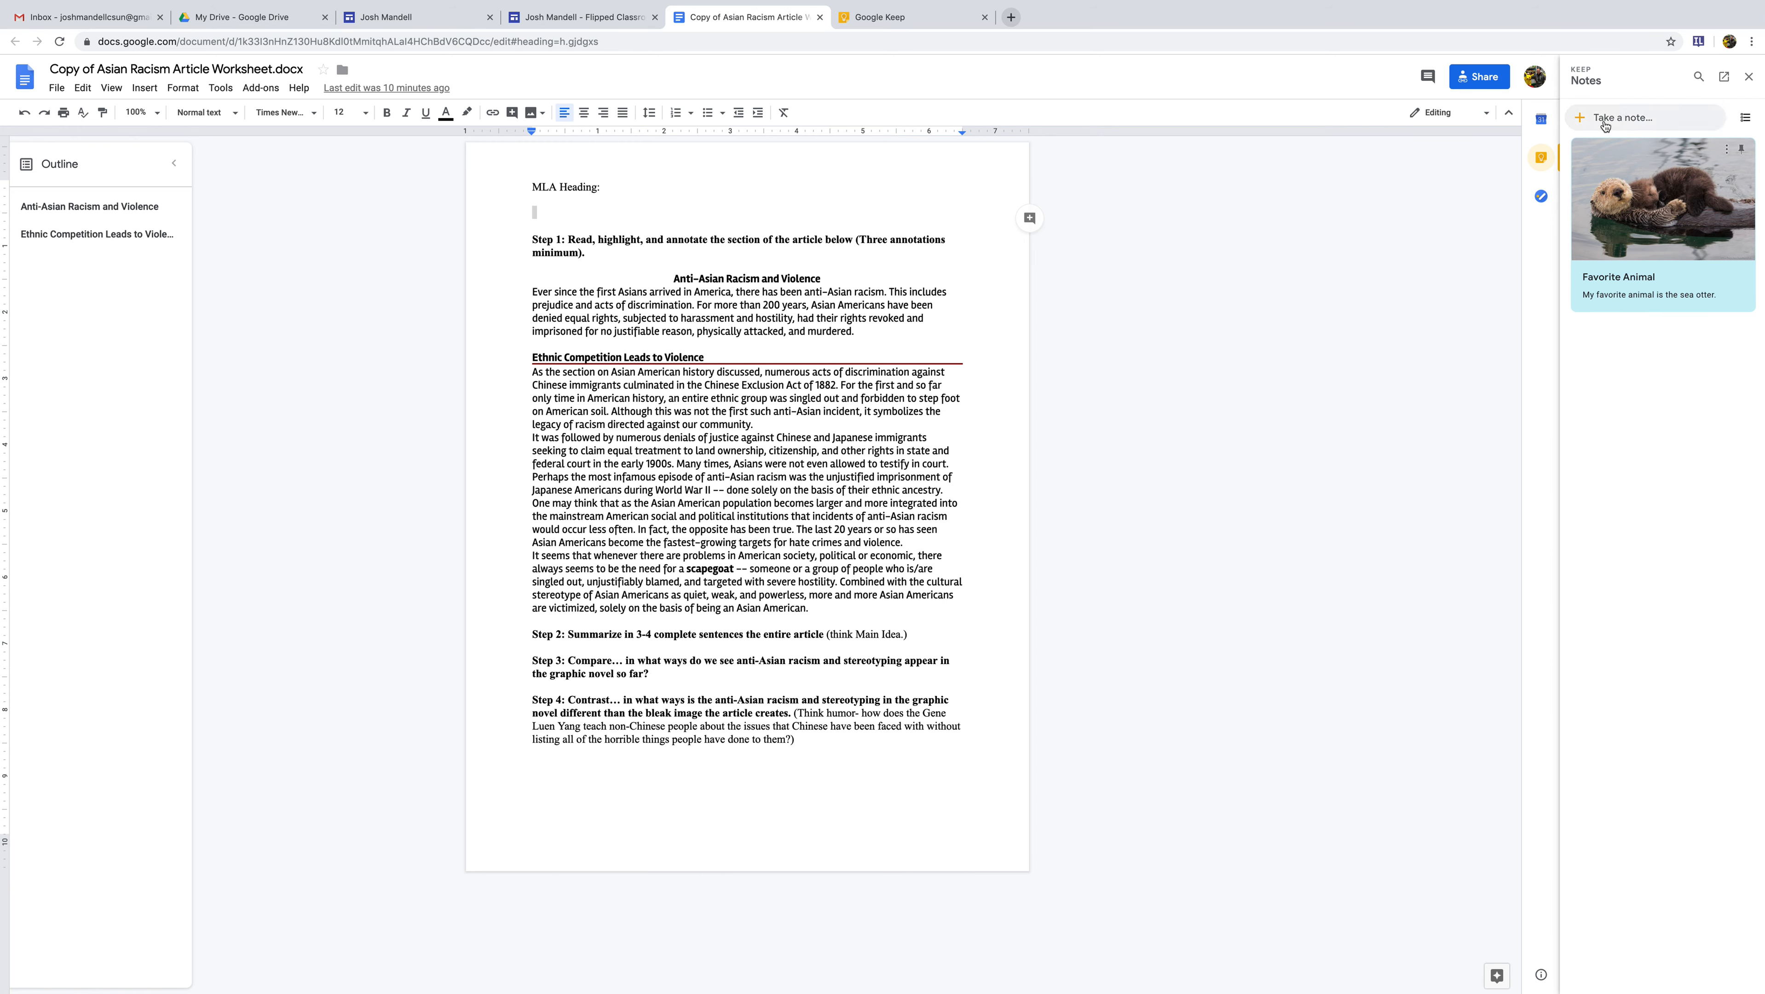
Step: Select the article's opening paragraph and start a linked Keep note titled 'Ac...'
{"action": "left_click_drag", "start_coordinate": [531, 291], "coordinate": [854, 331]}
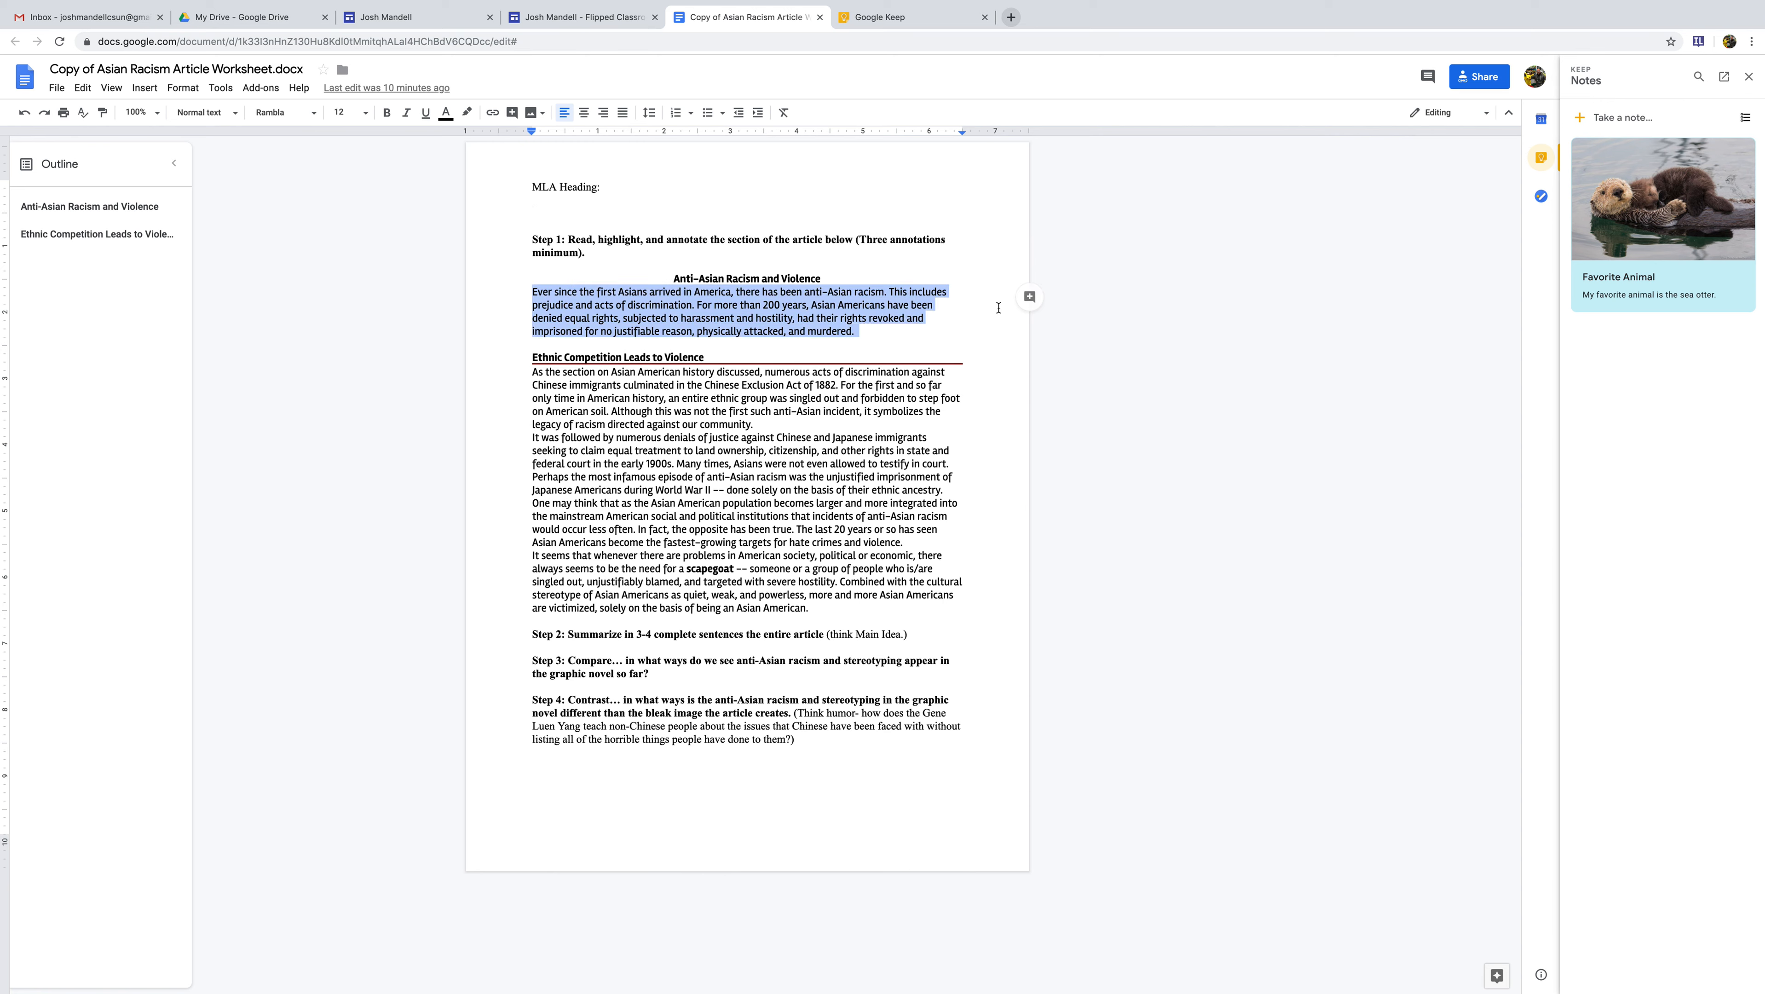
{"action": "left_click", "coordinate": [1632, 117]}
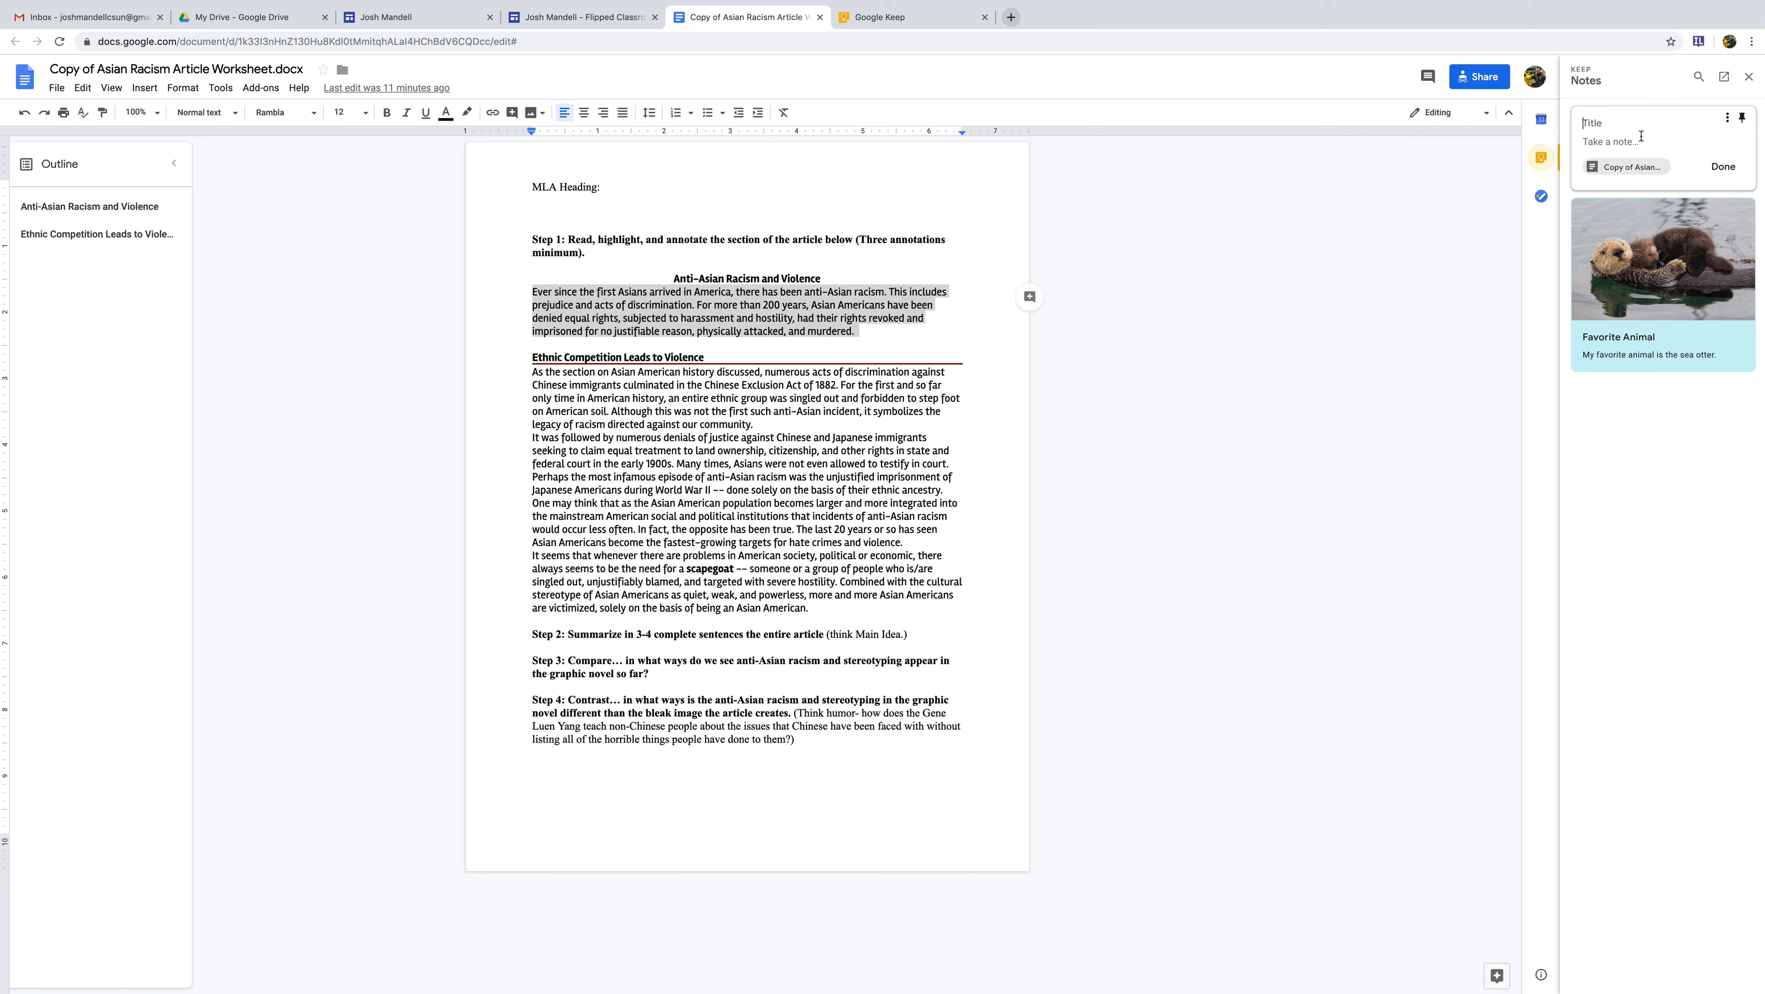
{"action": "type", "text": "Acts of Discrimination"}
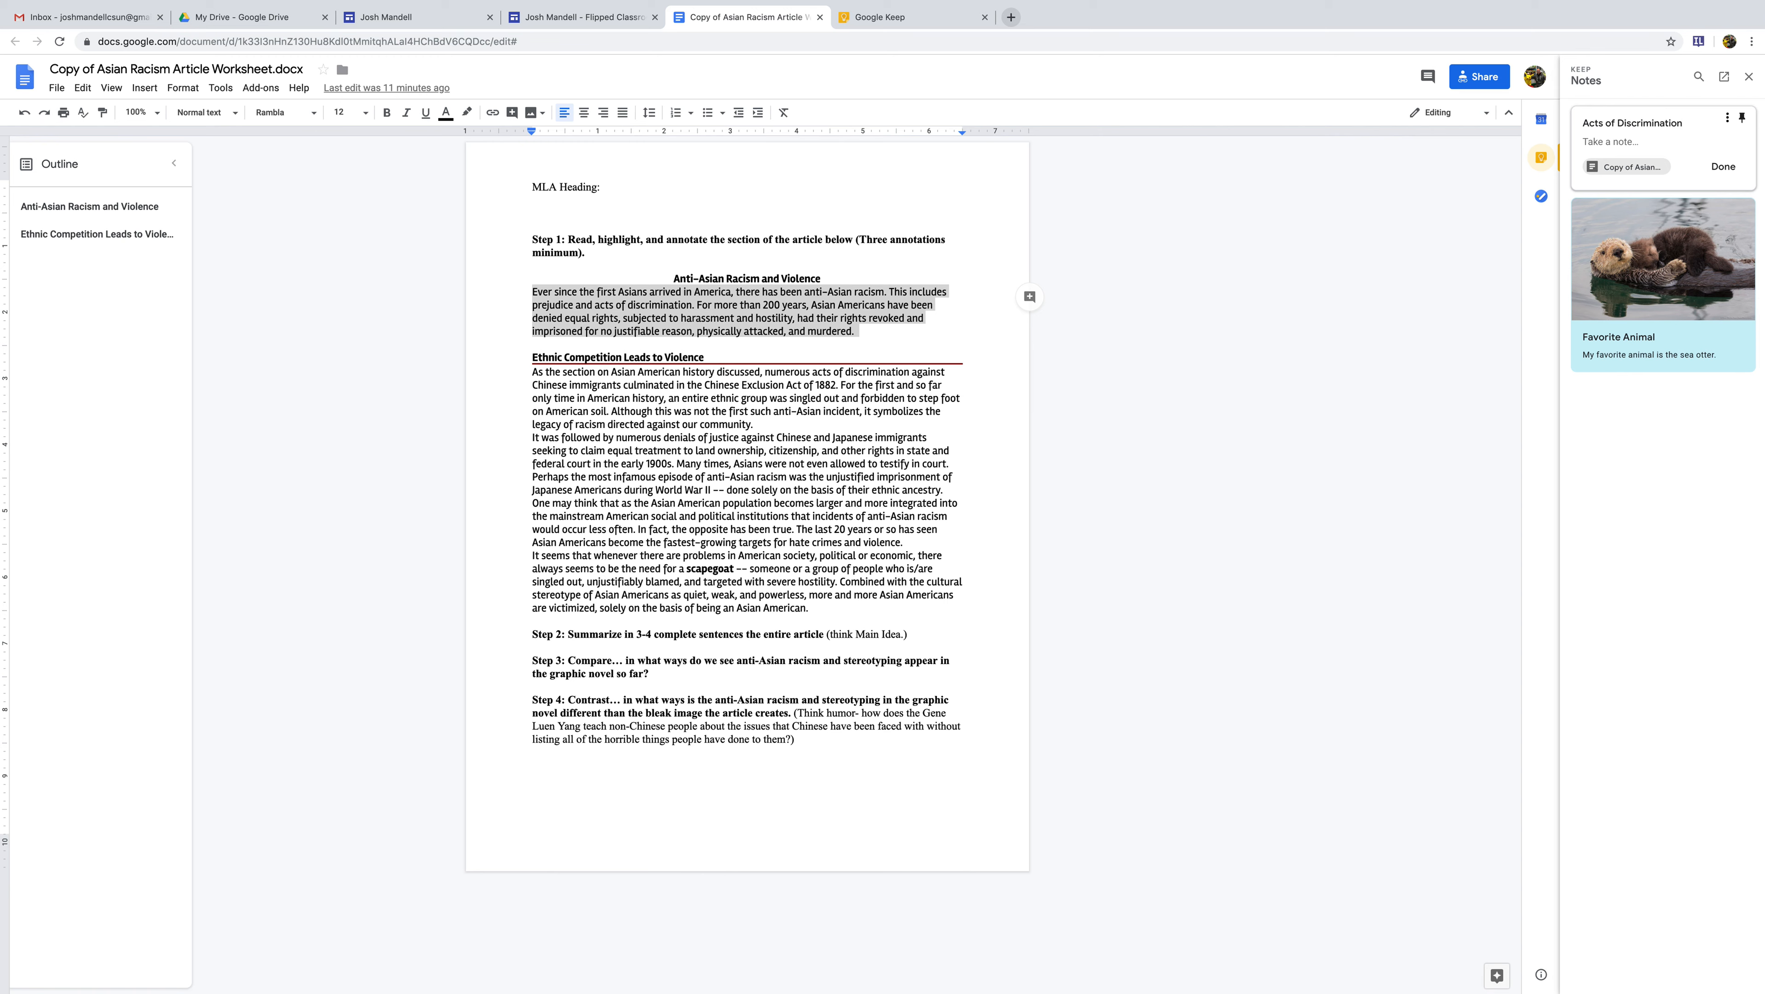
{"action": "mouse_move", "coordinate": [1677, 137]}
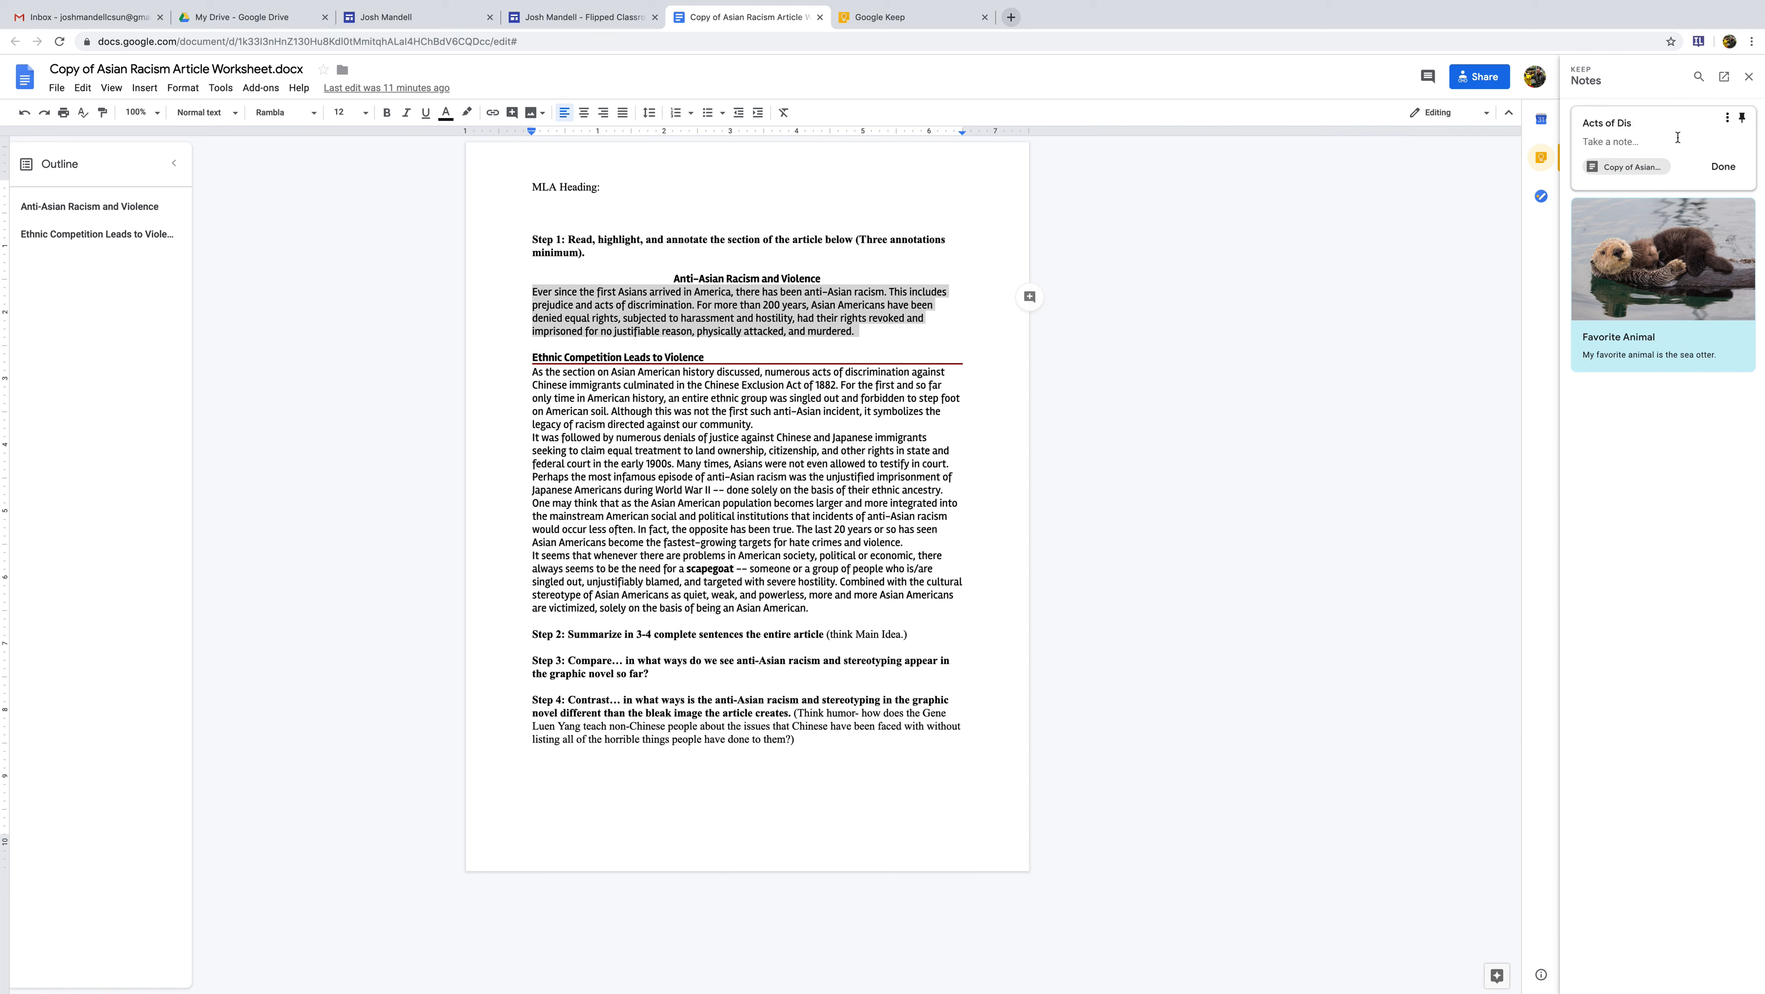
Step: Write the reflection that reading through history's horrible acts really upsets you
{"action": "type", "text": "Reading this"}
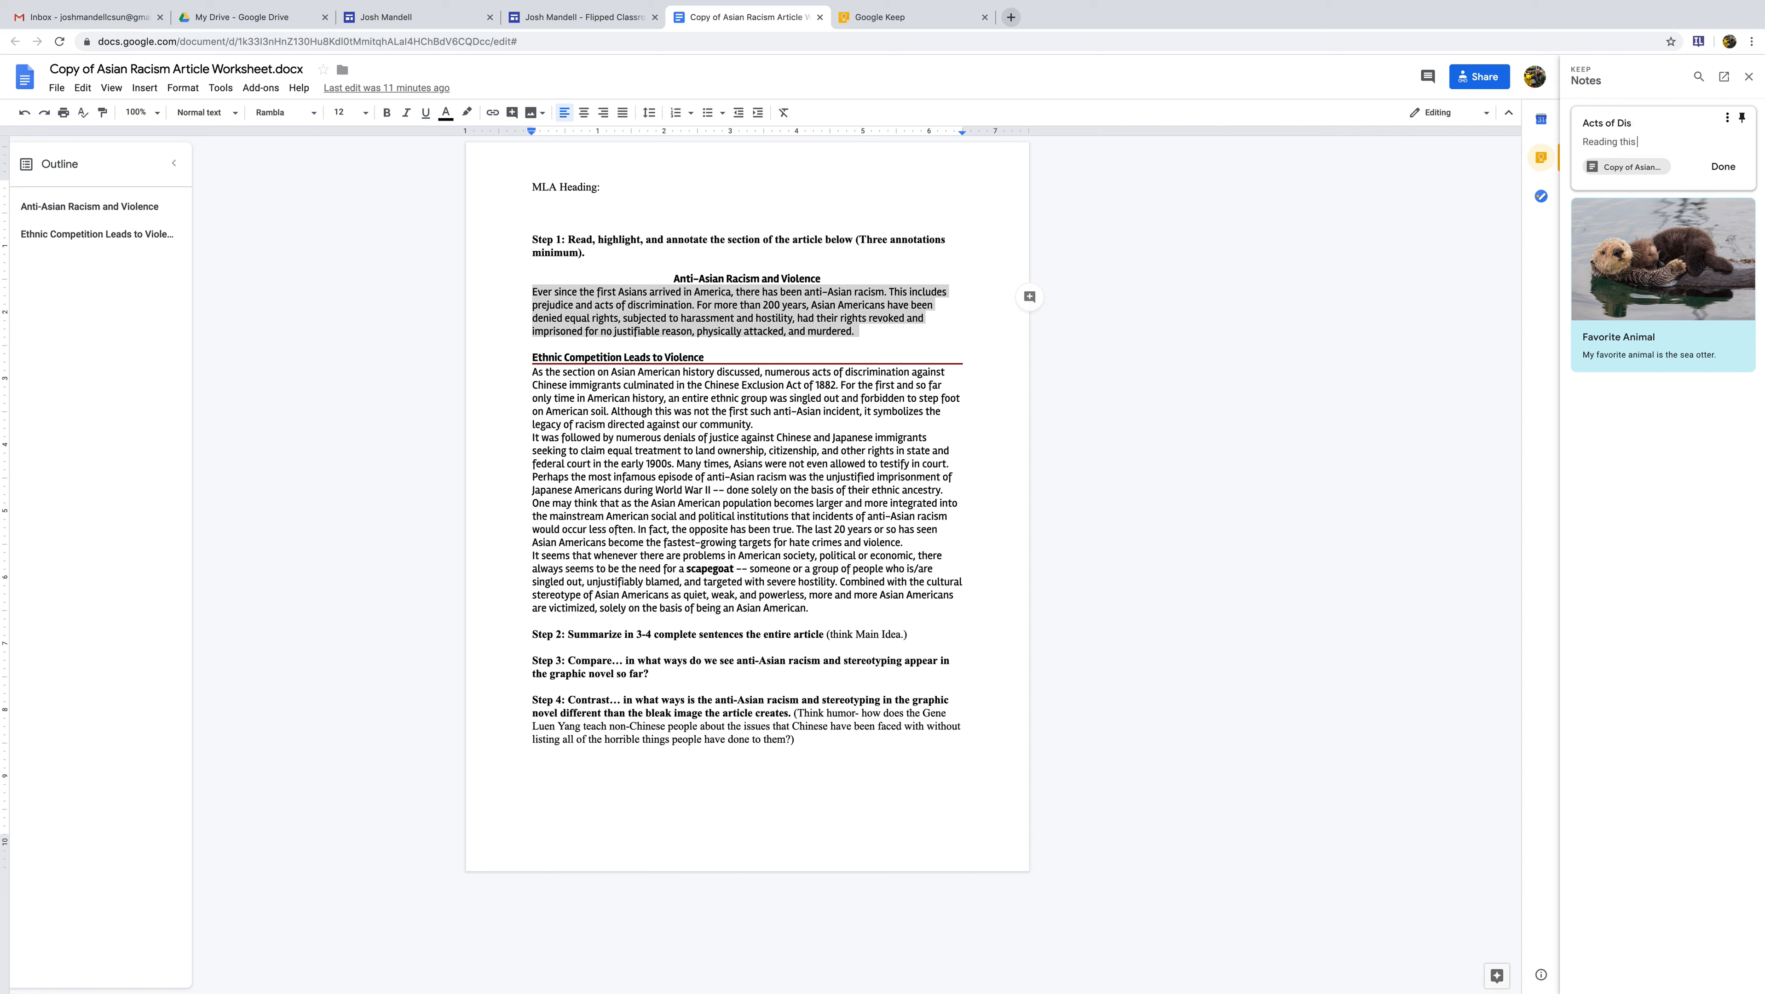
{"action": "type", "text": "really upsets me because I"}
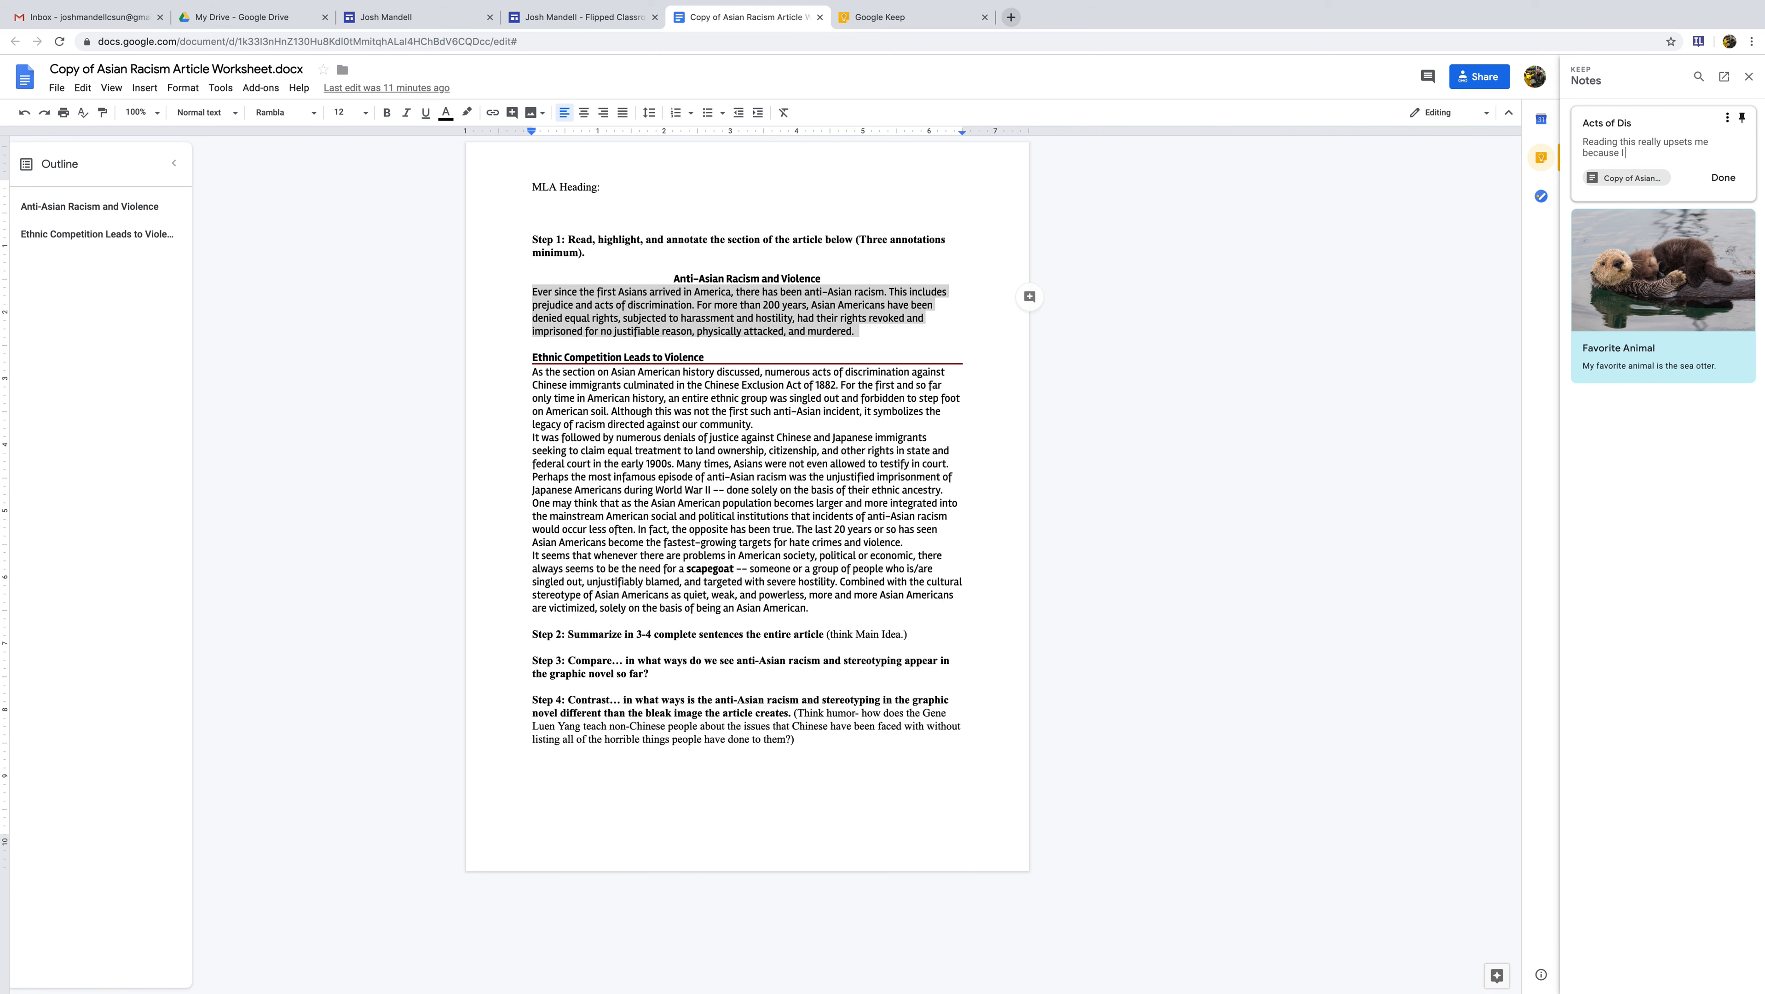
{"action": "type", "text": "think that this country should stand for more but"}
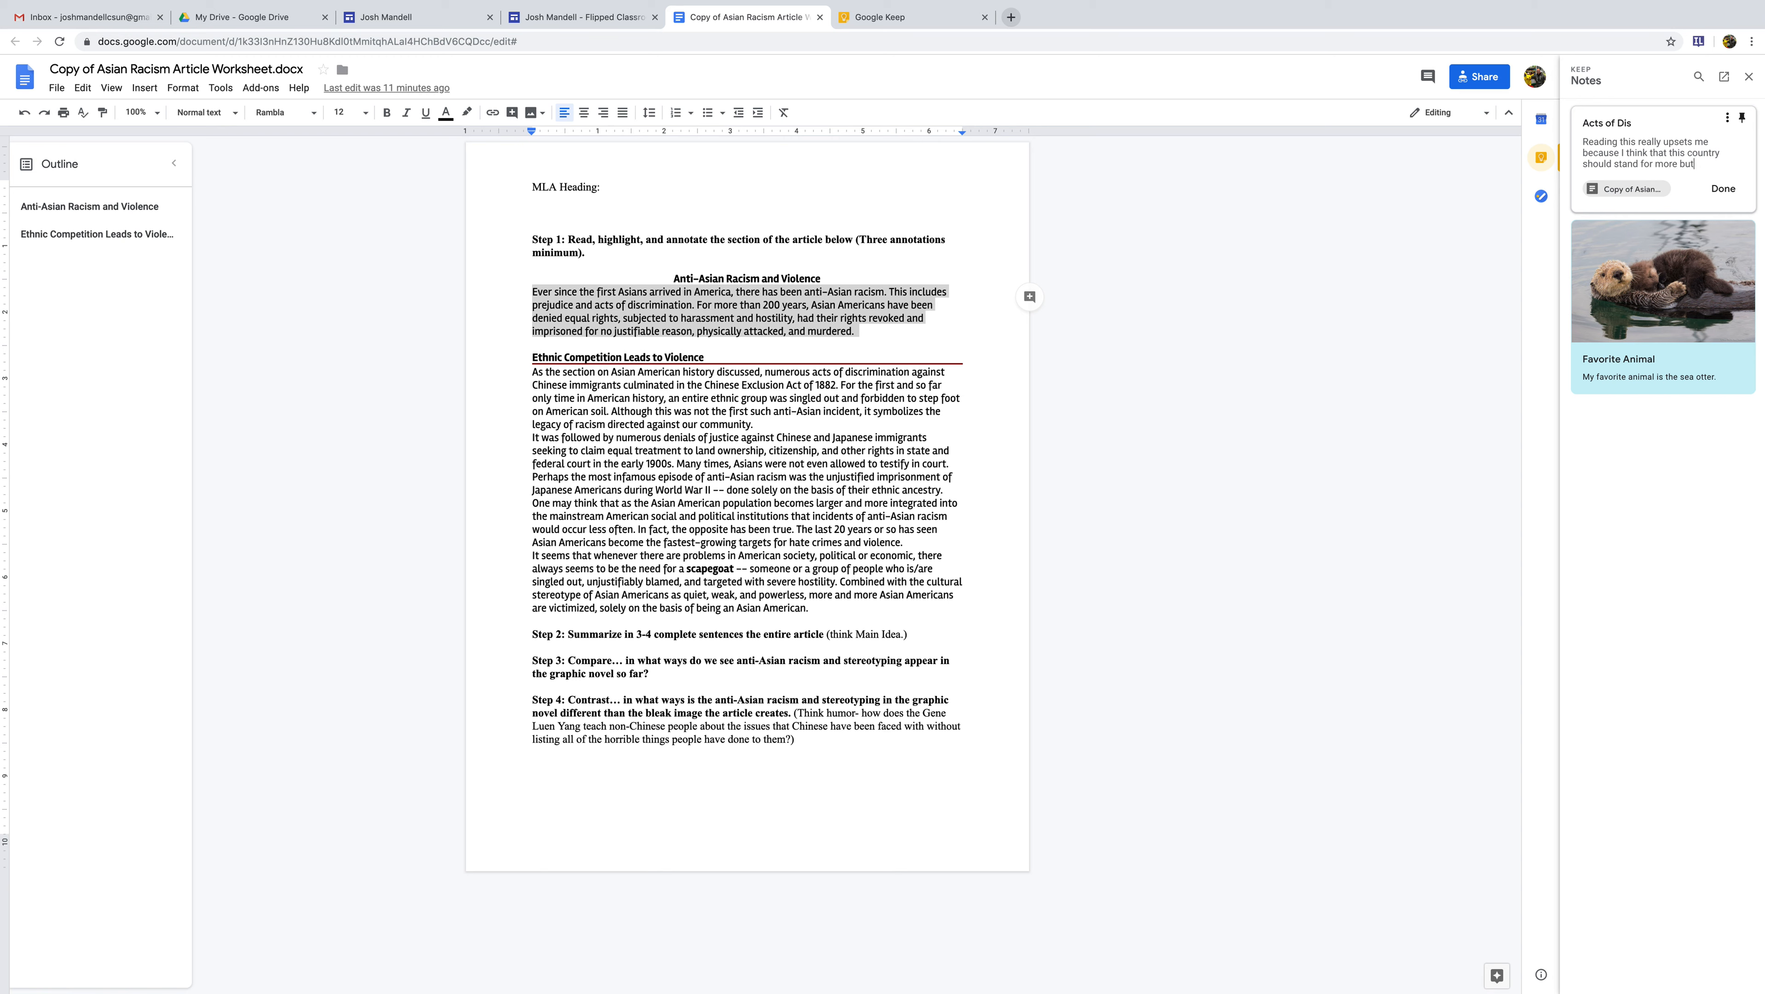
{"action": "type", "text": "when we r"}
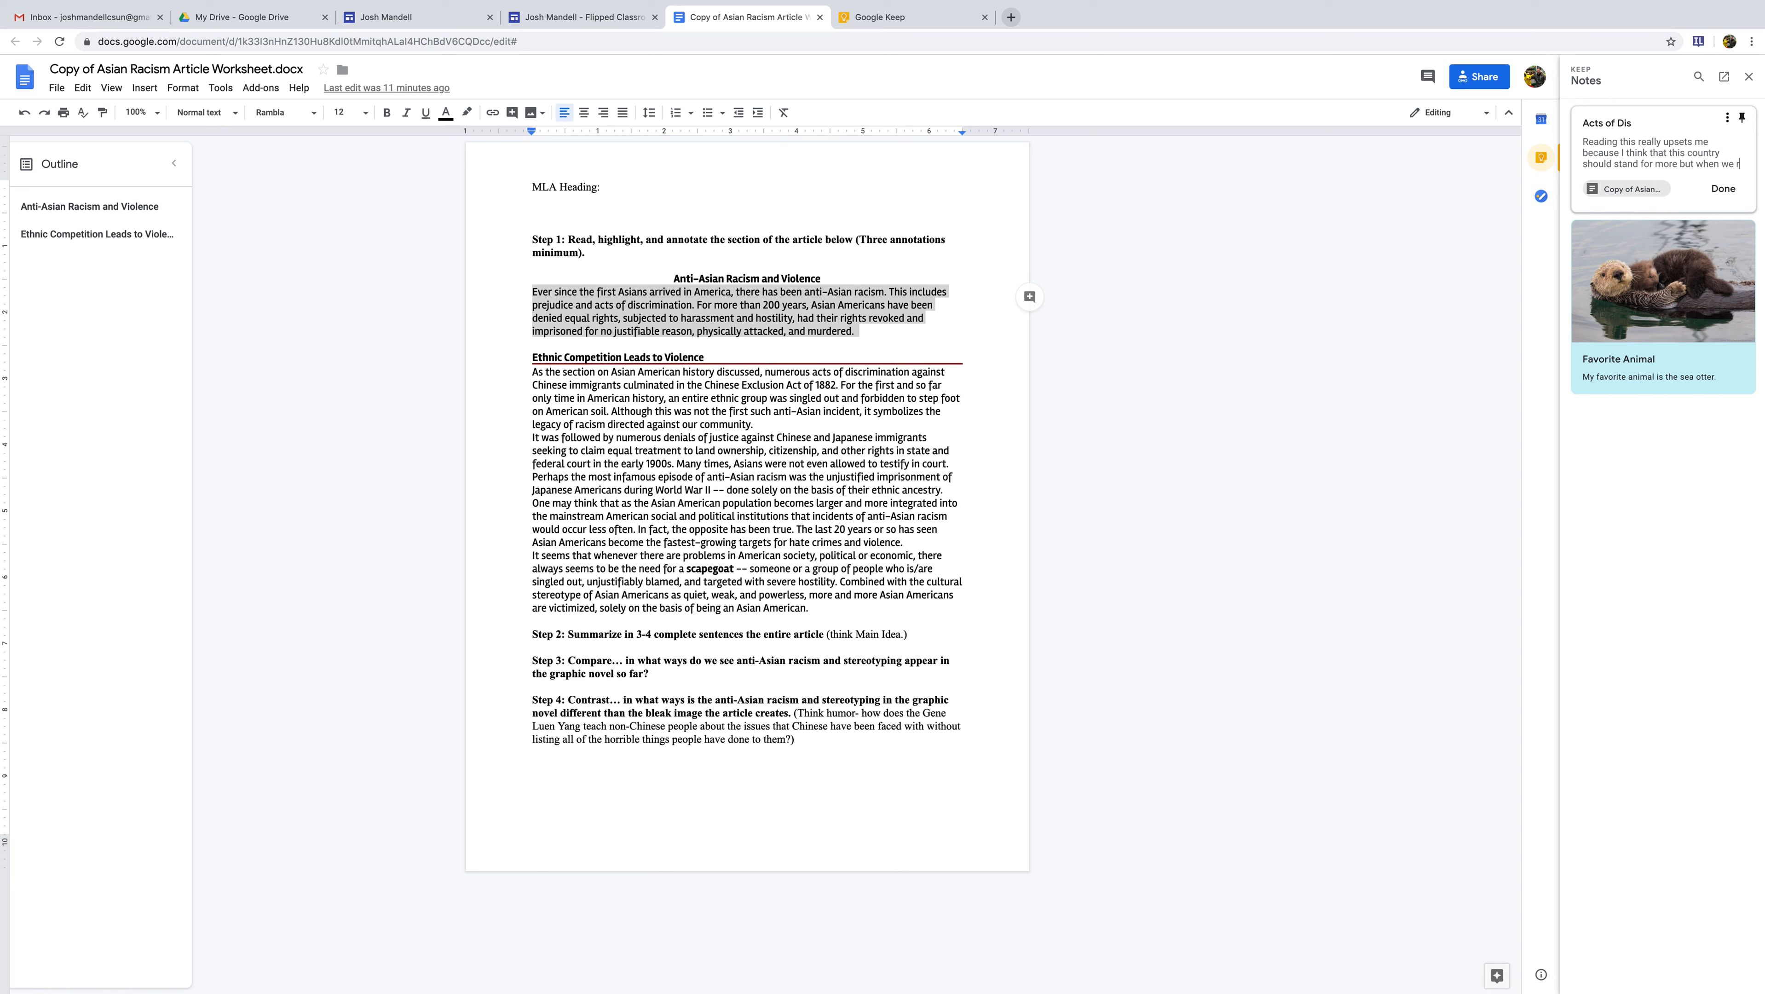
{"action": "type", "text": "read through history we find so many horrible acts."}
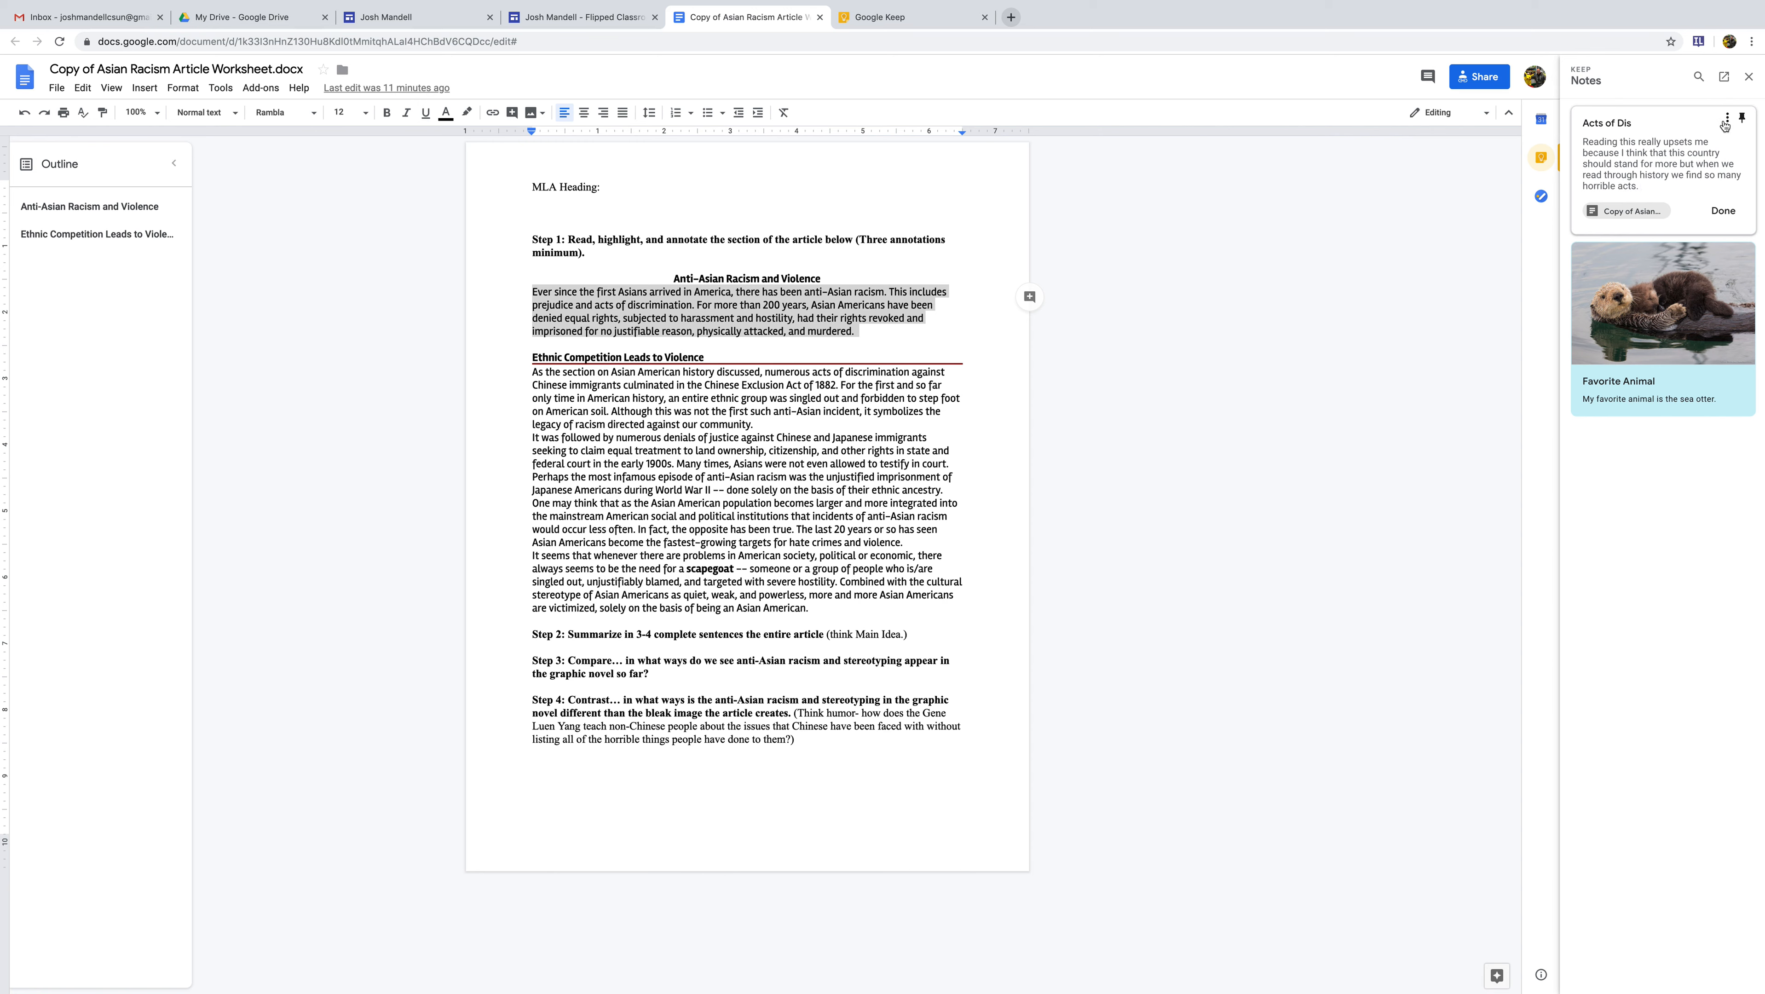
{"action": "mouse_move", "coordinate": [1683, 181]}
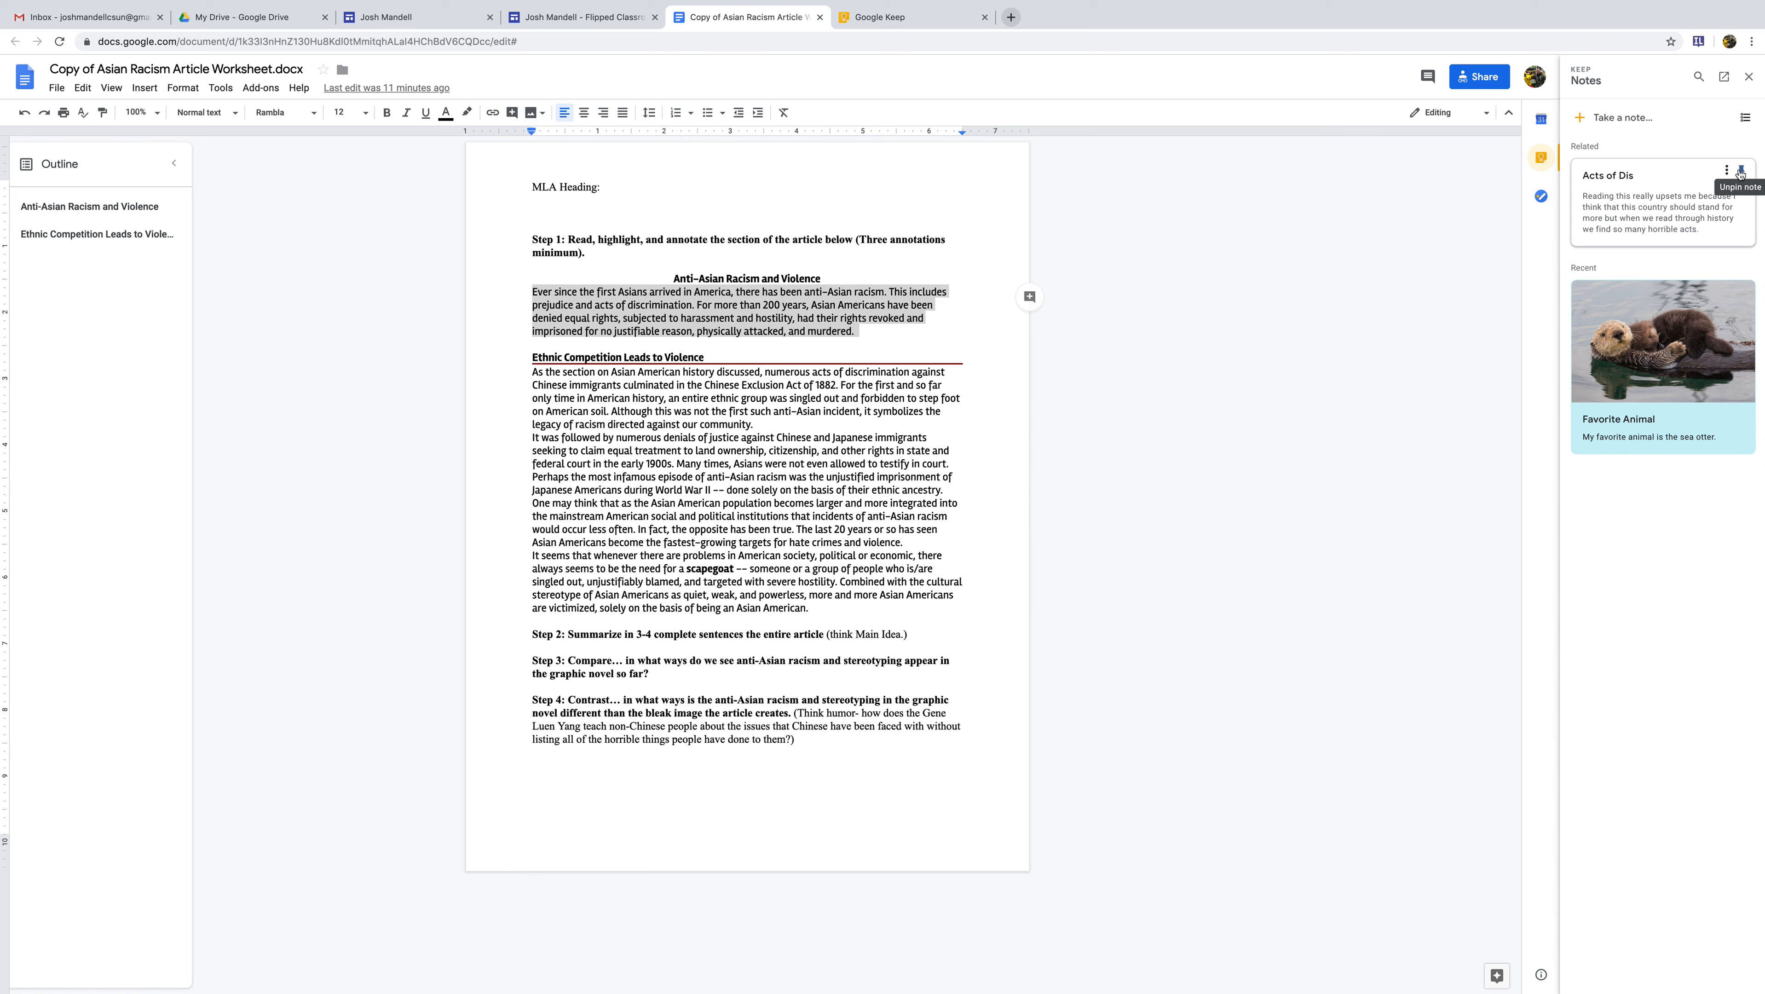
Step: In the full Keep app, complete the pinned note's title to 'Acts of Discrimination' and return to the worksheet
{"action": "left_click", "coordinate": [1741, 171]}
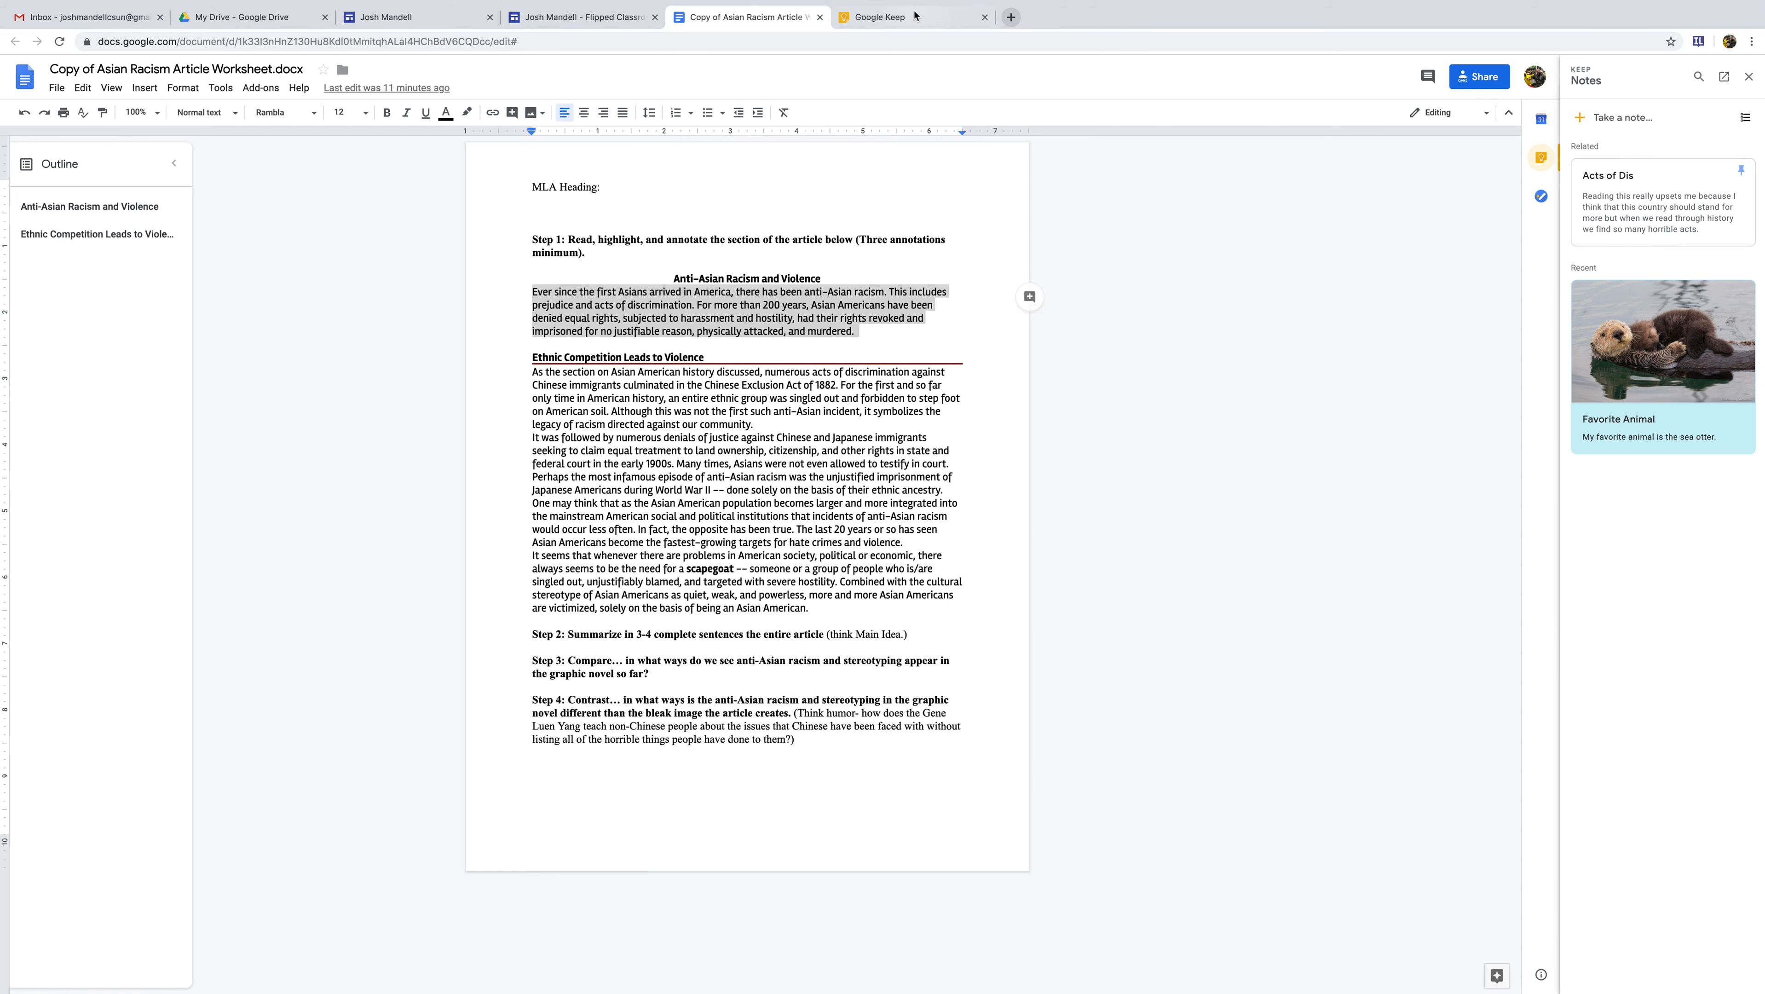
{"action": "left_click", "coordinate": [877, 17]}
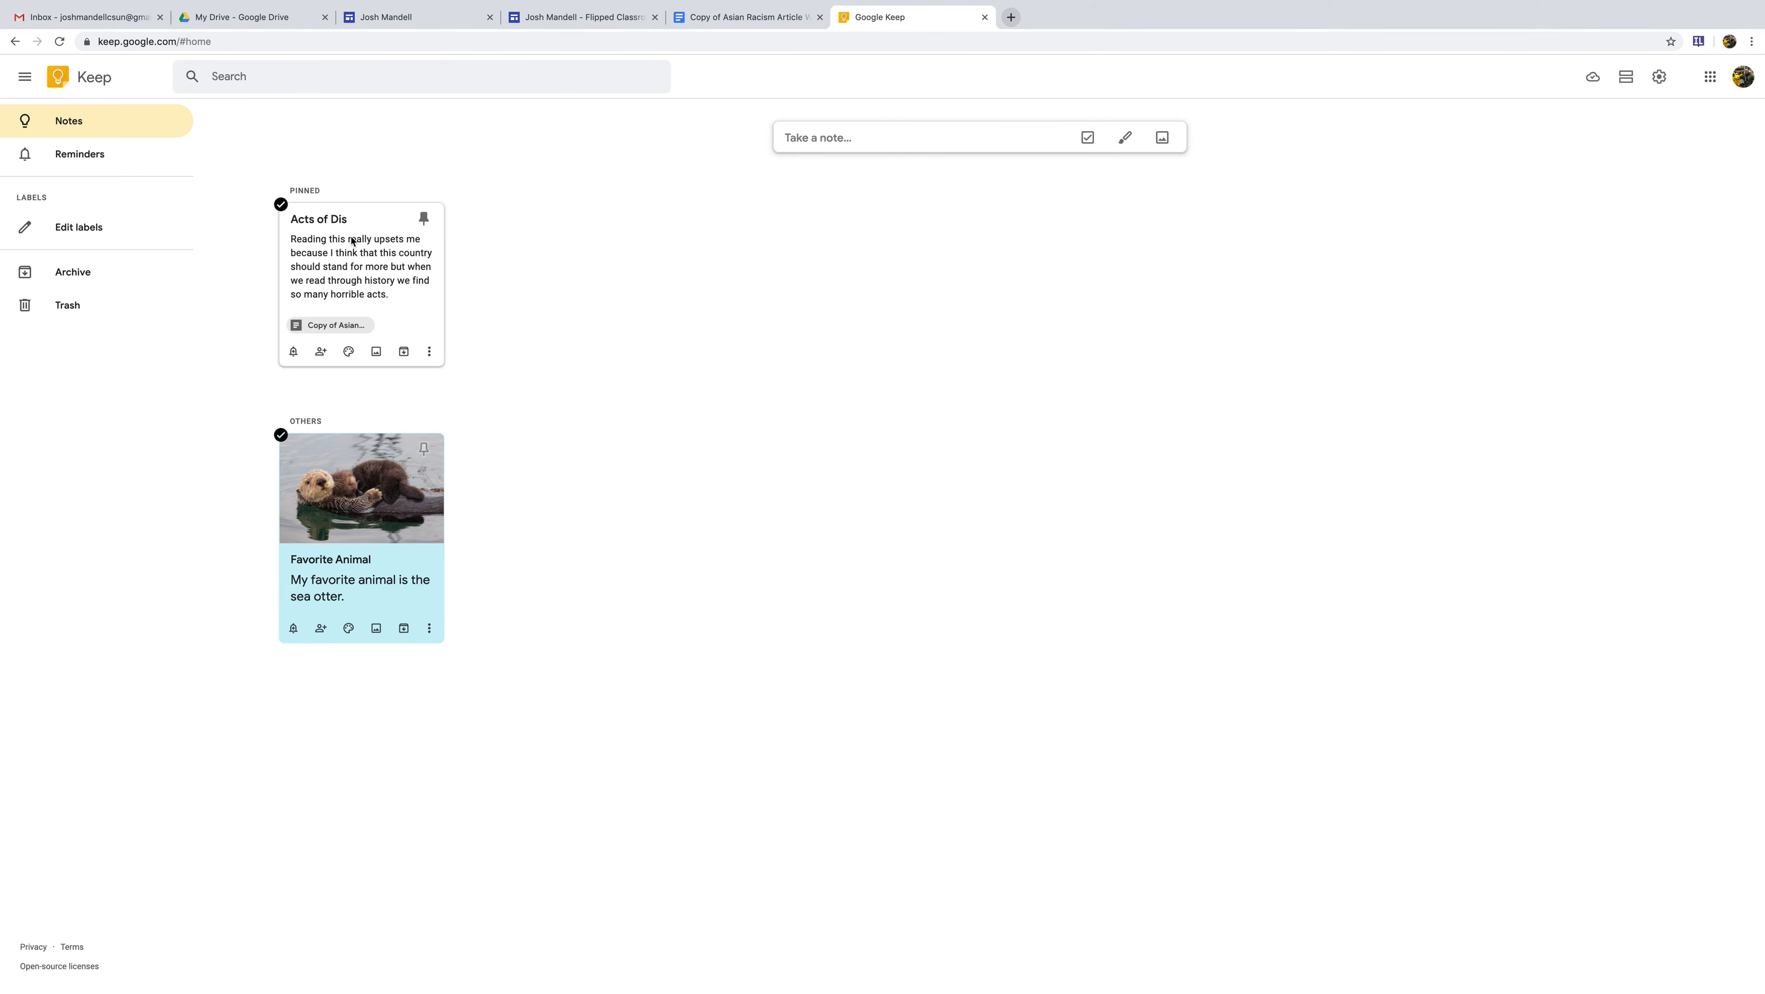
{"action": "left_click", "coordinate": [360, 267]}
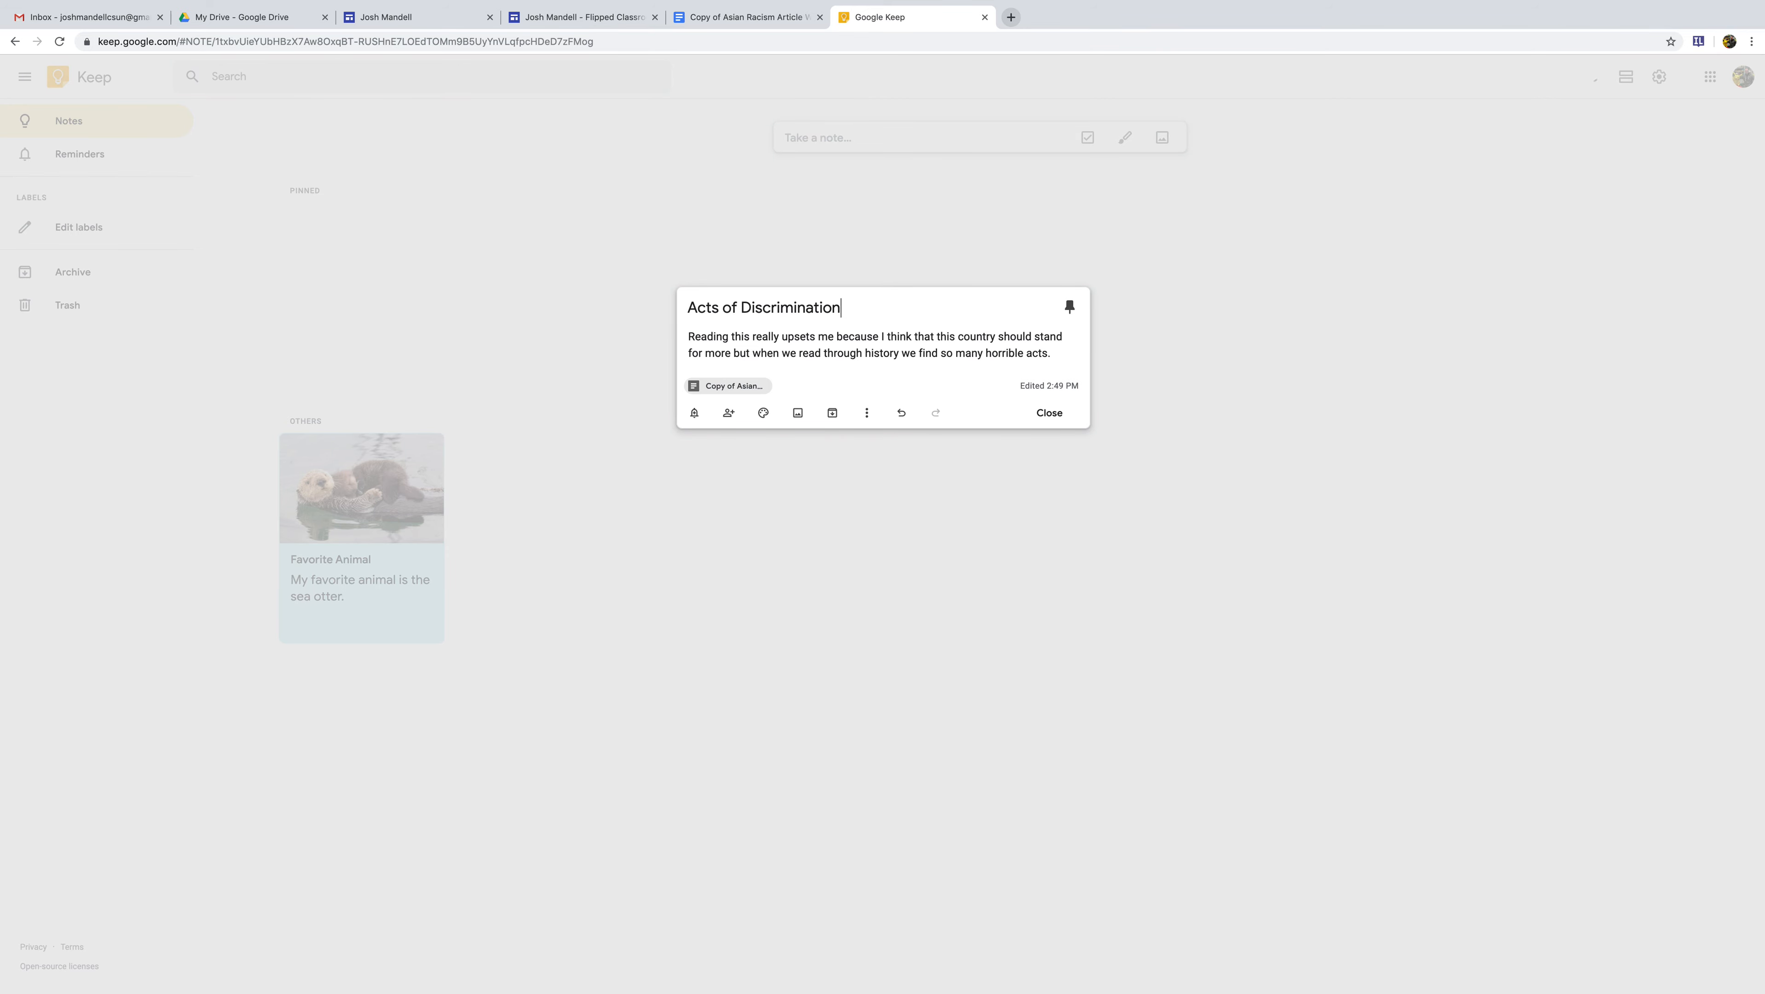
{"action": "left_click", "coordinate": [1047, 414]}
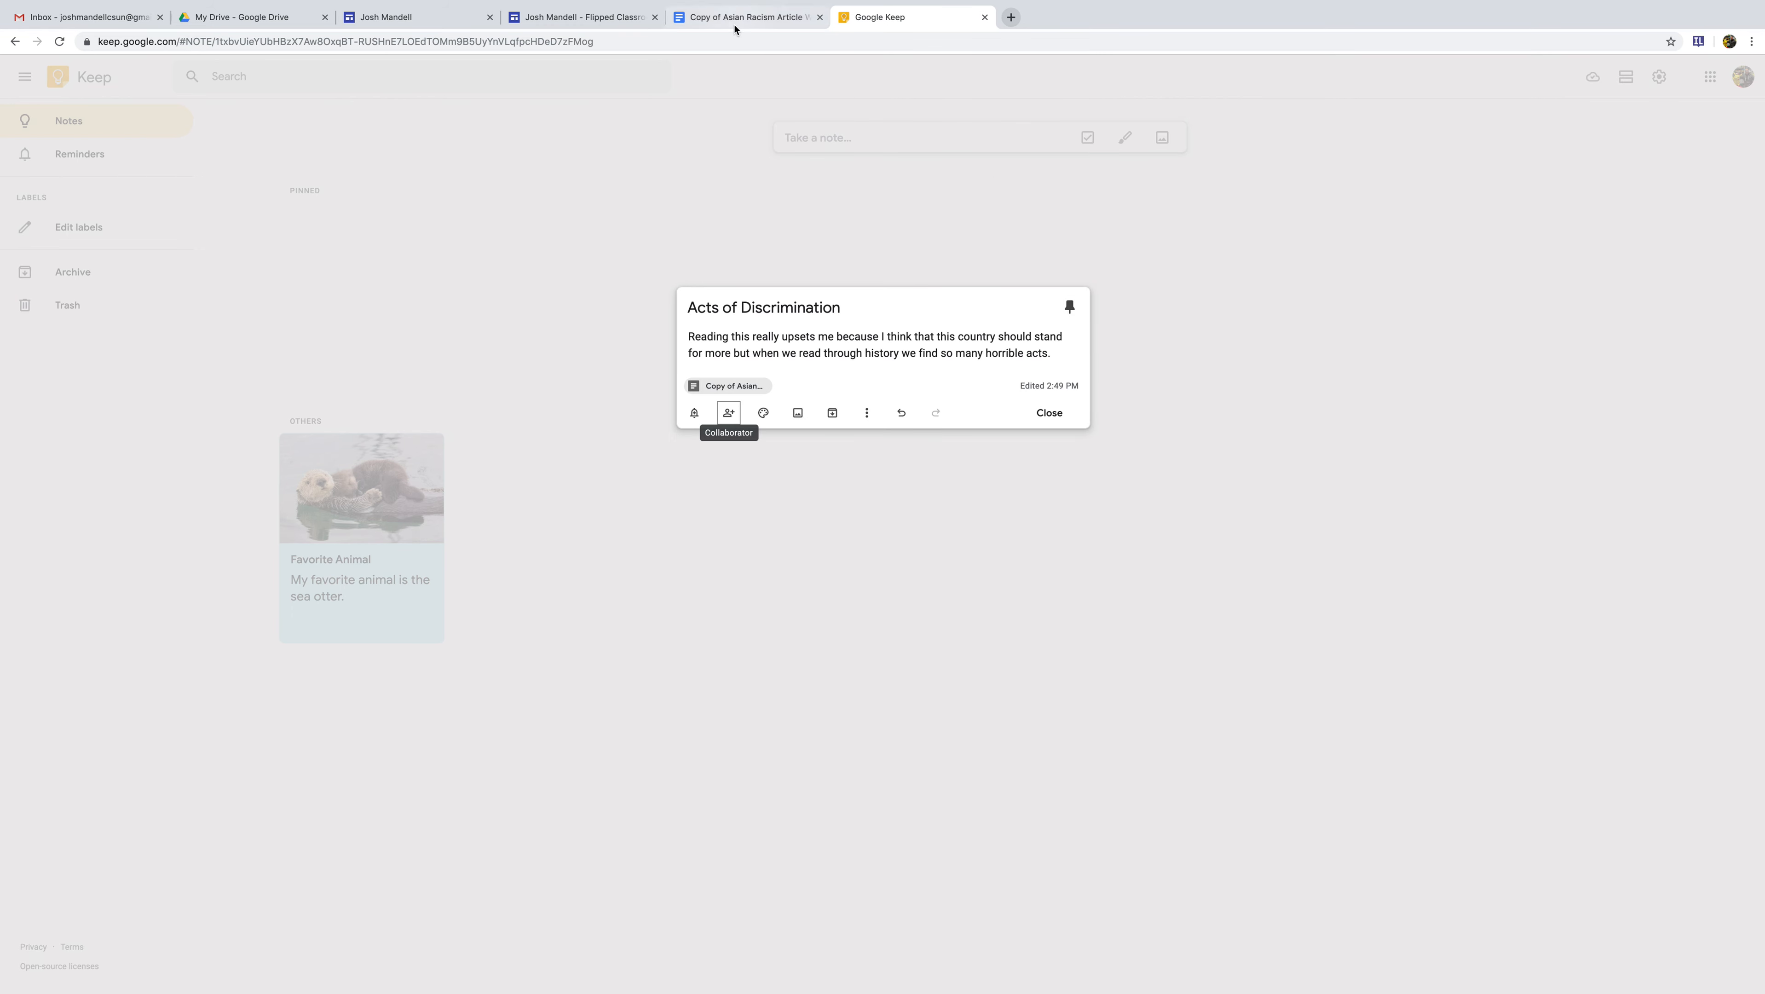
{"action": "left_click", "coordinate": [747, 16]}
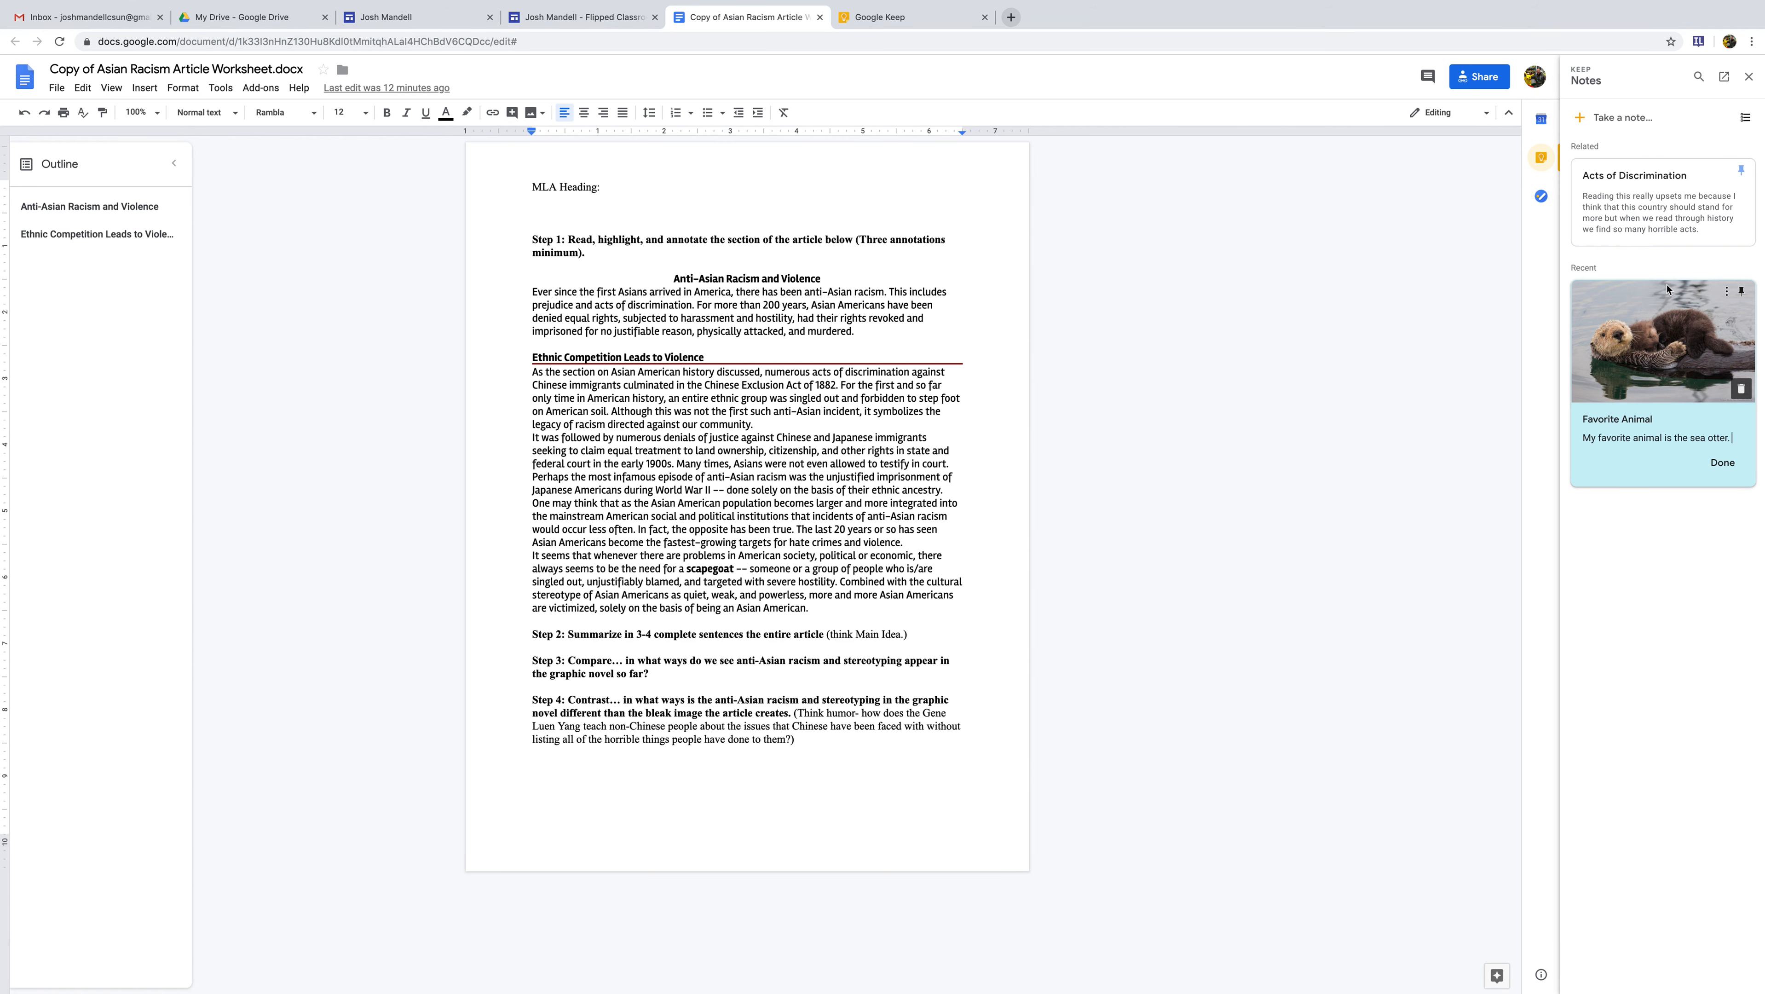
{"action": "mouse_move", "coordinate": [1667, 335]}
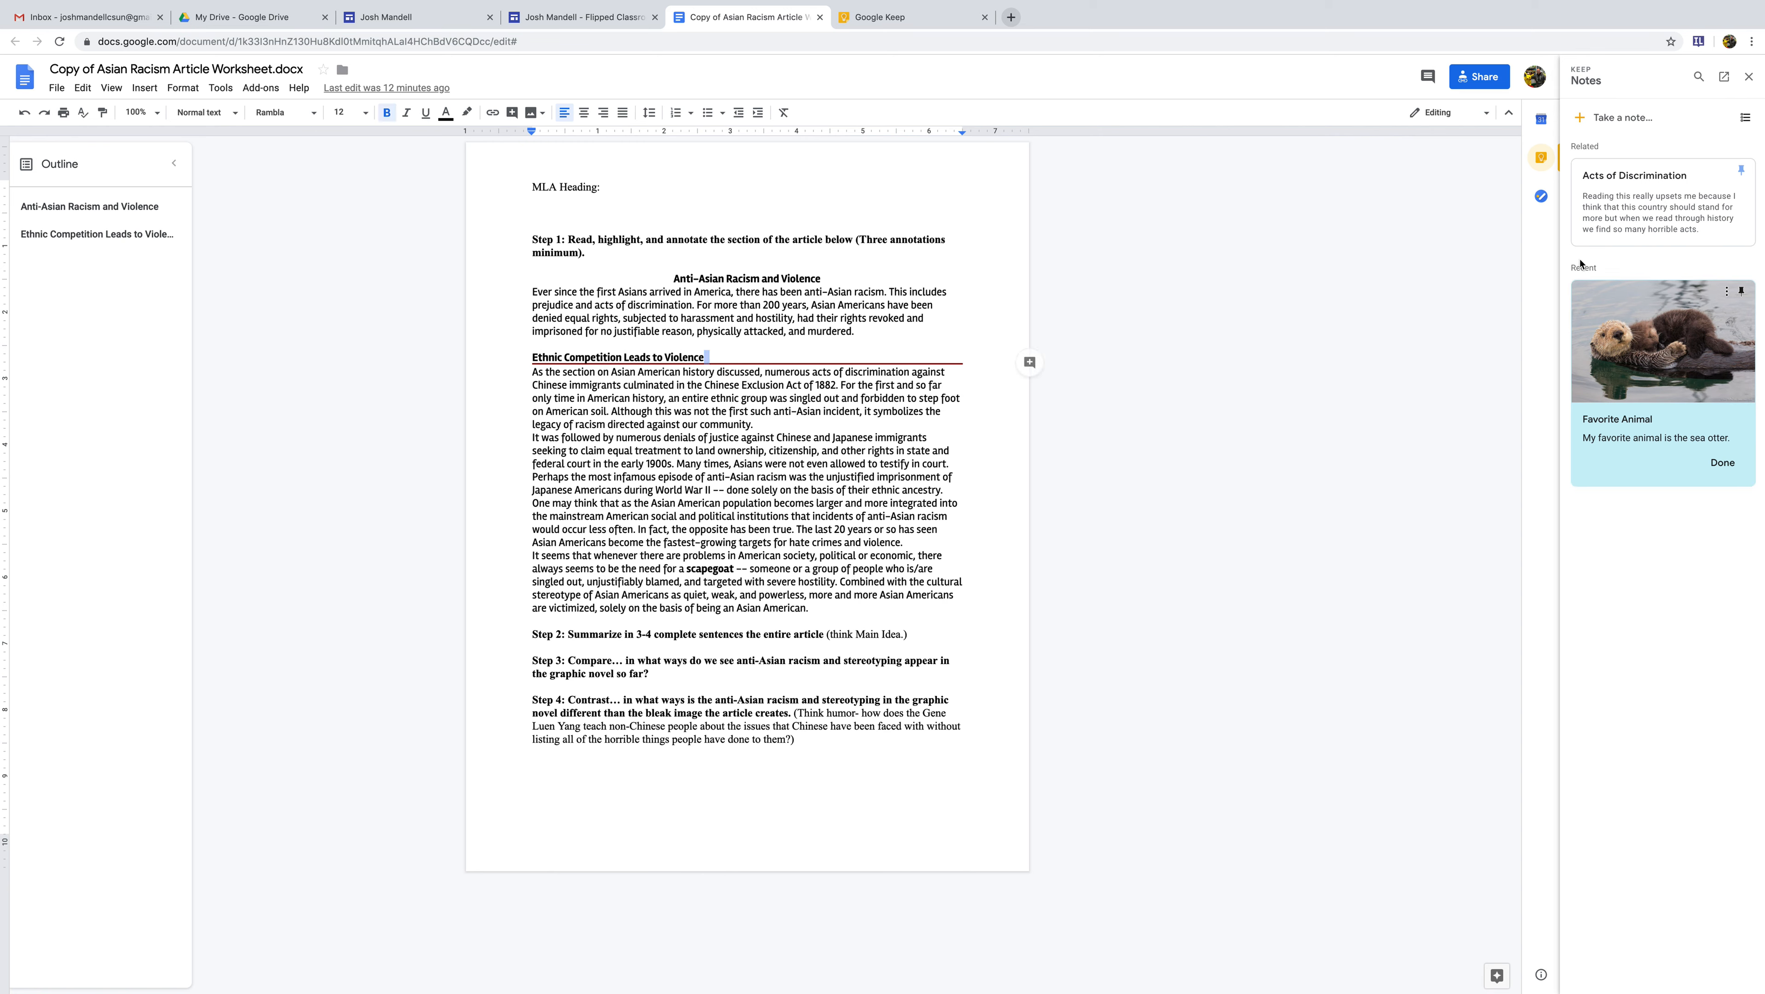
Step: Open the related 'Acts of Discrimination' note in the Keep side panel and go to an image search tab
{"action": "left_click", "coordinate": [1621, 117]}
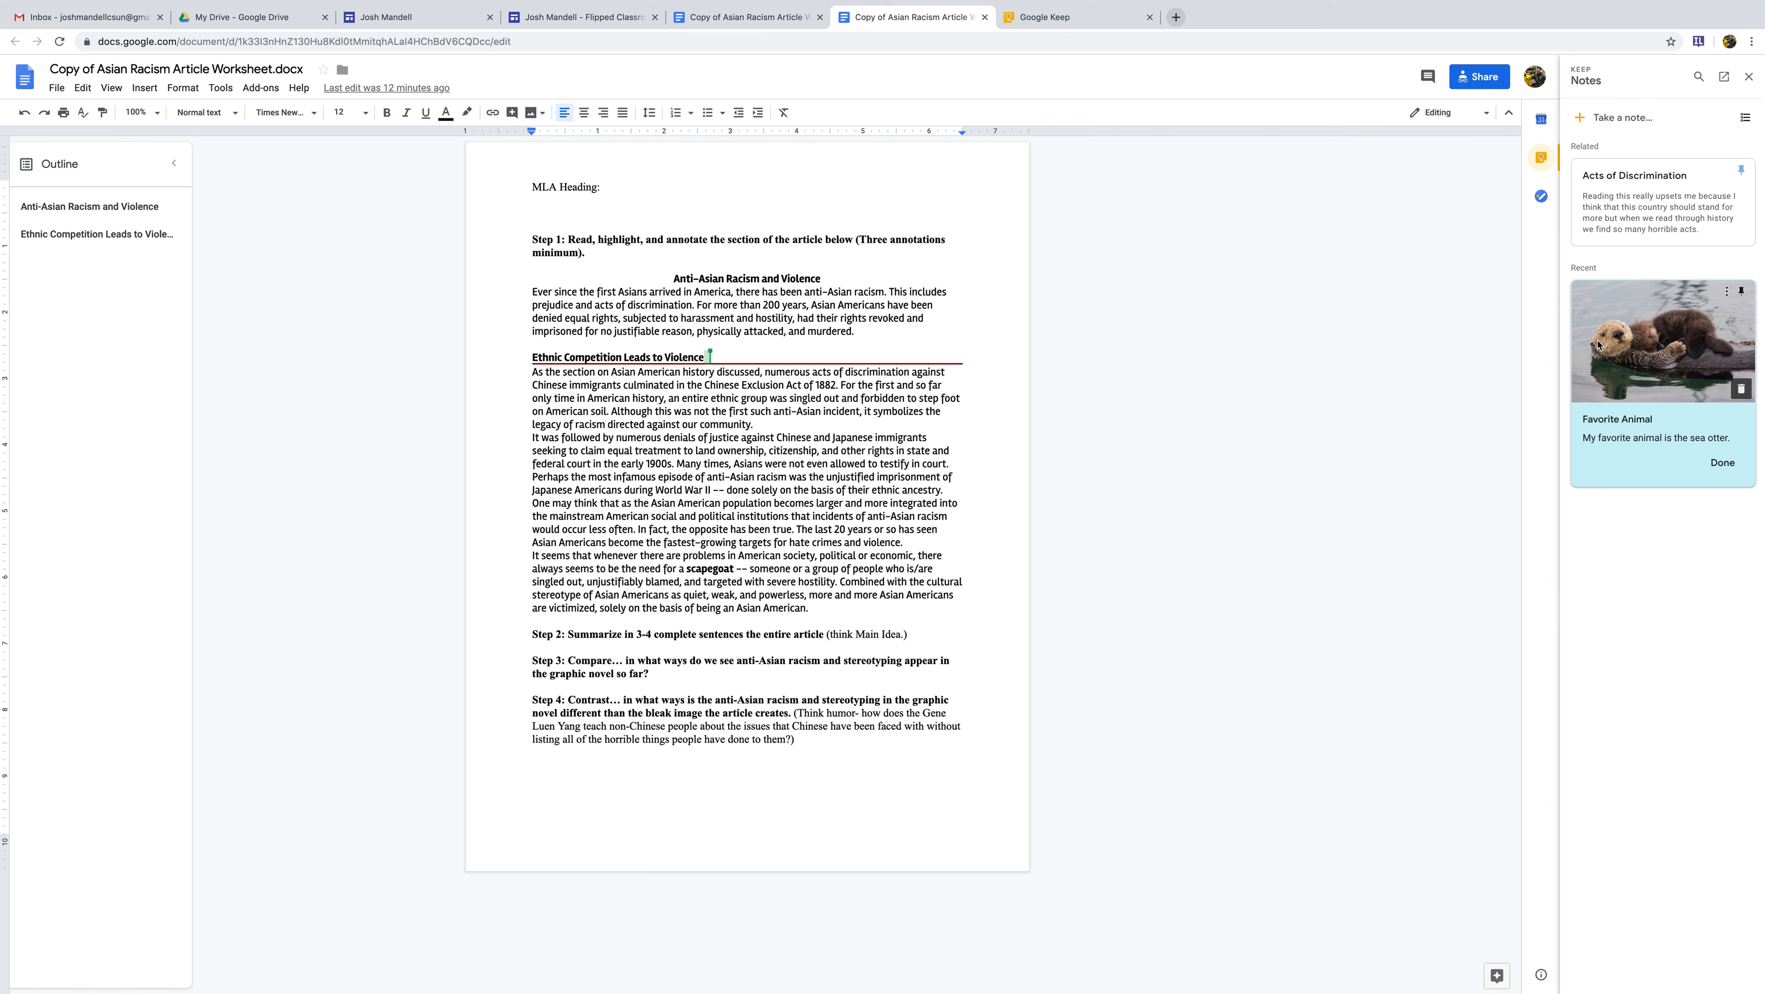
{"action": "mouse_move", "coordinate": [1522, 287]}
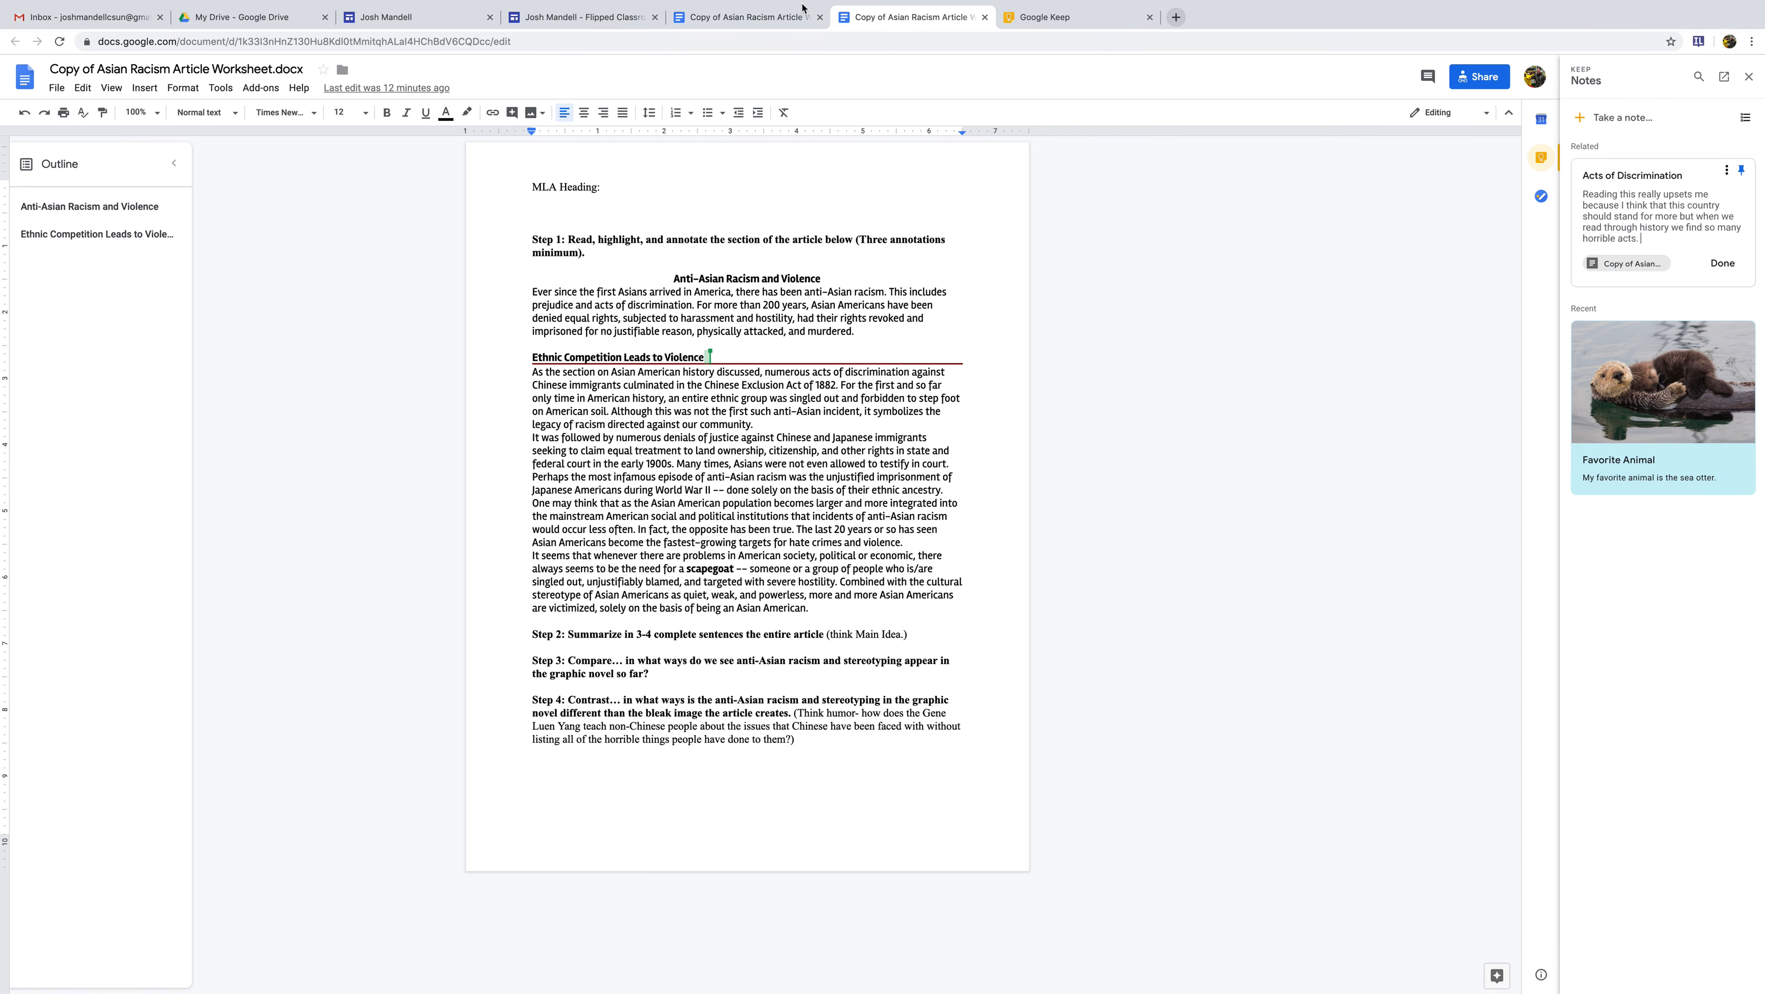
{"action": "left_click", "coordinate": [1038, 15]}
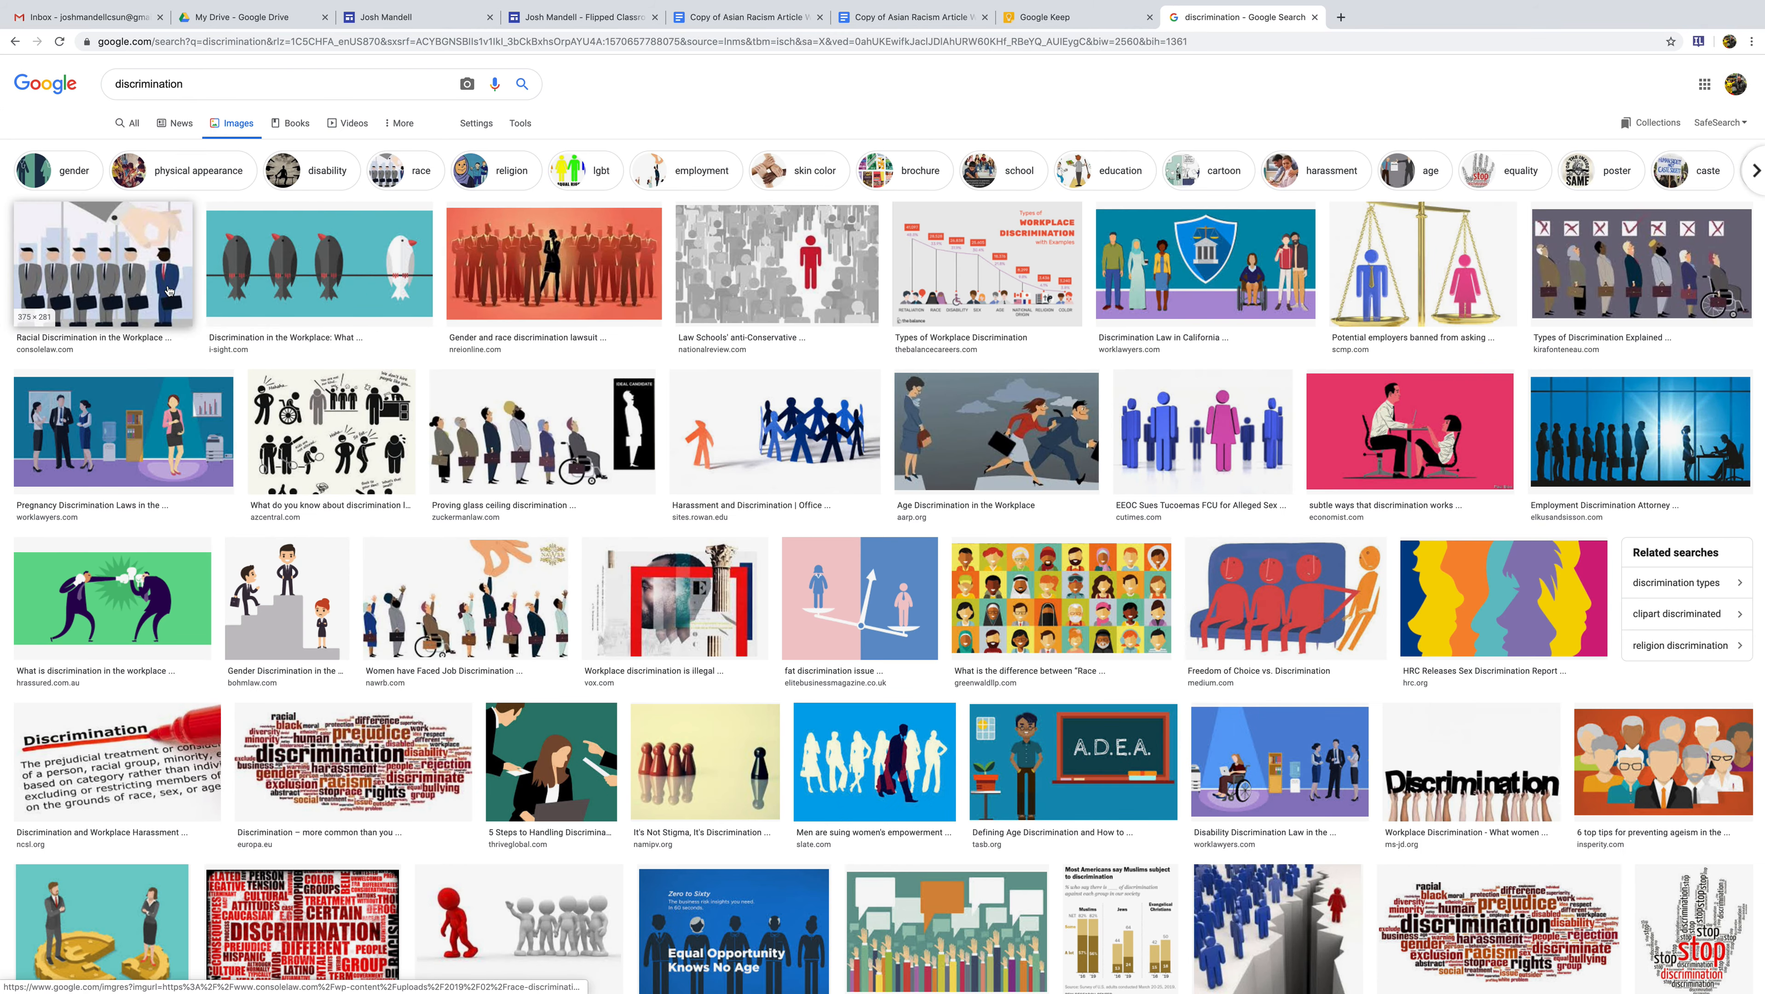
{"action": "mouse_move", "coordinate": [553, 432]}
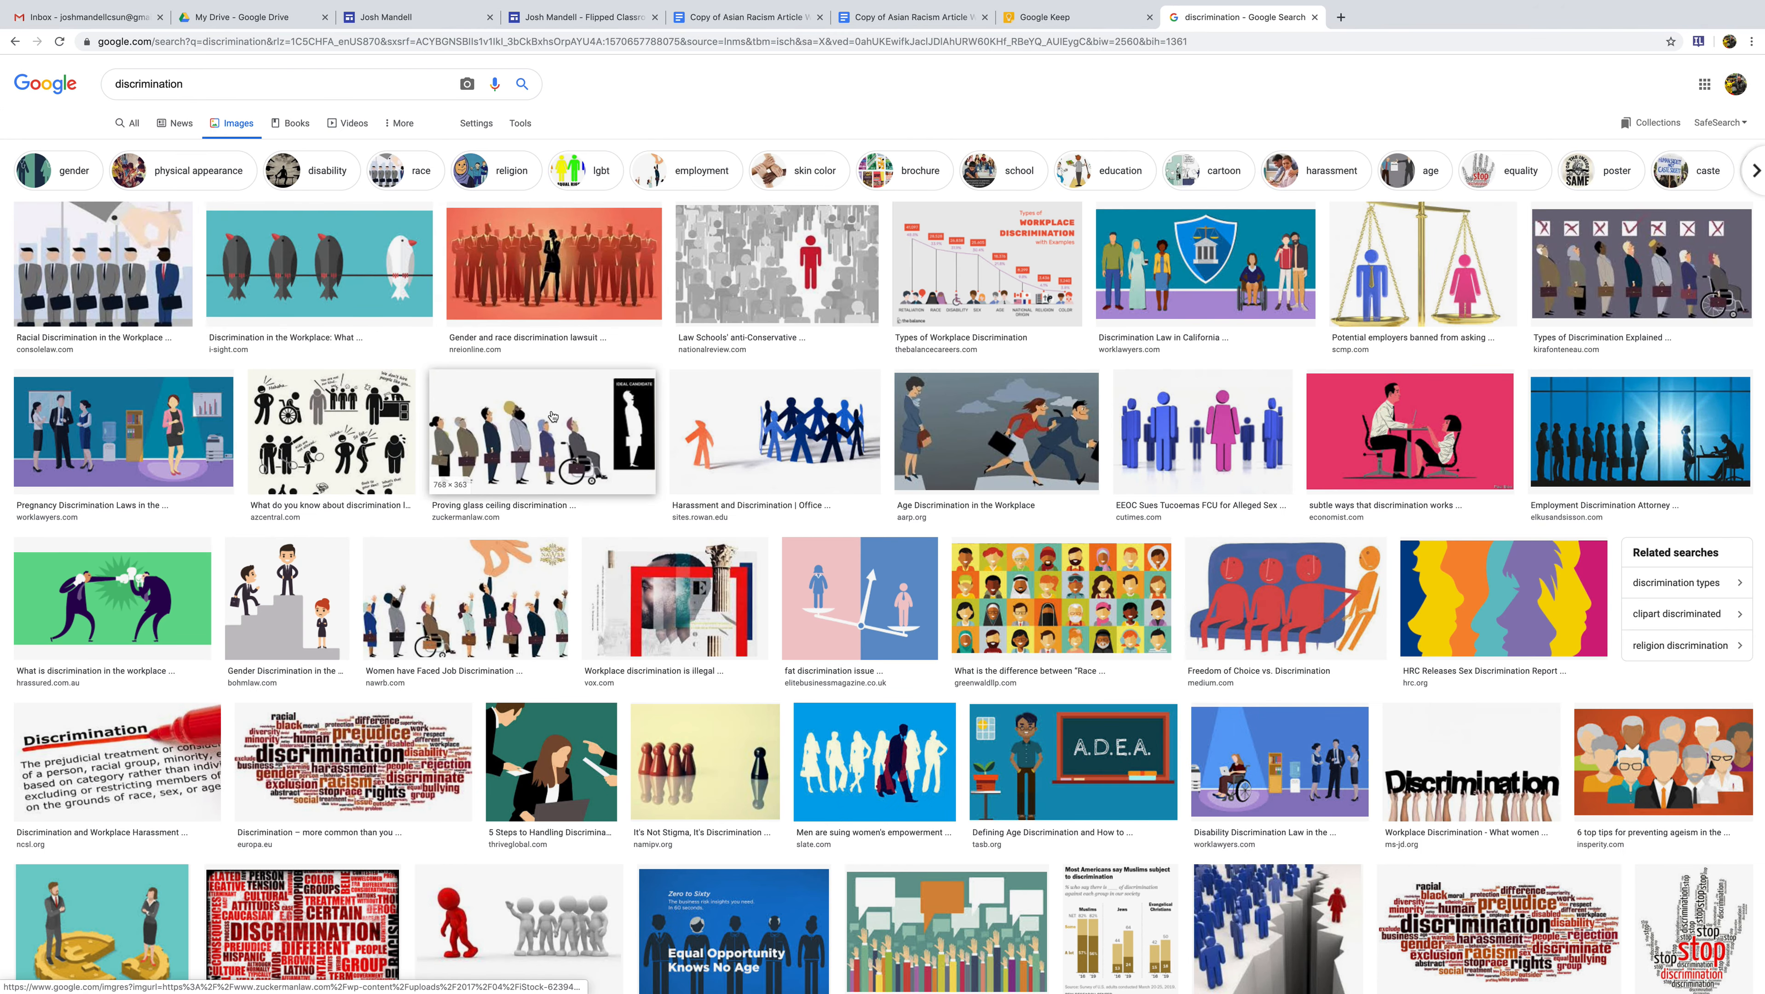
Step: Copy the glass ceiling discrimination illustration from Google Images
{"action": "left_click", "coordinate": [540, 433]}
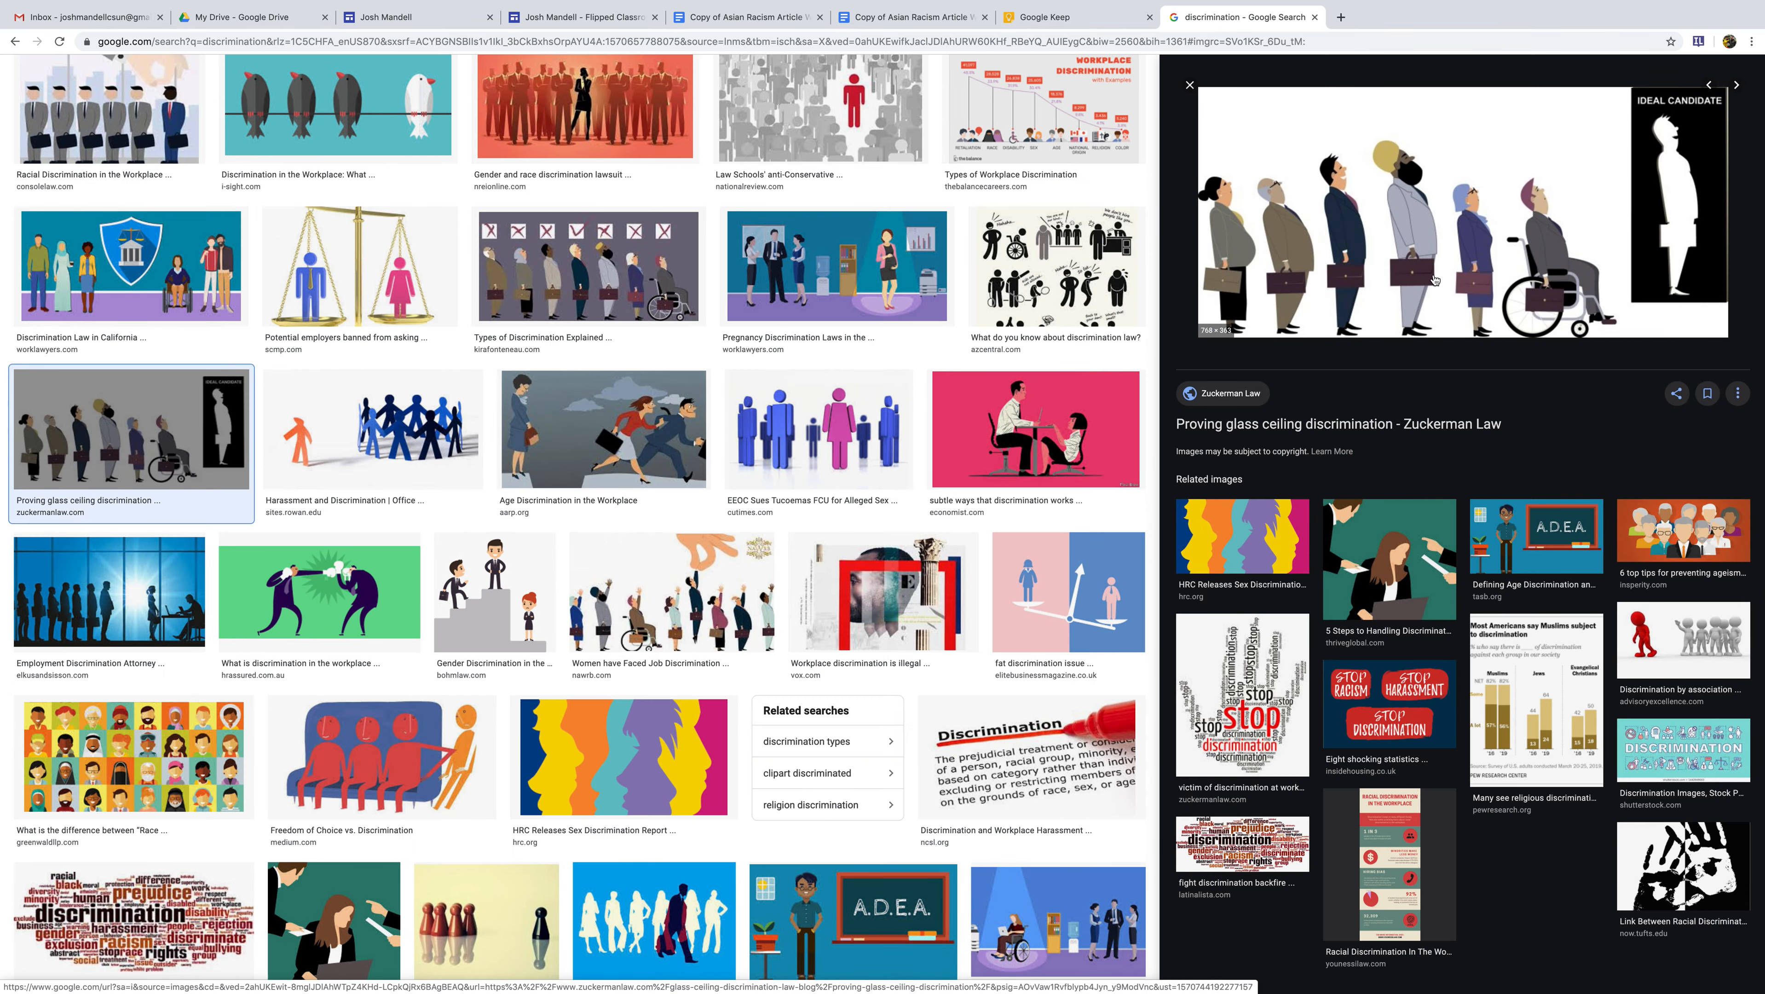
{"action": "right_click", "coordinate": [1435, 278]}
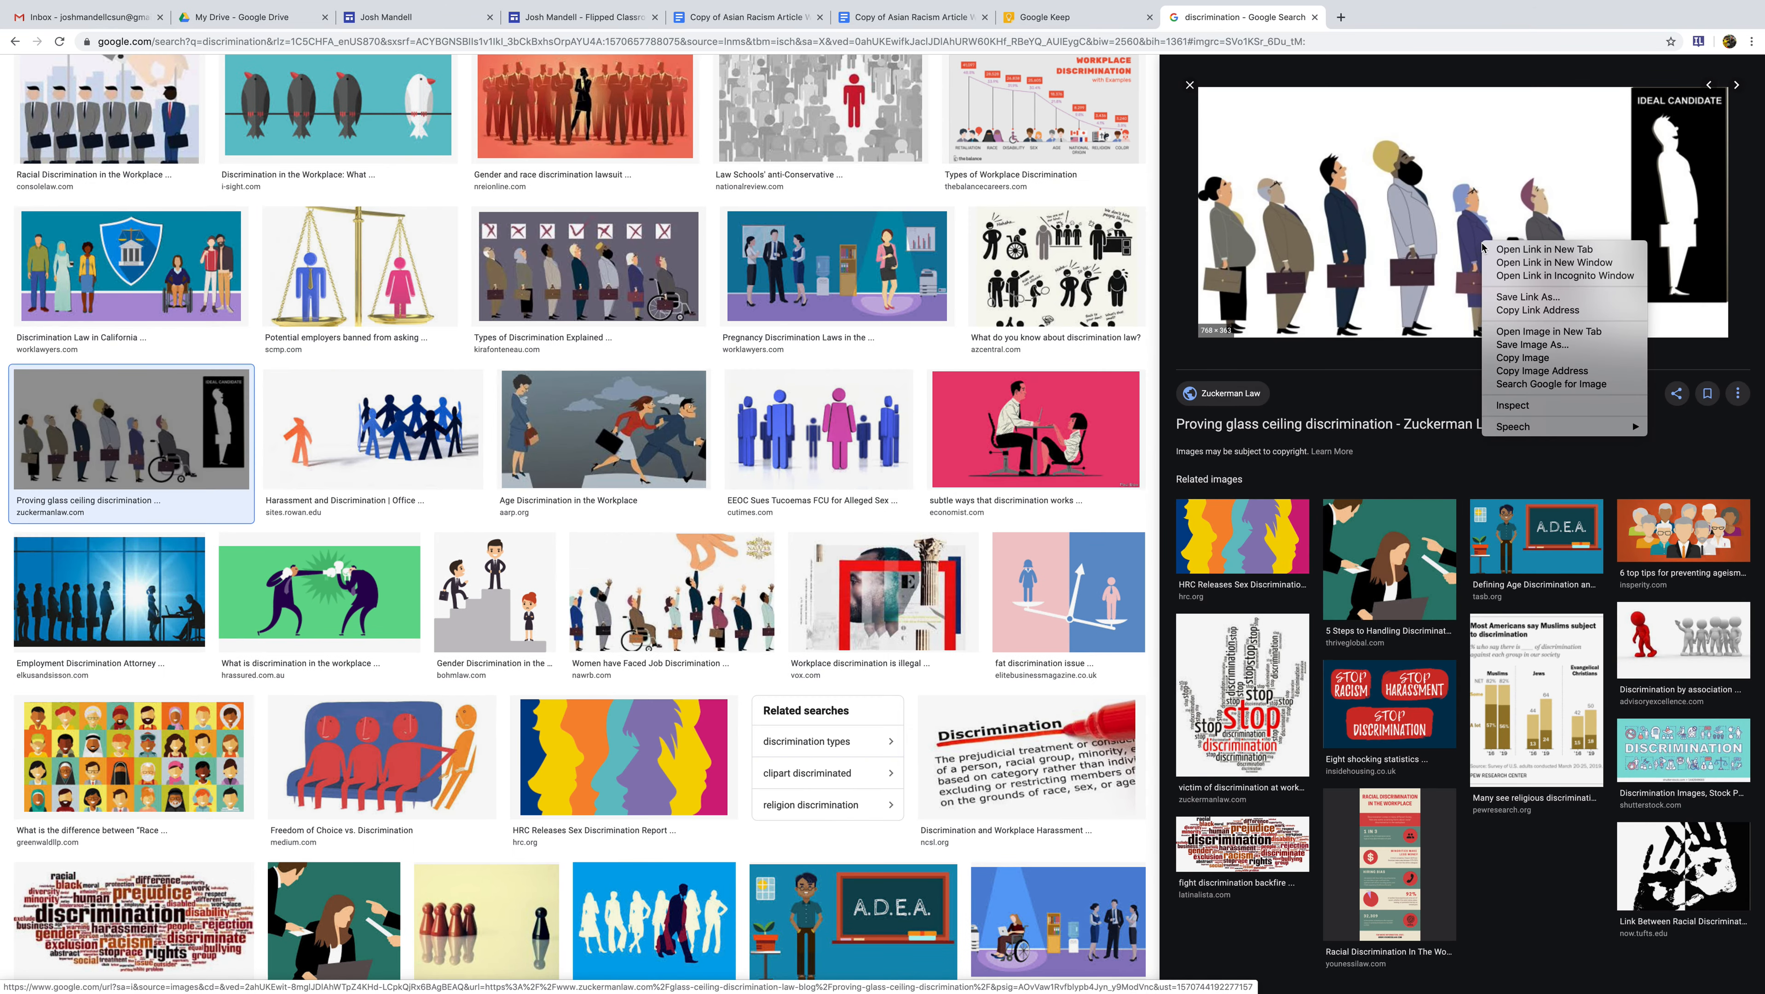
{"action": "mouse_move", "coordinate": [1523, 357]}
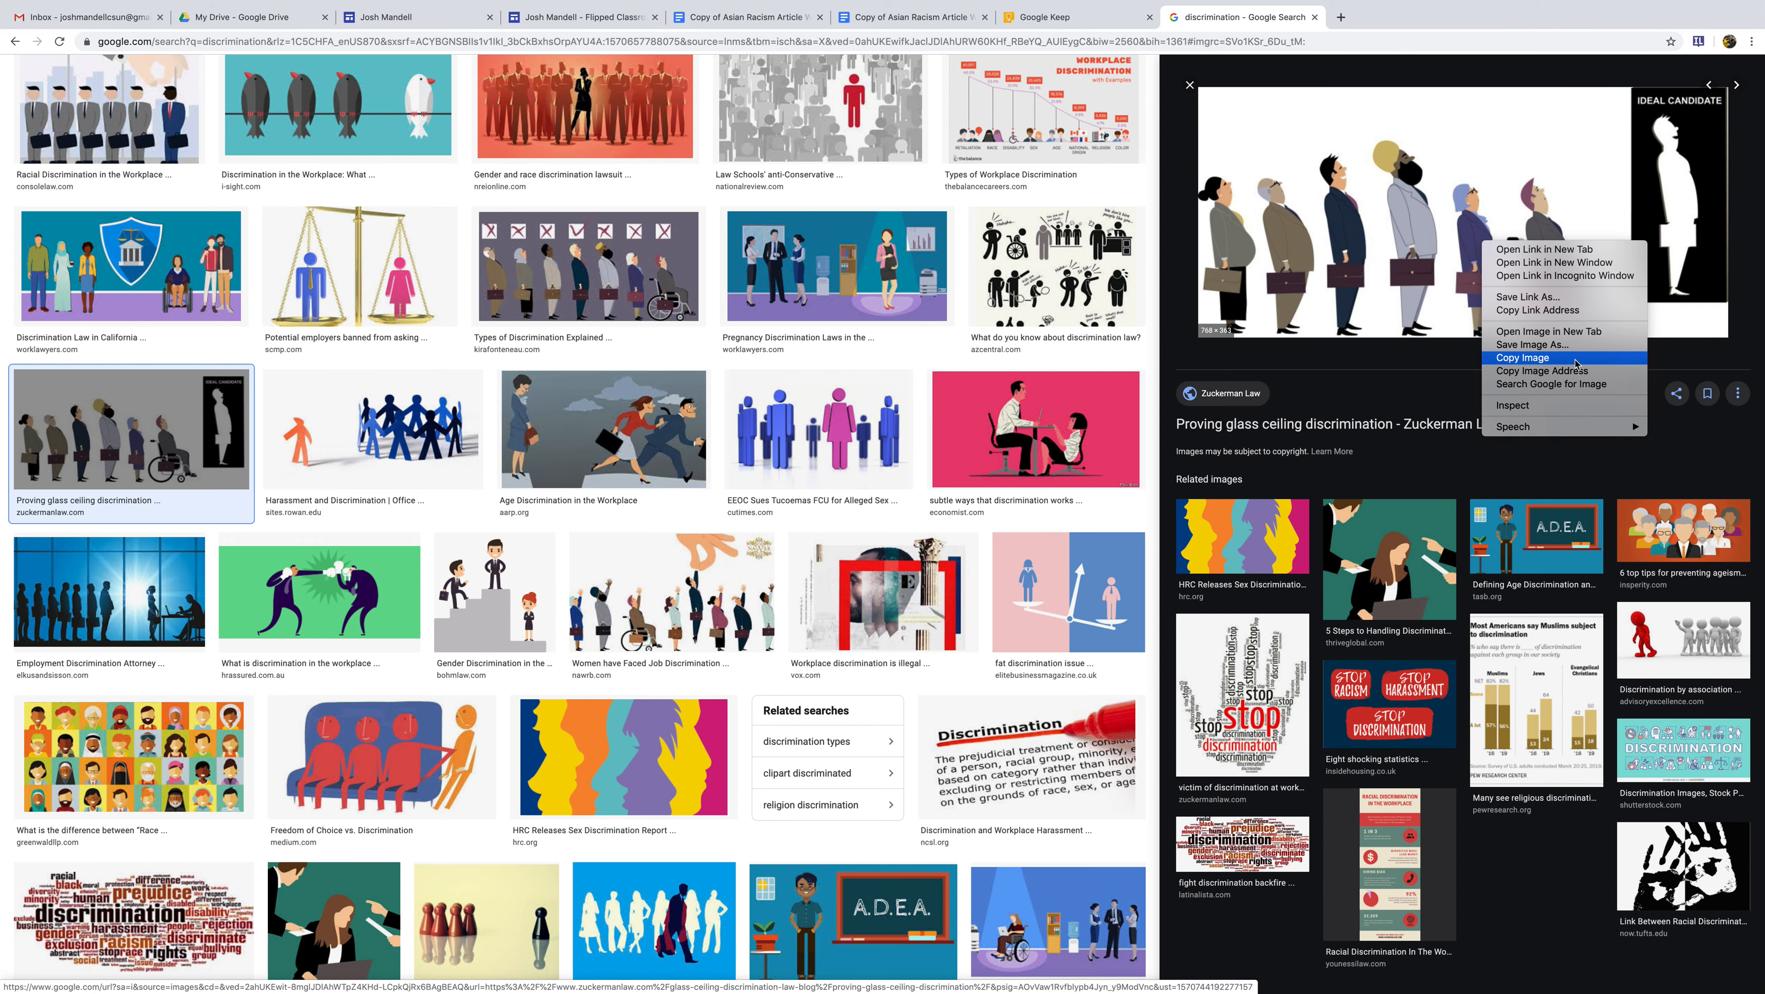
{"action": "left_click", "coordinate": [1038, 17]}
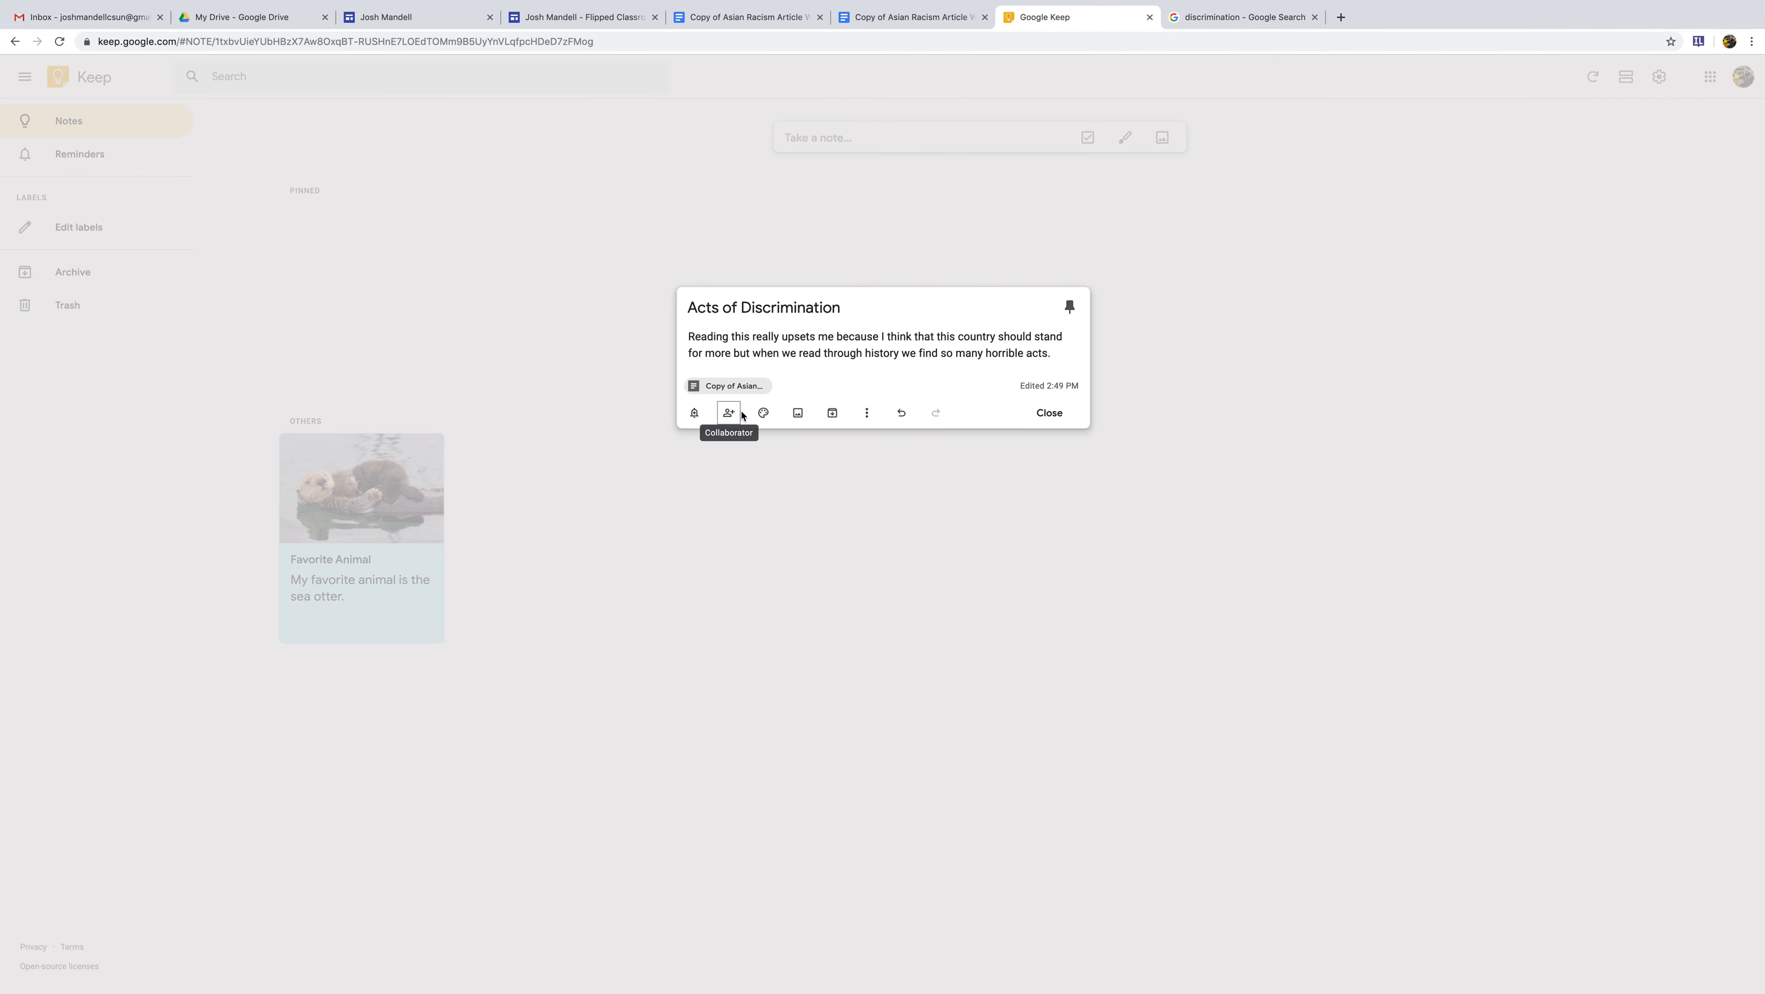
Step: Paste the illustration into the 'Acts of Discrimination' note, close it, and return to the worksheet
{"action": "left_click", "coordinate": [797, 412]}
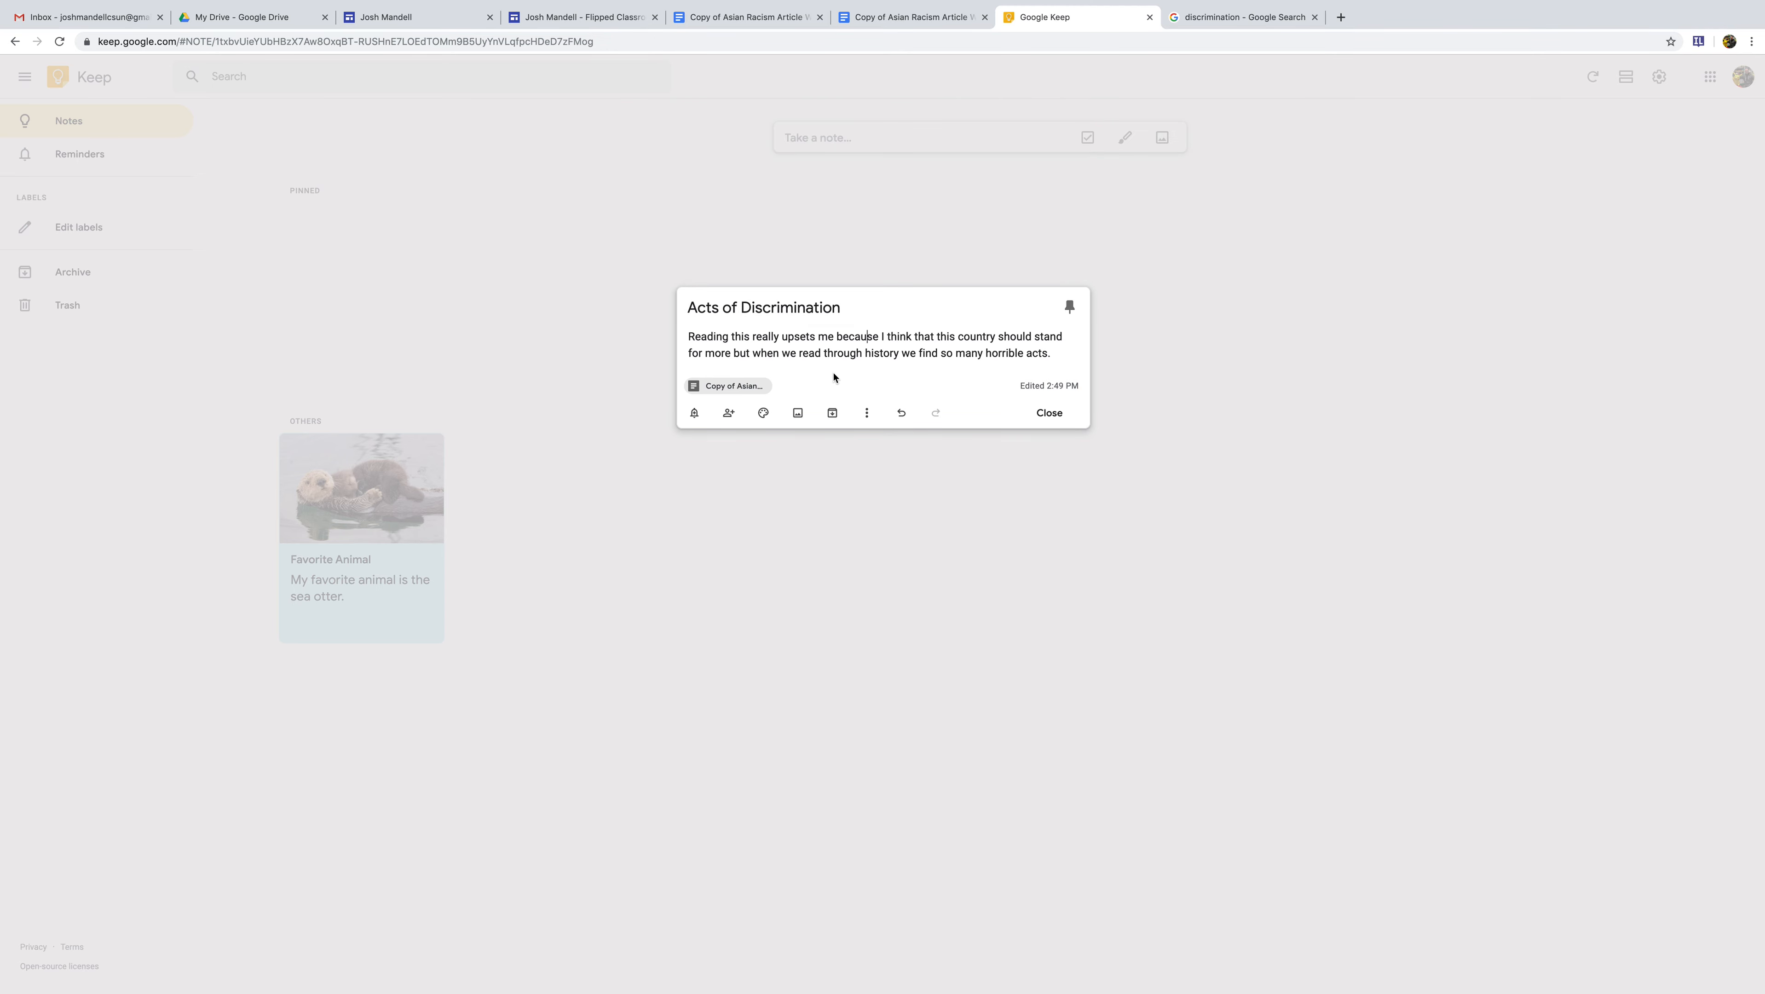
{"action": "left_click", "coordinate": [1056, 354]}
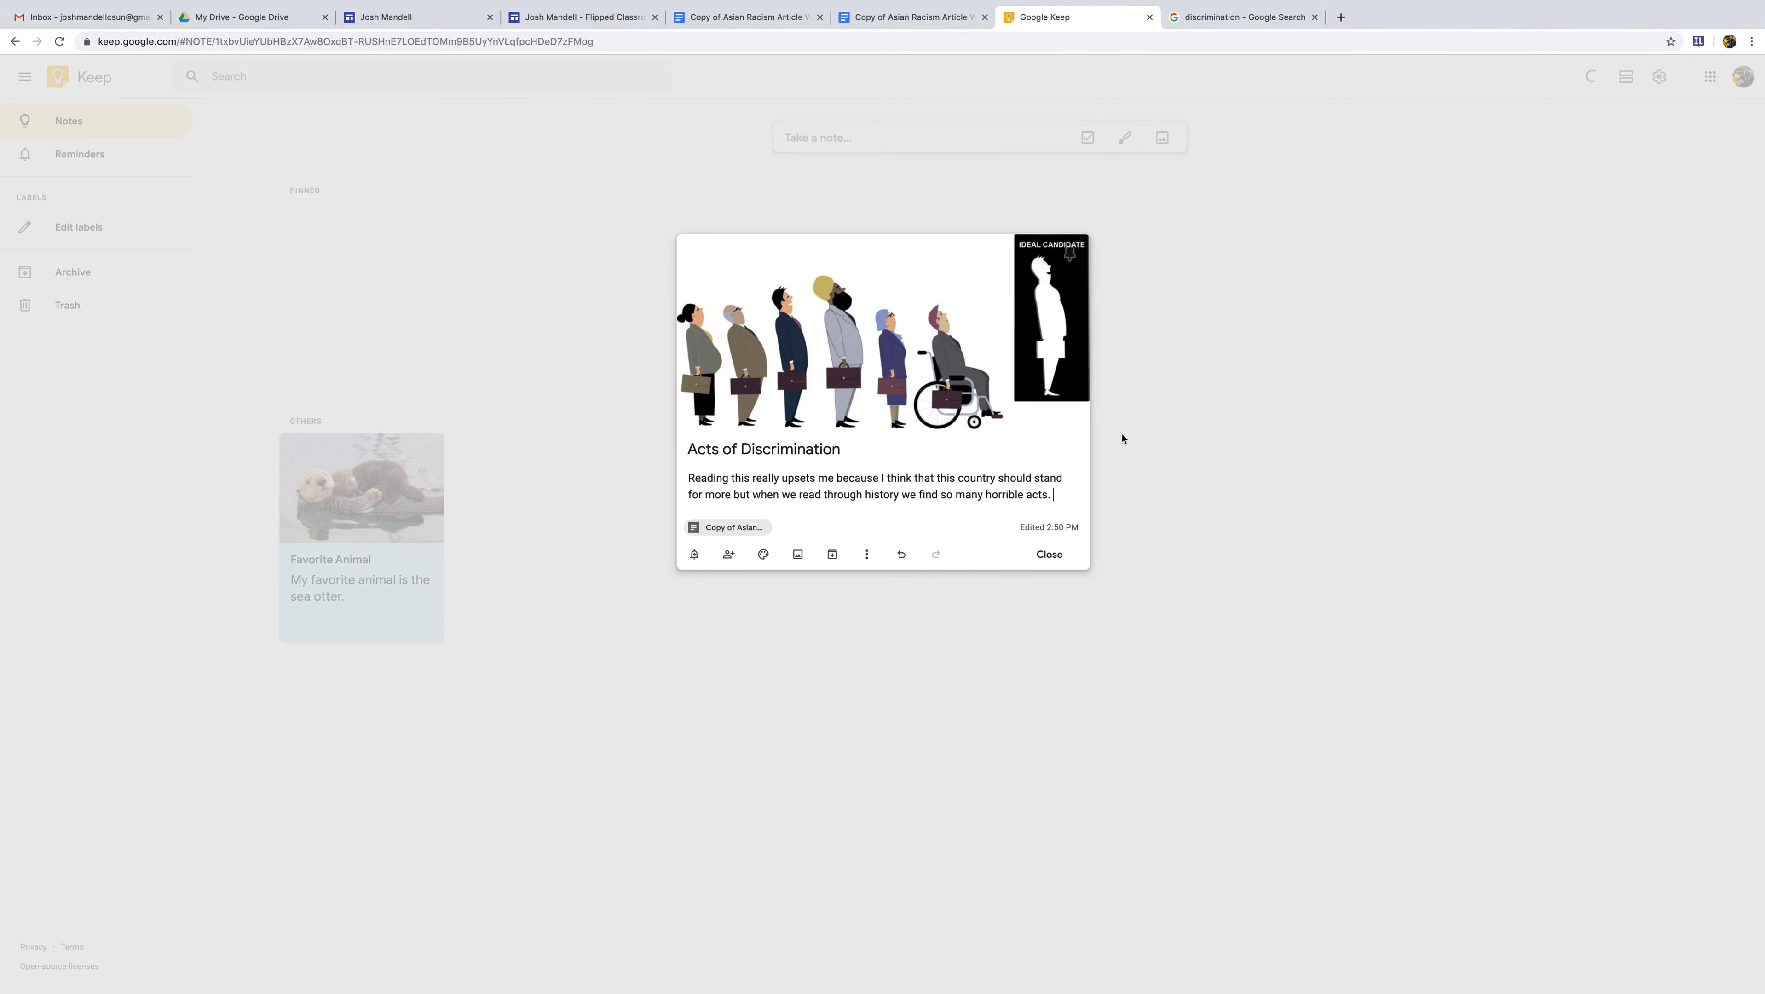
{"action": "left_click", "coordinate": [1047, 554]}
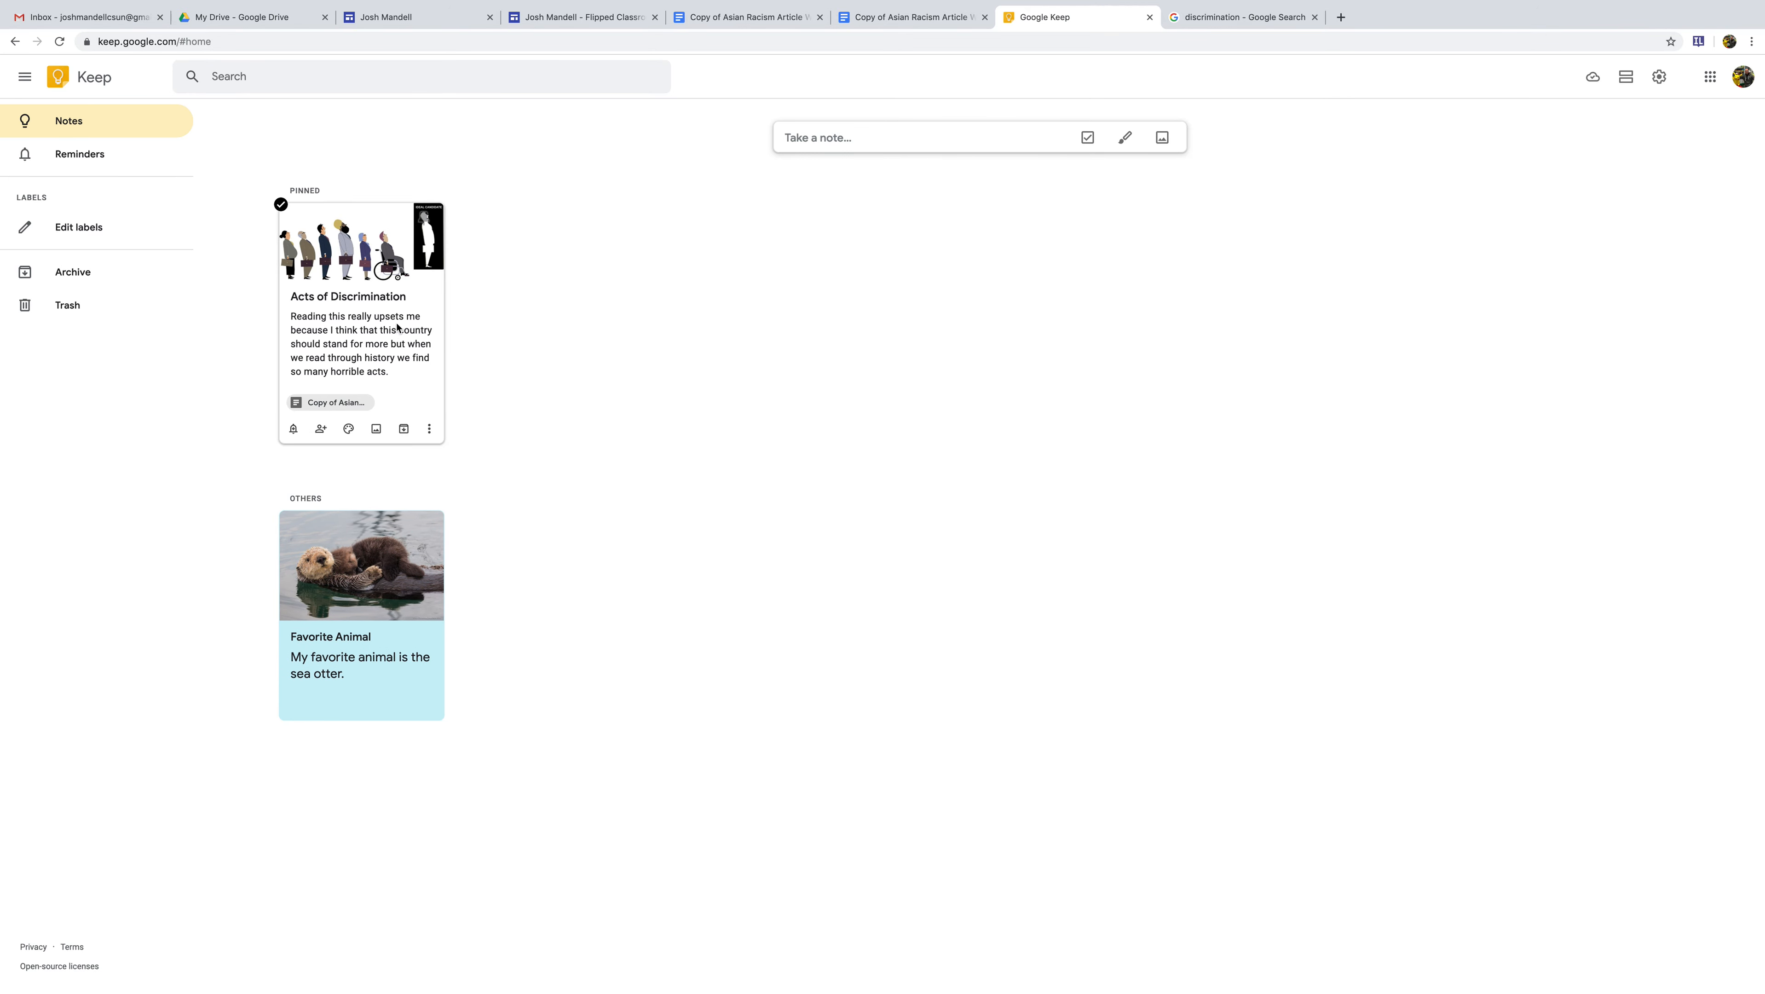
{"action": "left_click", "coordinate": [746, 15]}
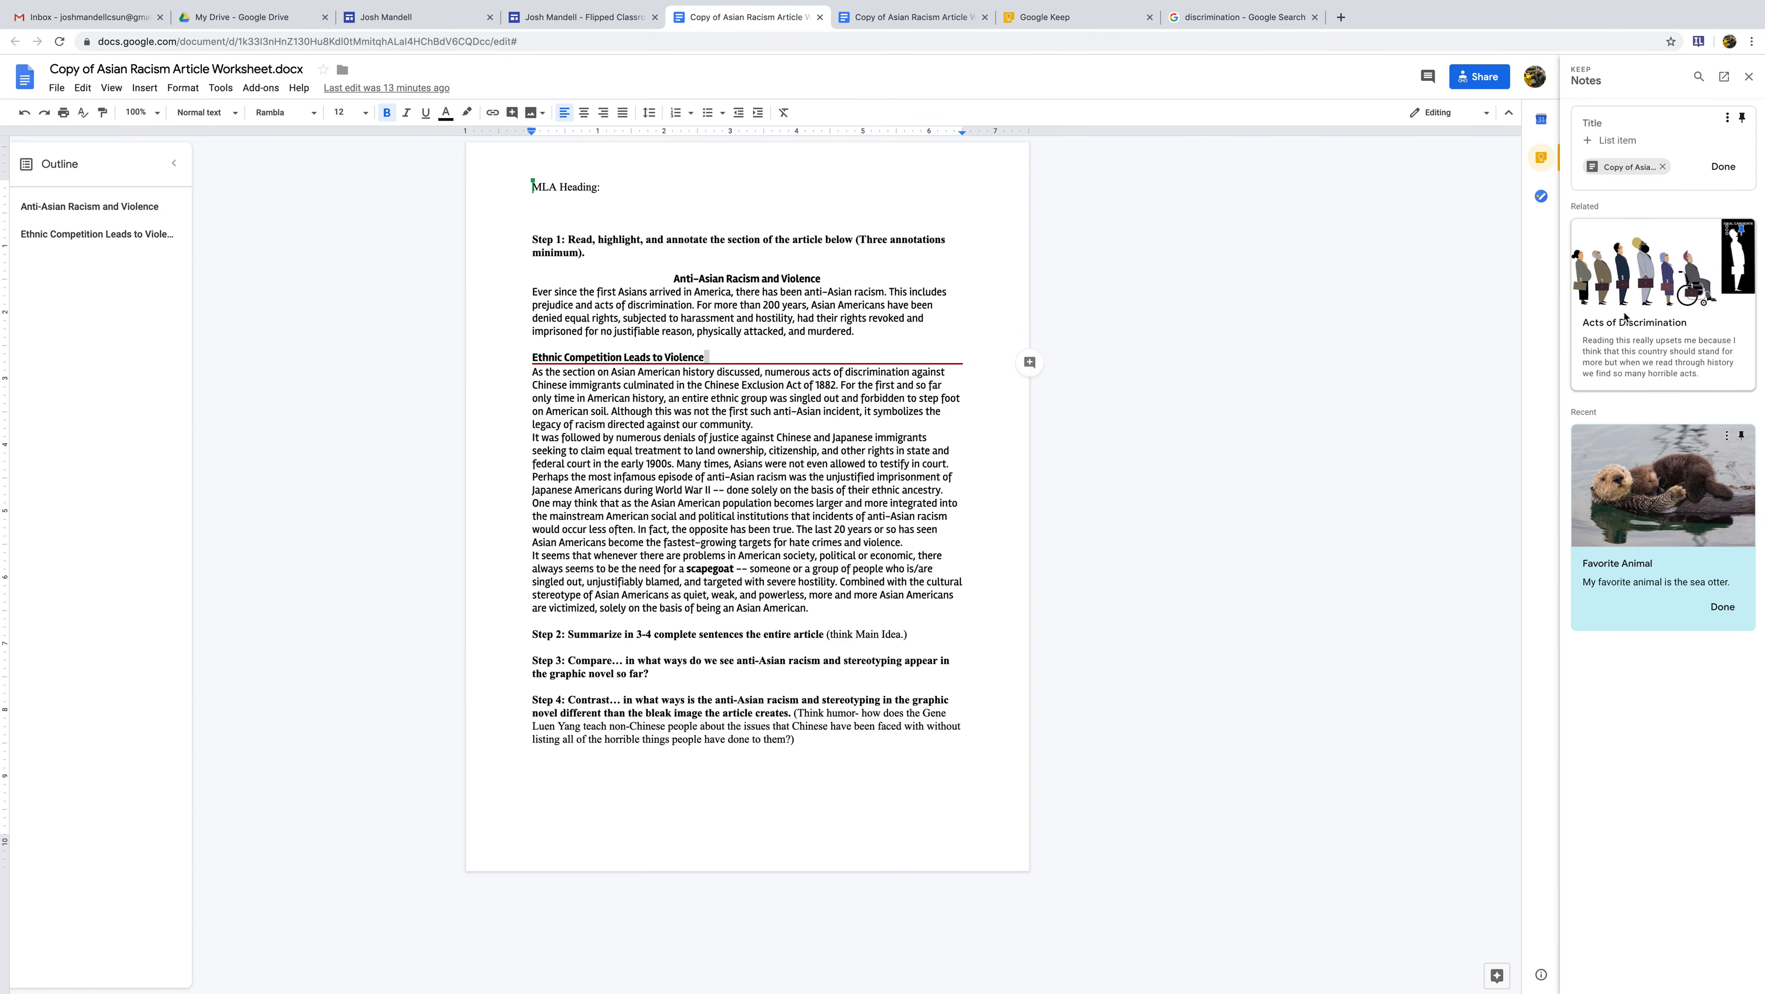
{"action": "mouse_move", "coordinate": [1714, 323]}
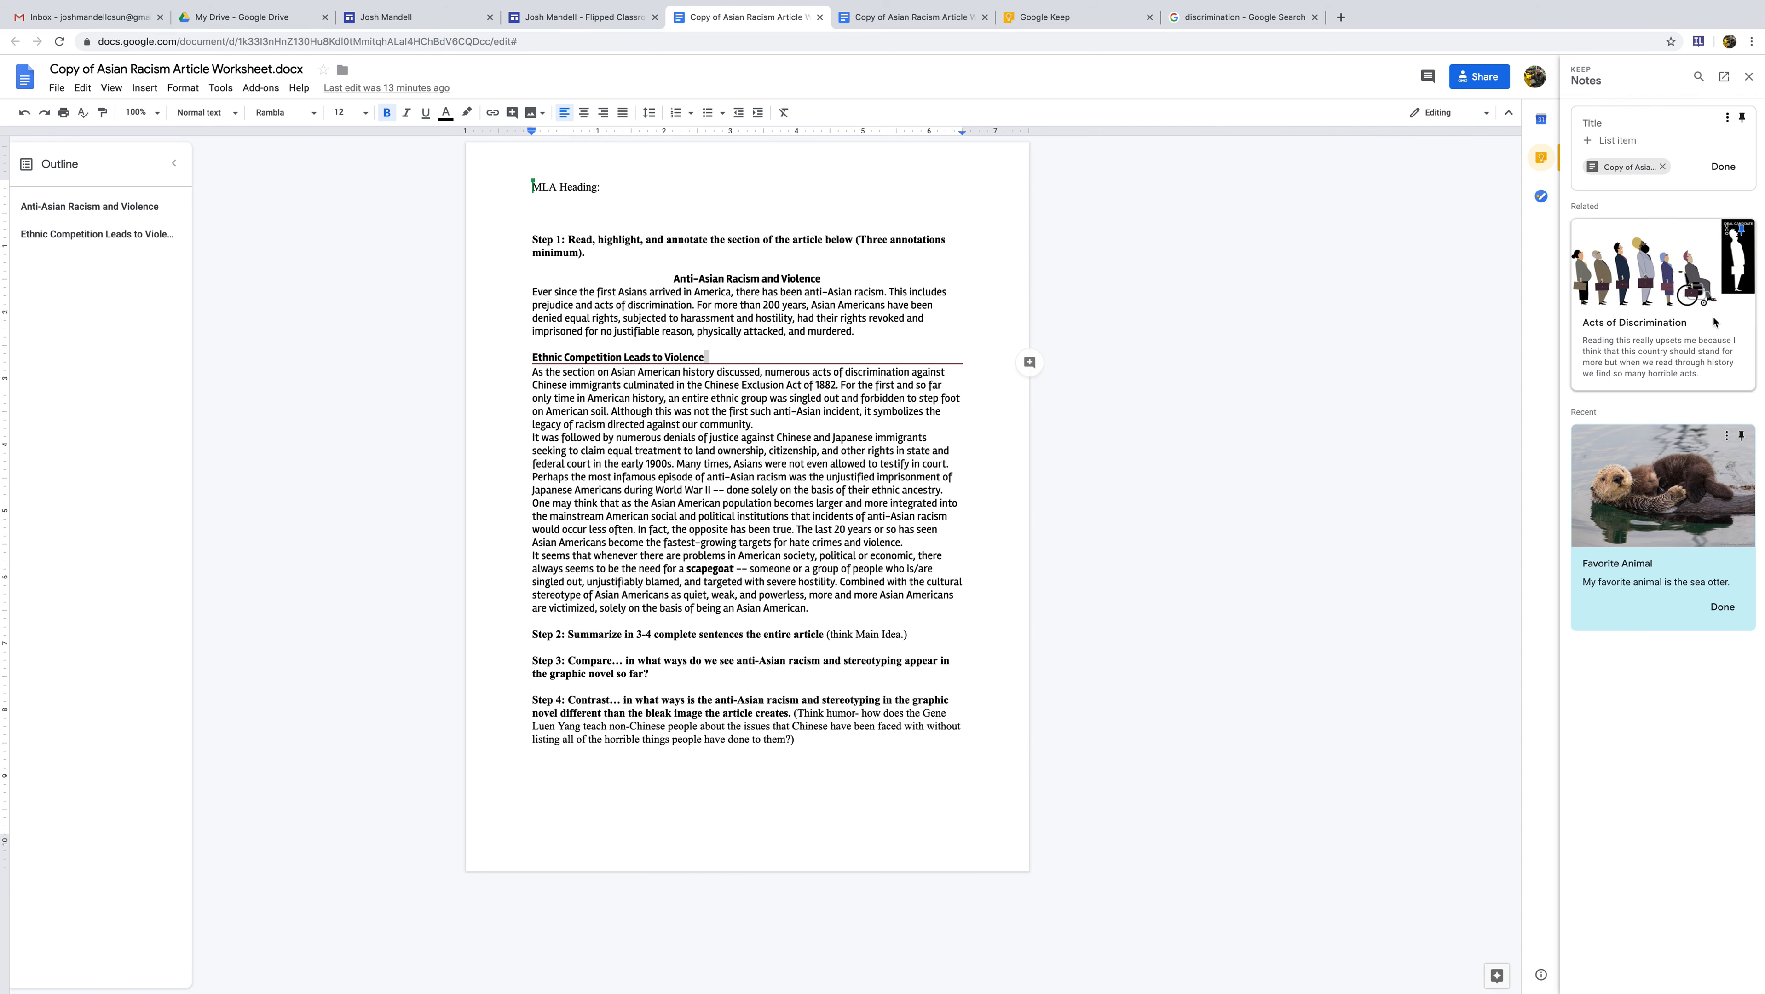
{"action": "mouse_move", "coordinate": [1540, 159]}
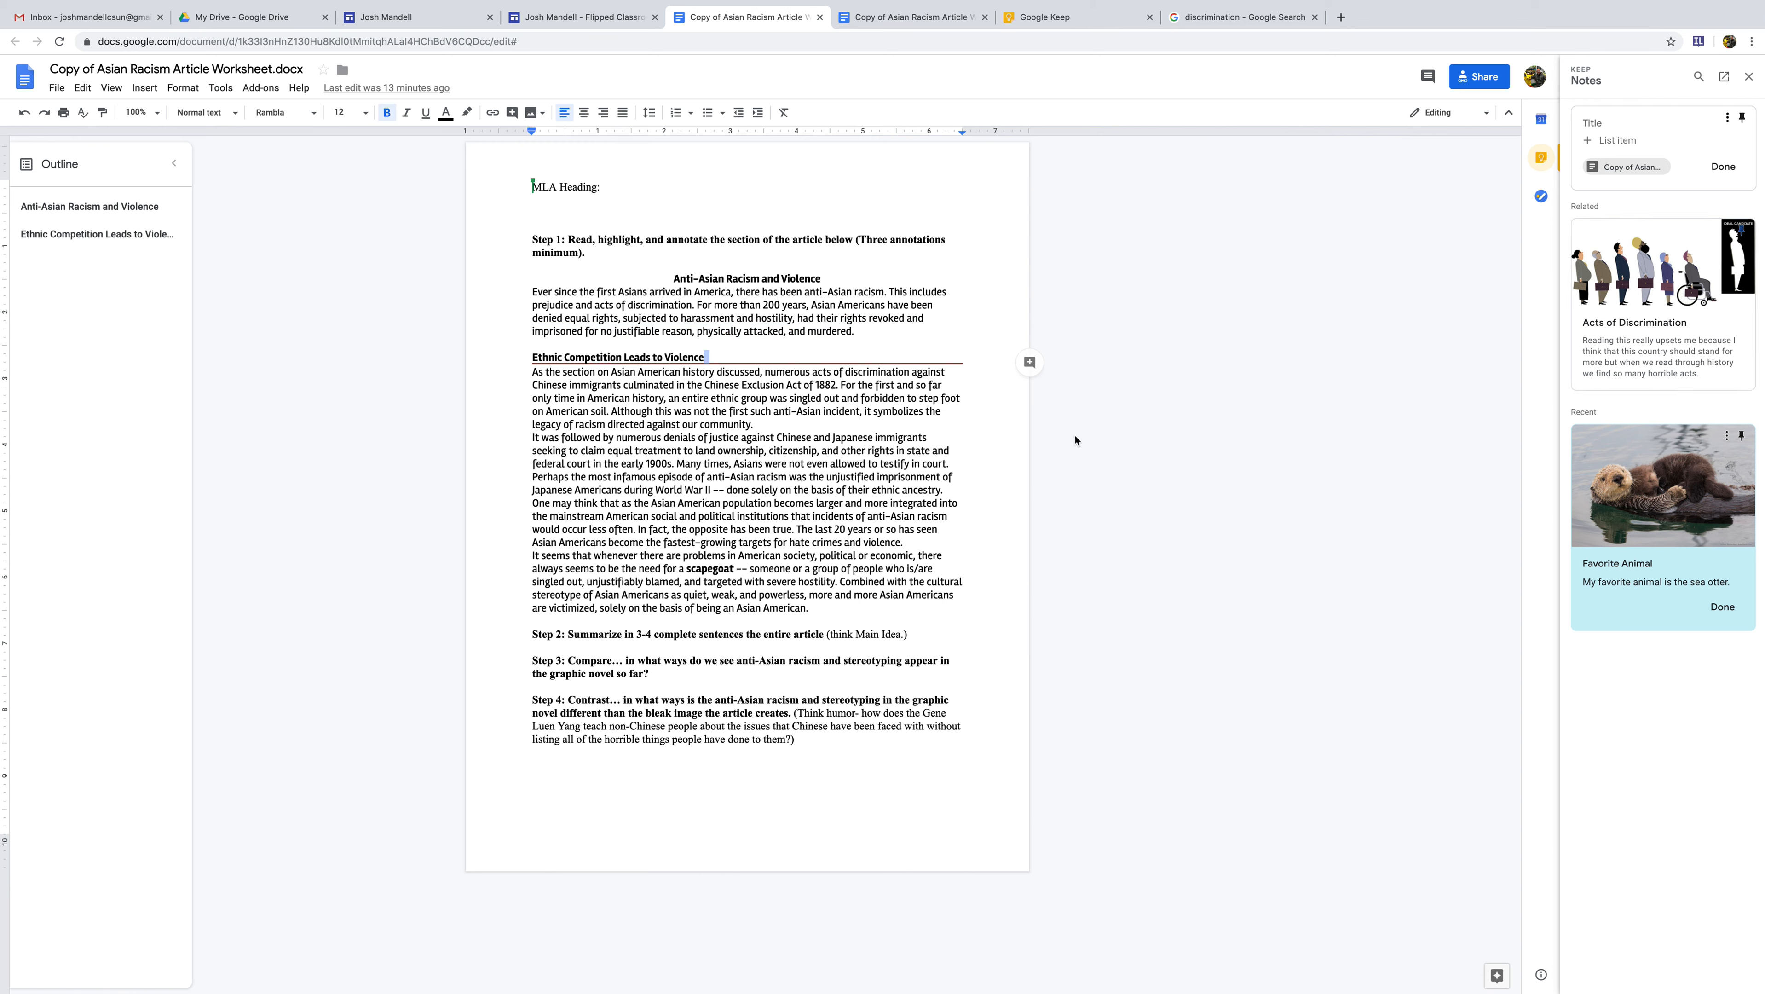
{"action": "mouse_move", "coordinate": [1651, 395]}
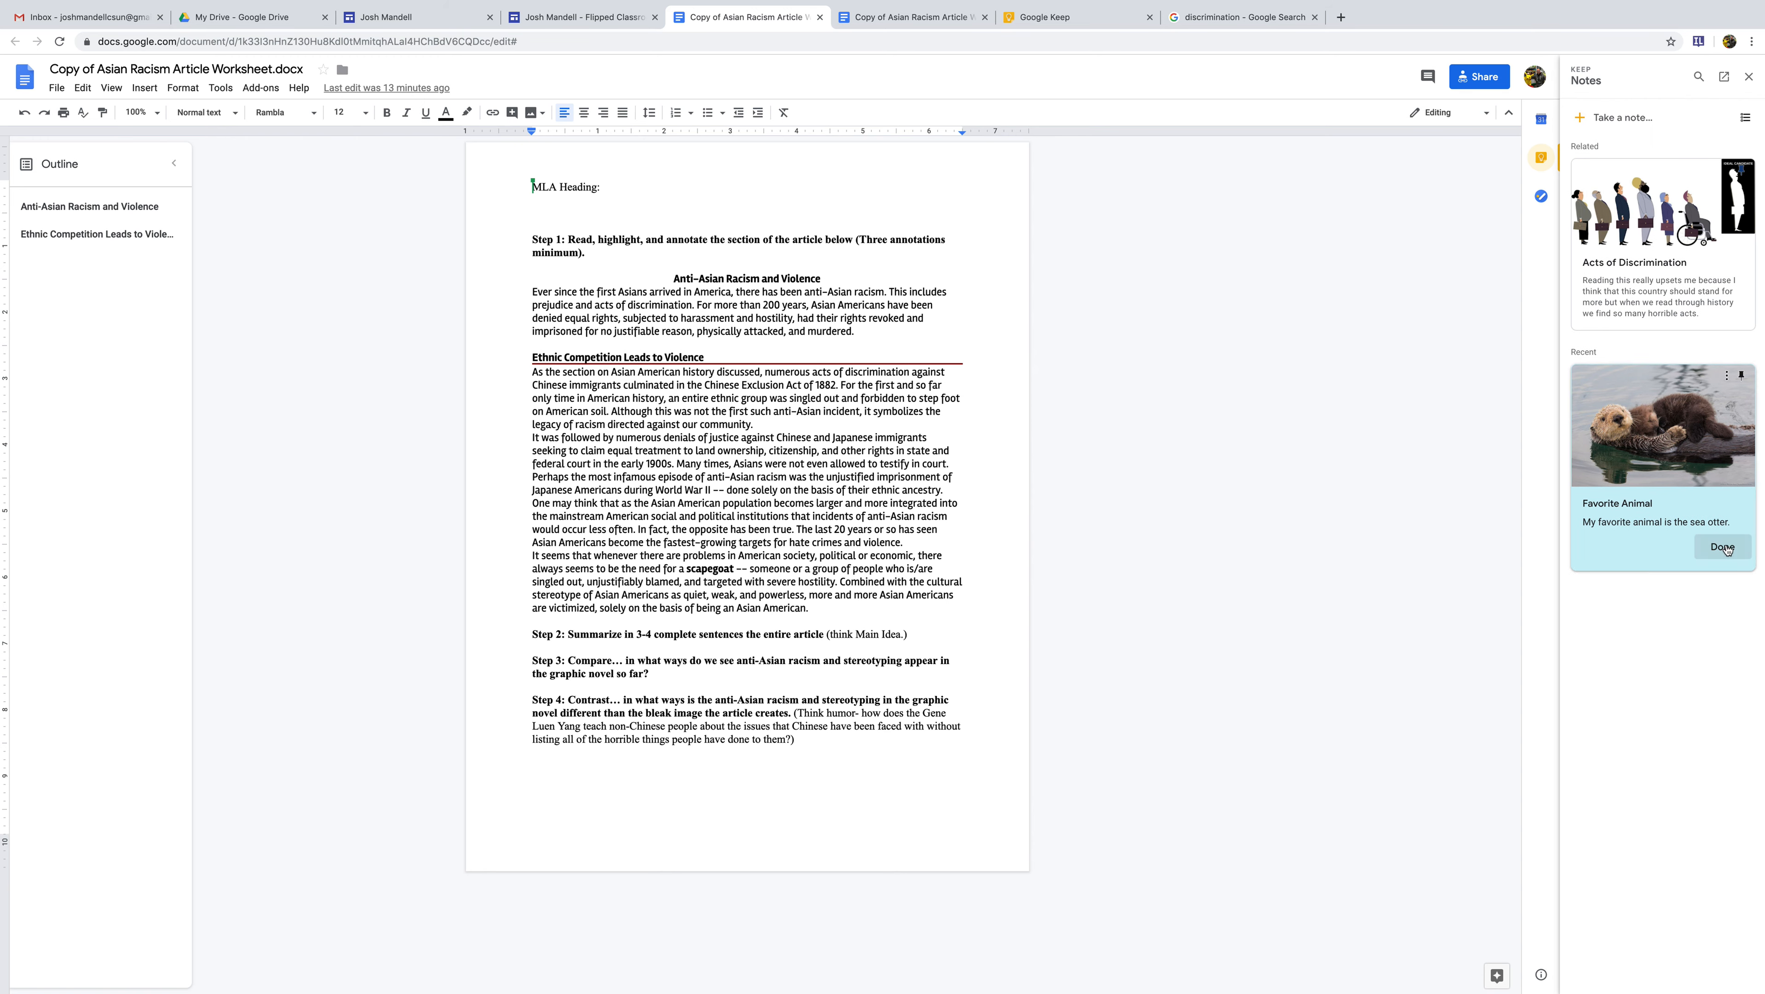
Step: Finish the blank note with Done, then visit the Keep tab and return to refresh the panel
{"action": "left_click", "coordinate": [1721, 548]}
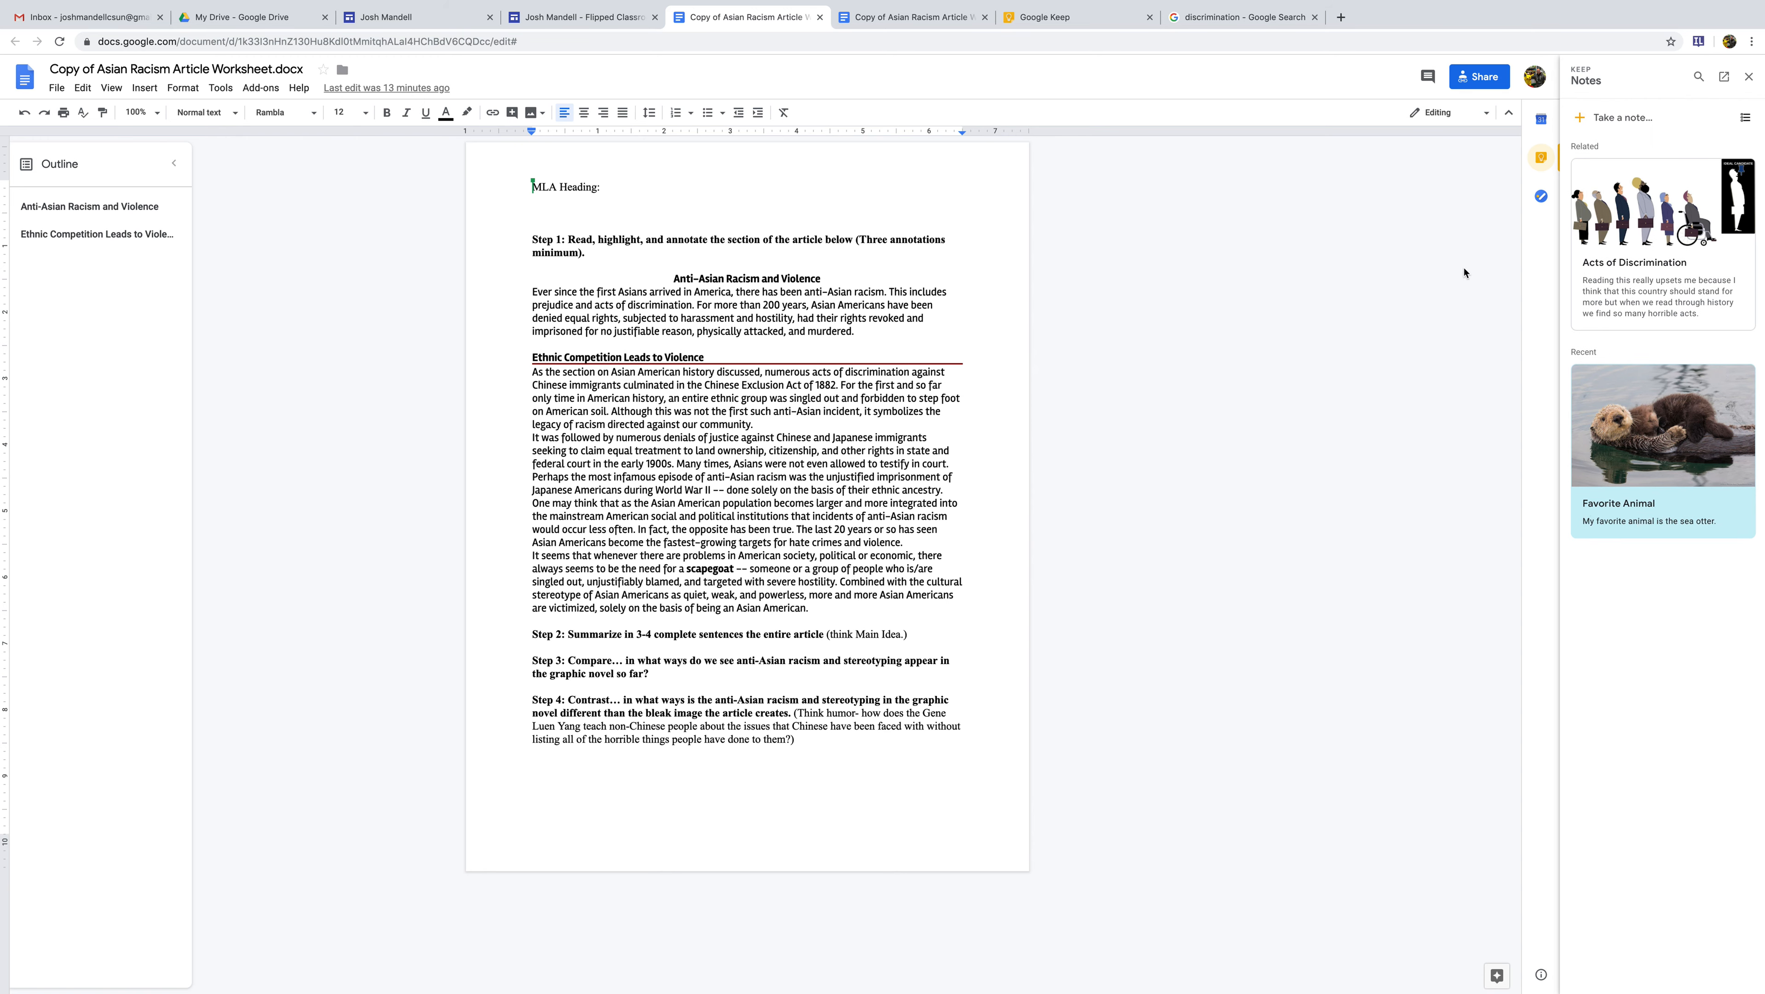
{"action": "left_click", "coordinate": [1048, 17]}
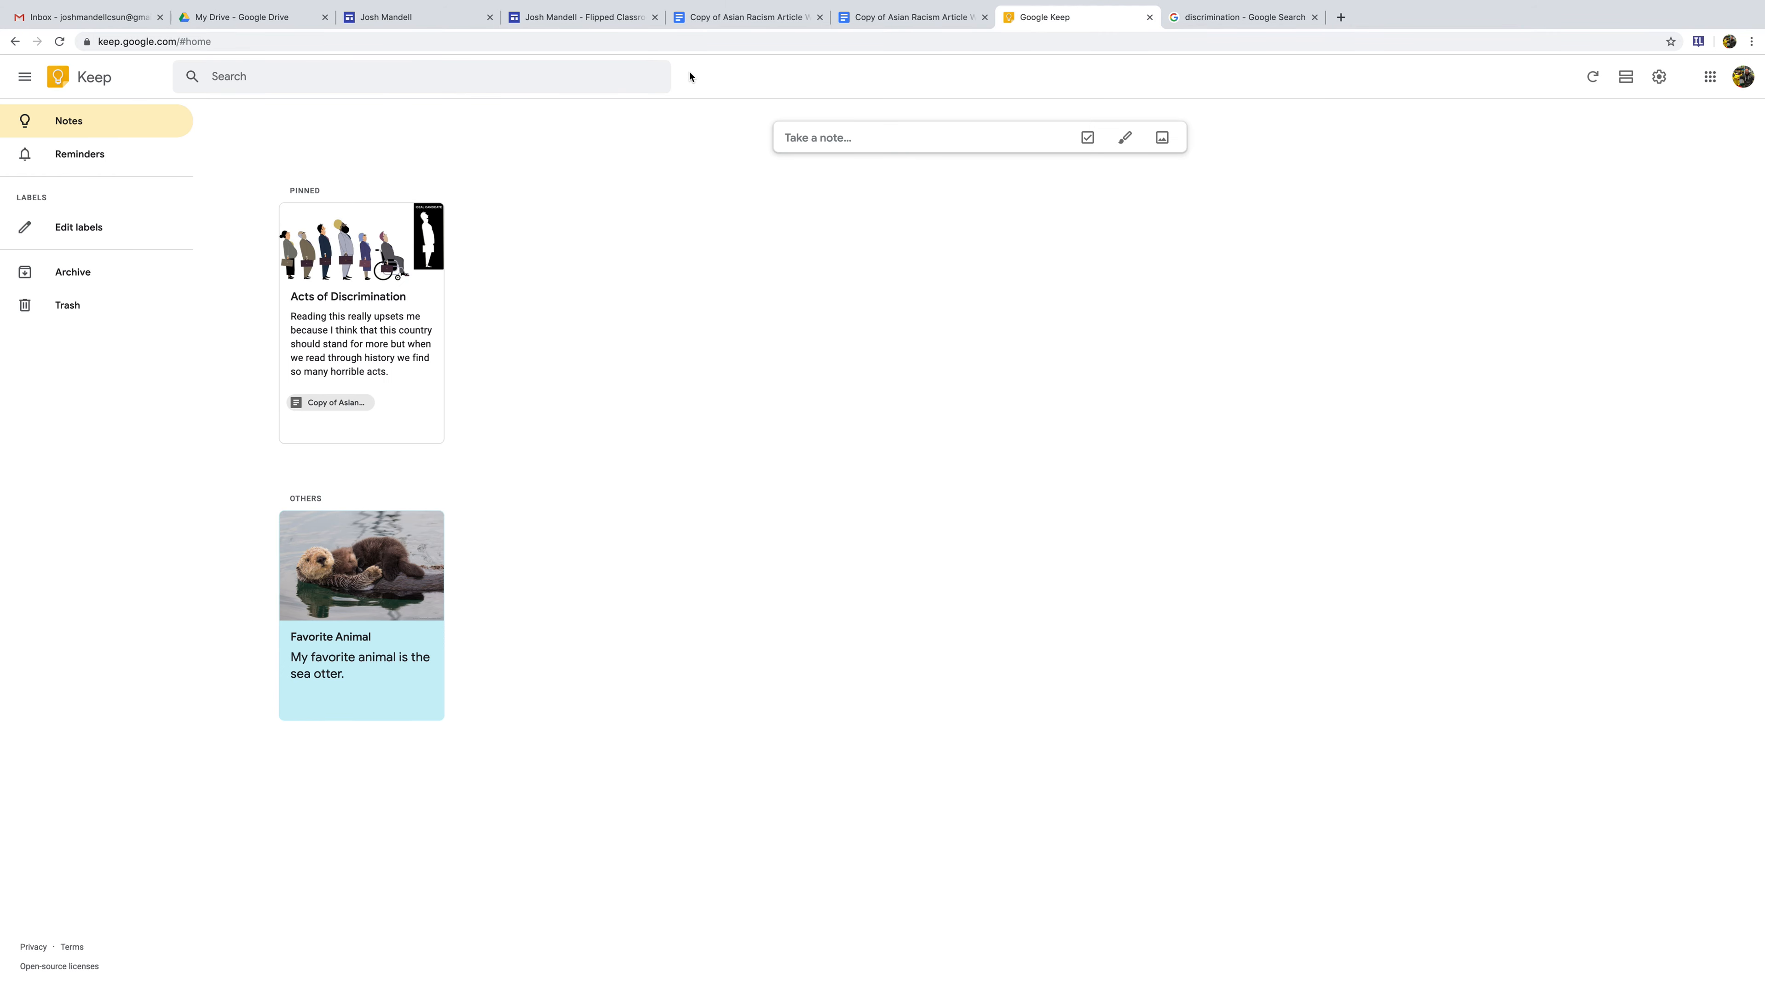
{"action": "left_click", "coordinate": [746, 16]}
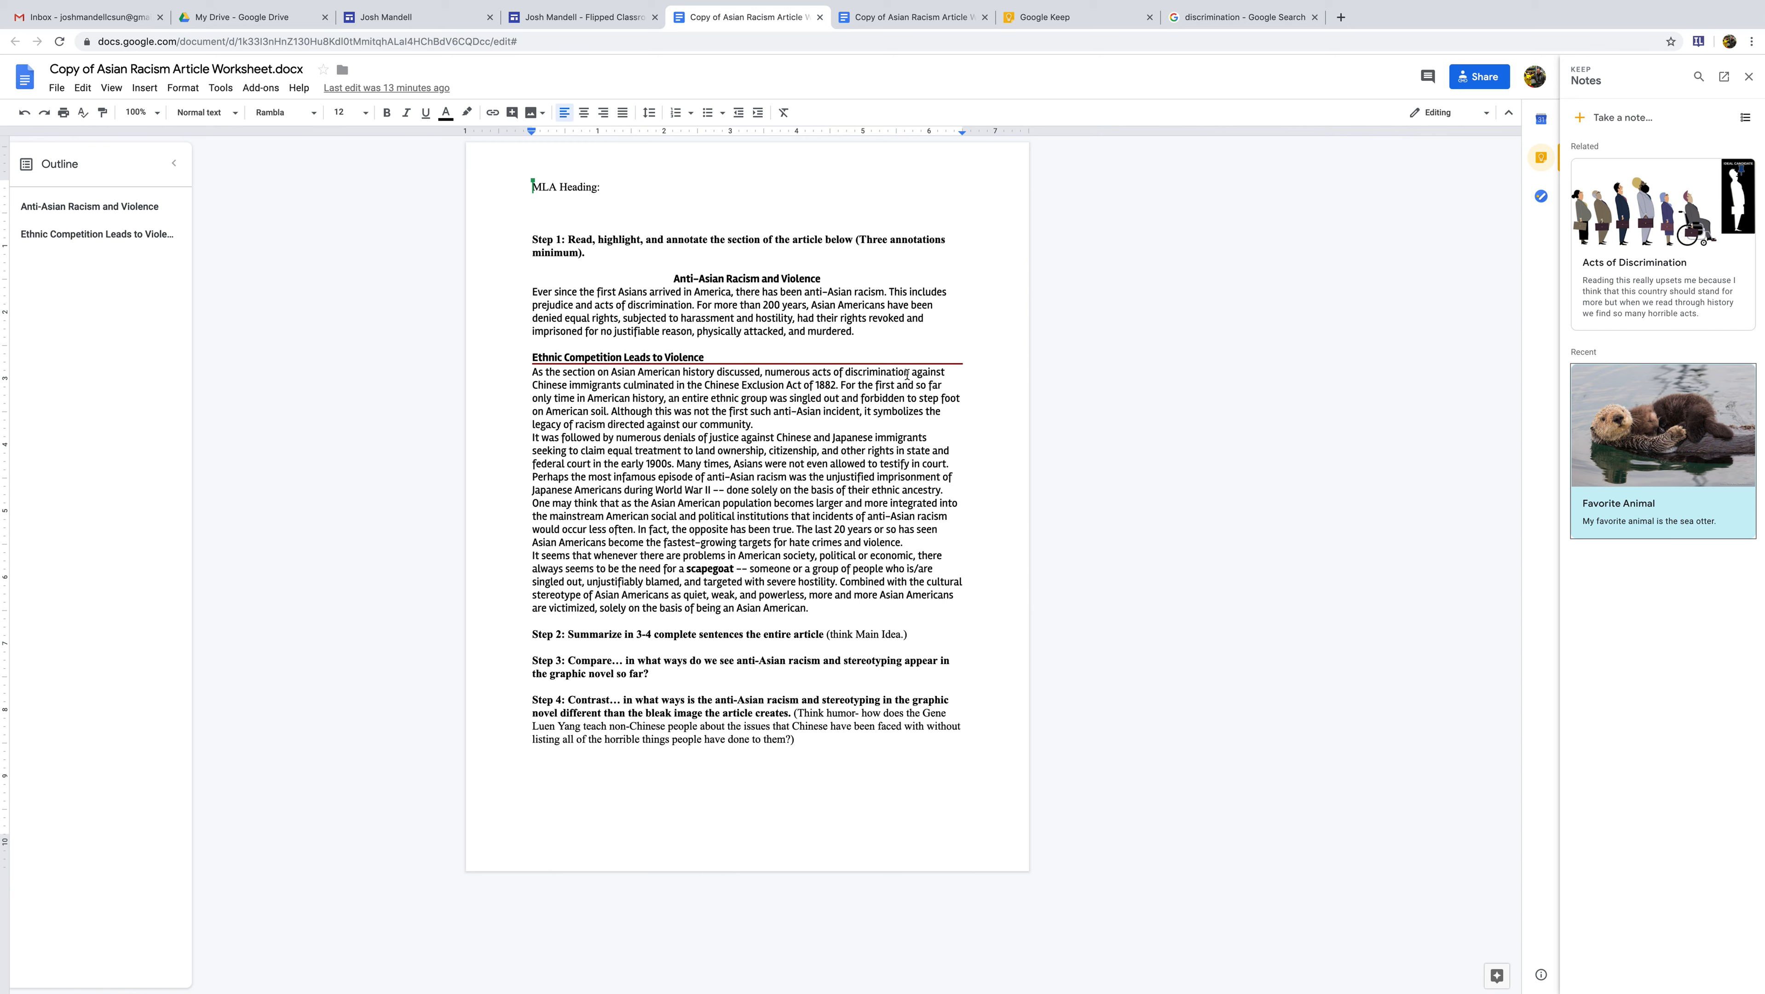
{"action": "mouse_move", "coordinate": [1291, 393]}
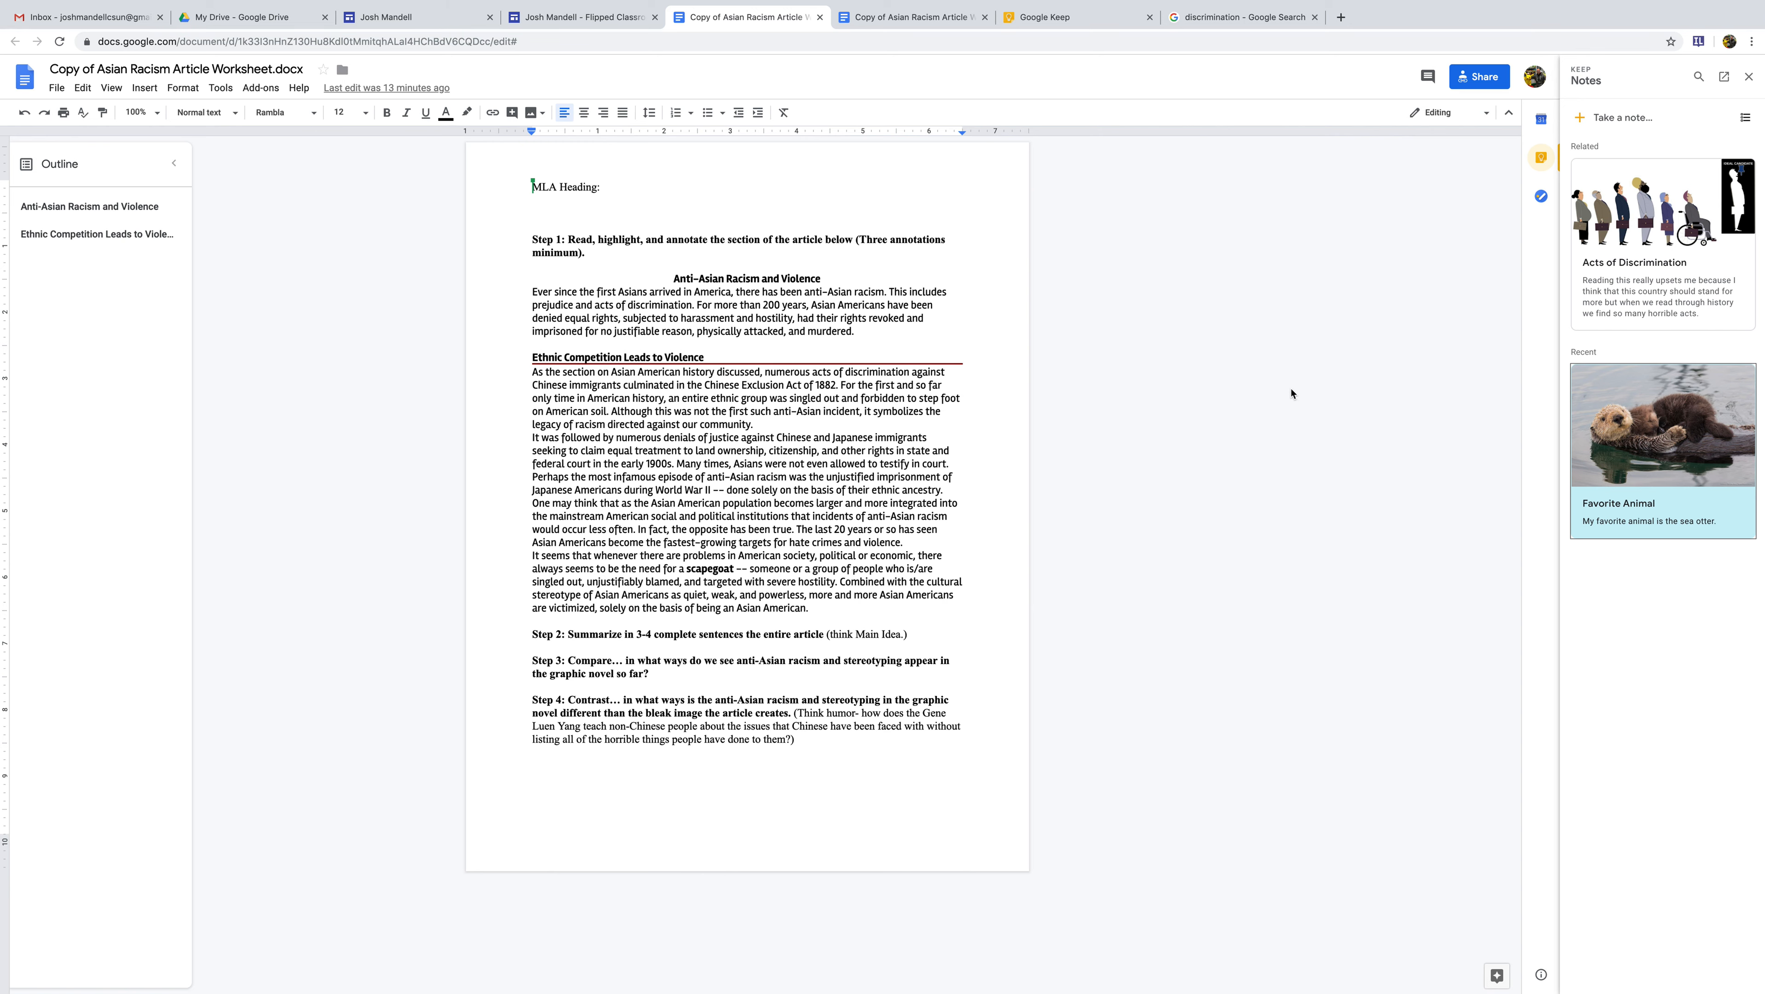